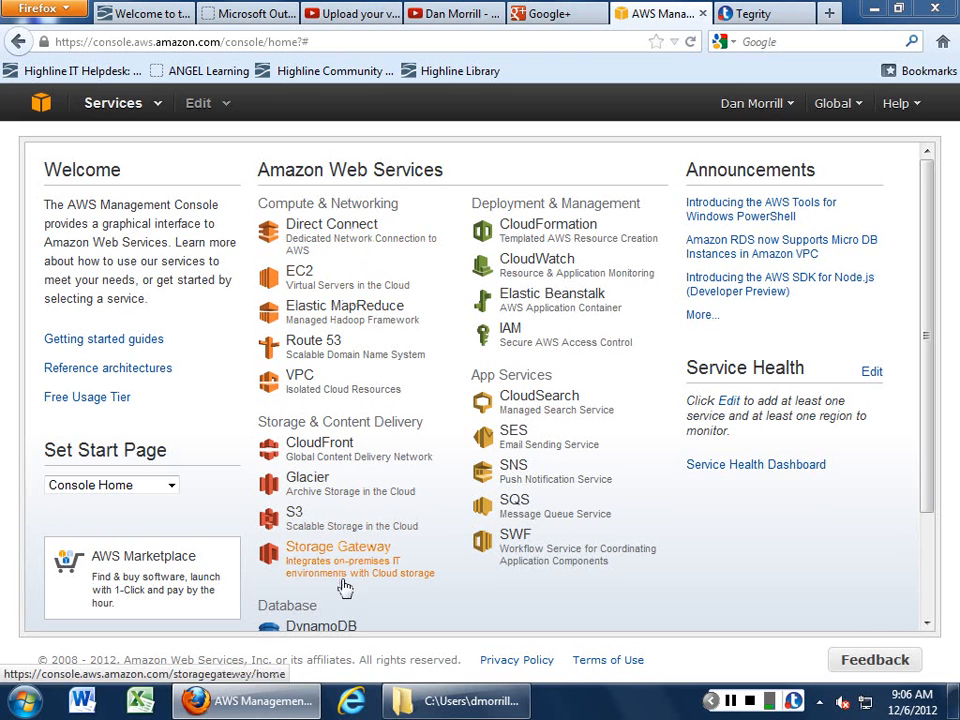
pyautogui.moveTo(440, 456)
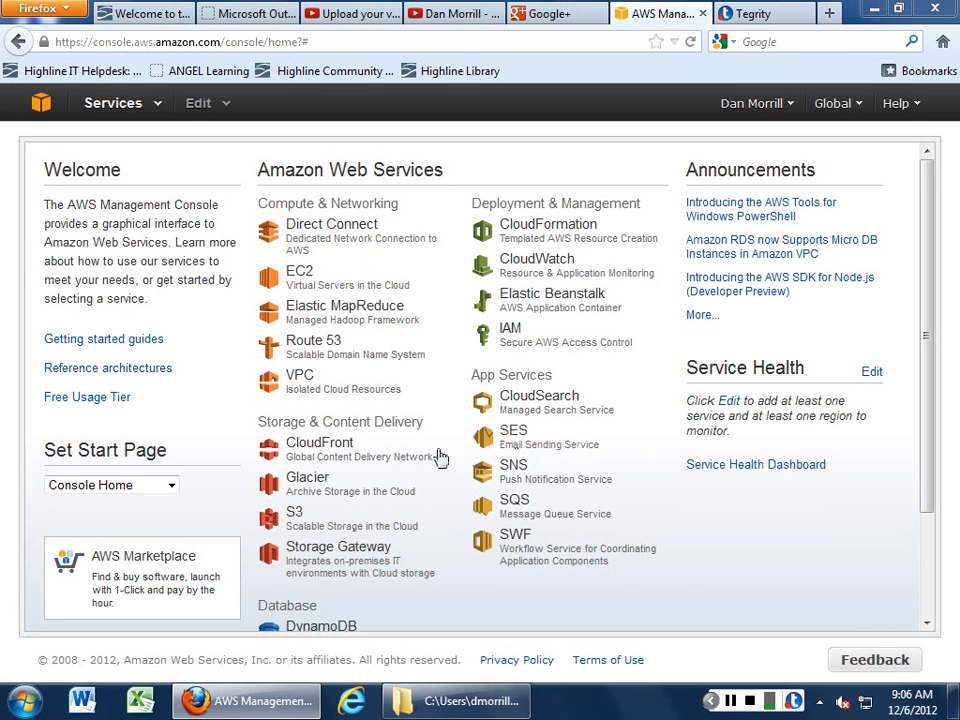
pyautogui.moveTo(400, 456)
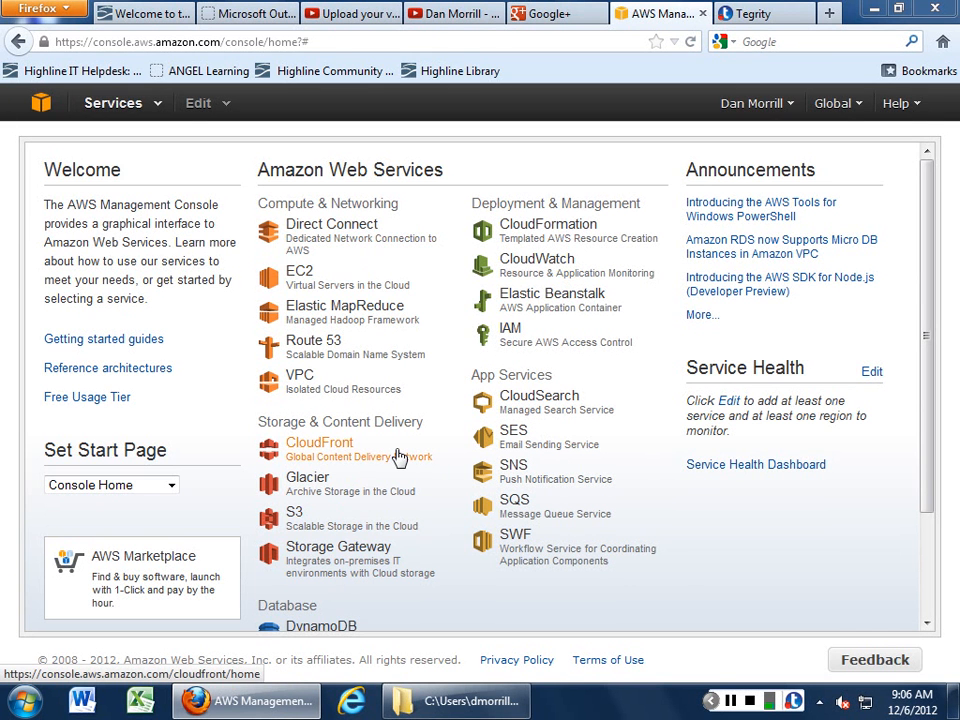
pyautogui.moveTo(298, 278)
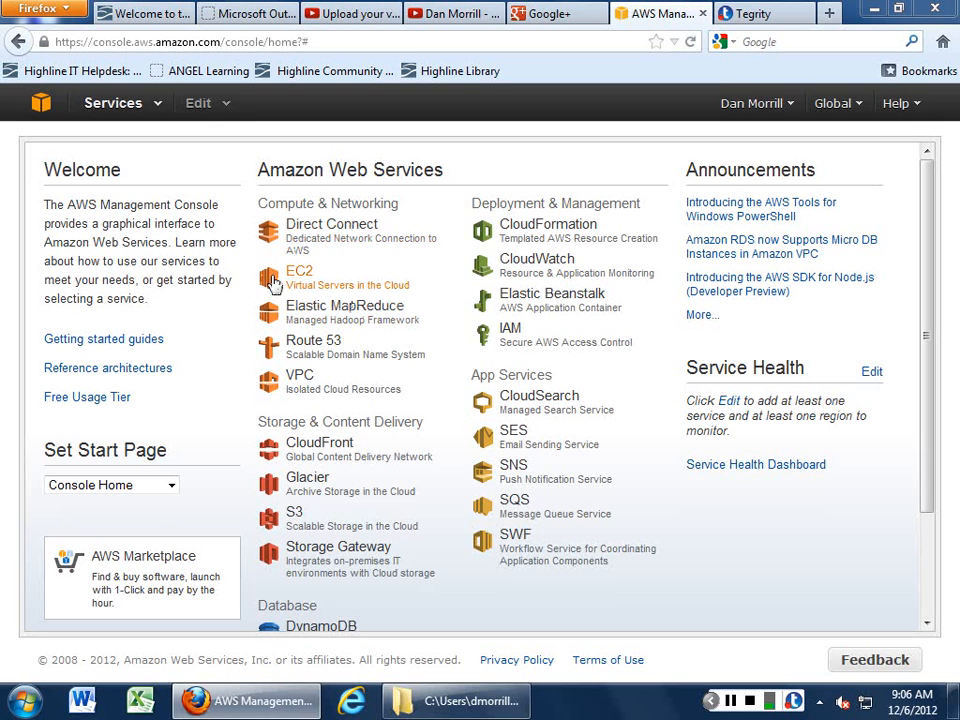
pyautogui.moveTo(548, 224)
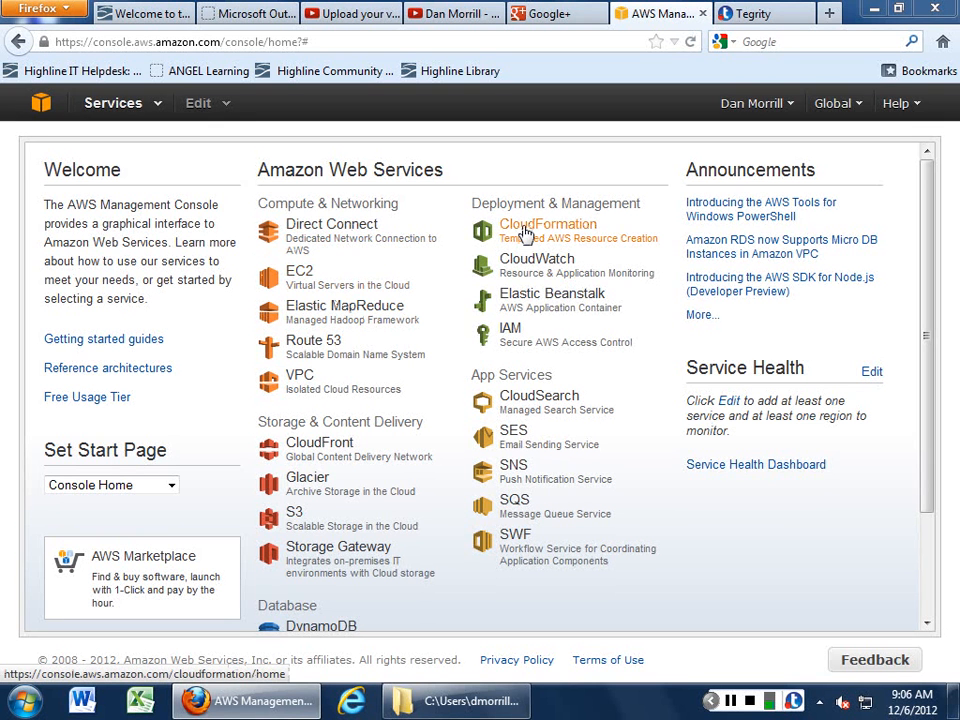
pyautogui.moveTo(536, 264)
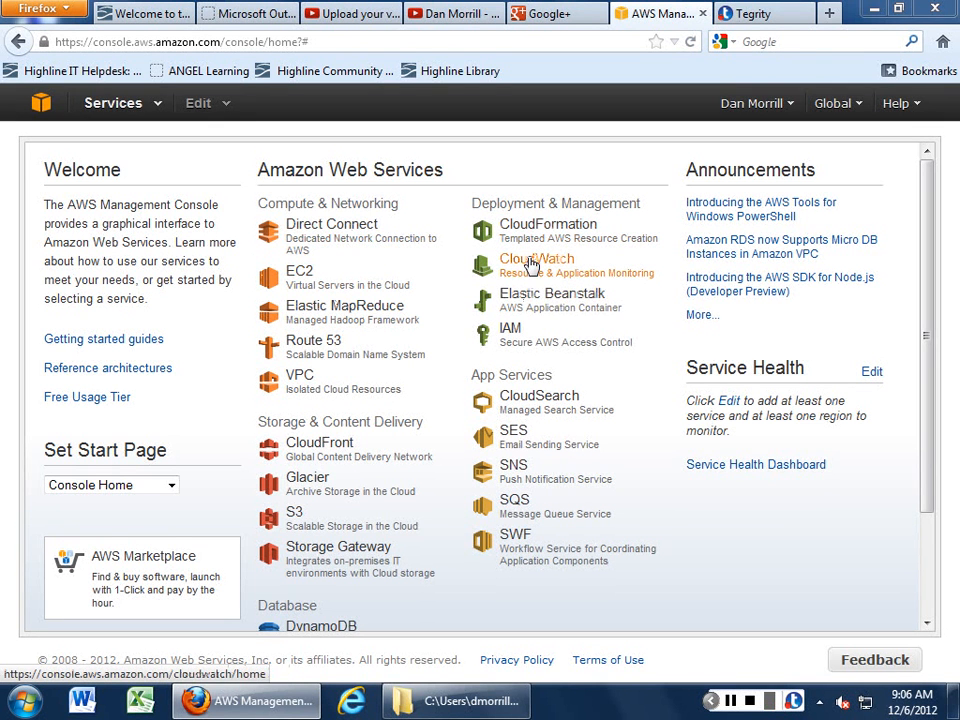
pyautogui.moveTo(512, 328)
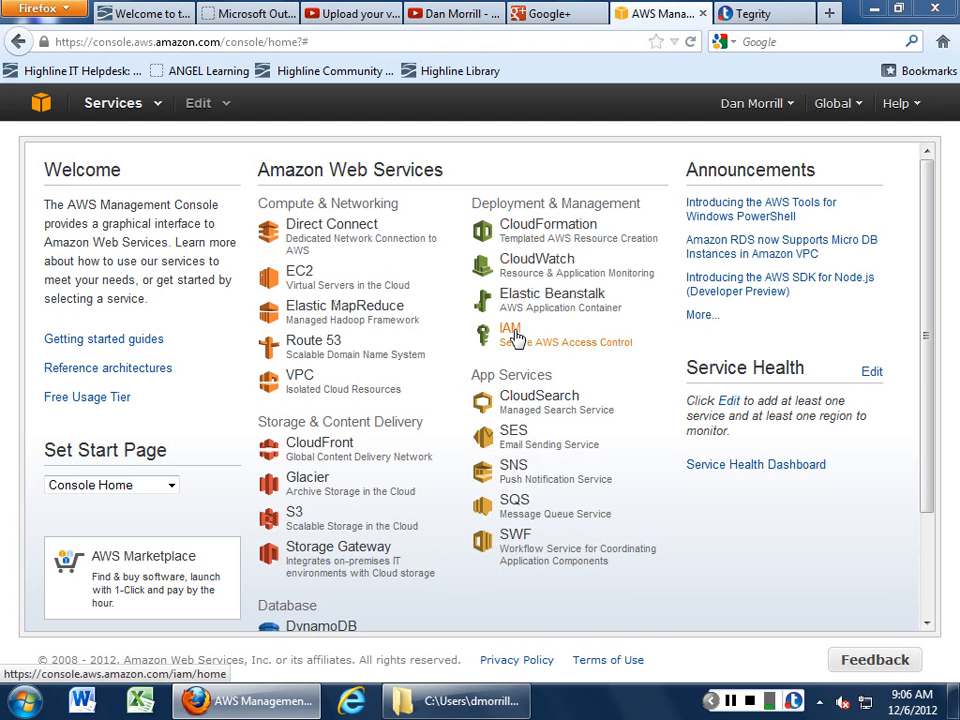
pyautogui.moveTo(540, 400)
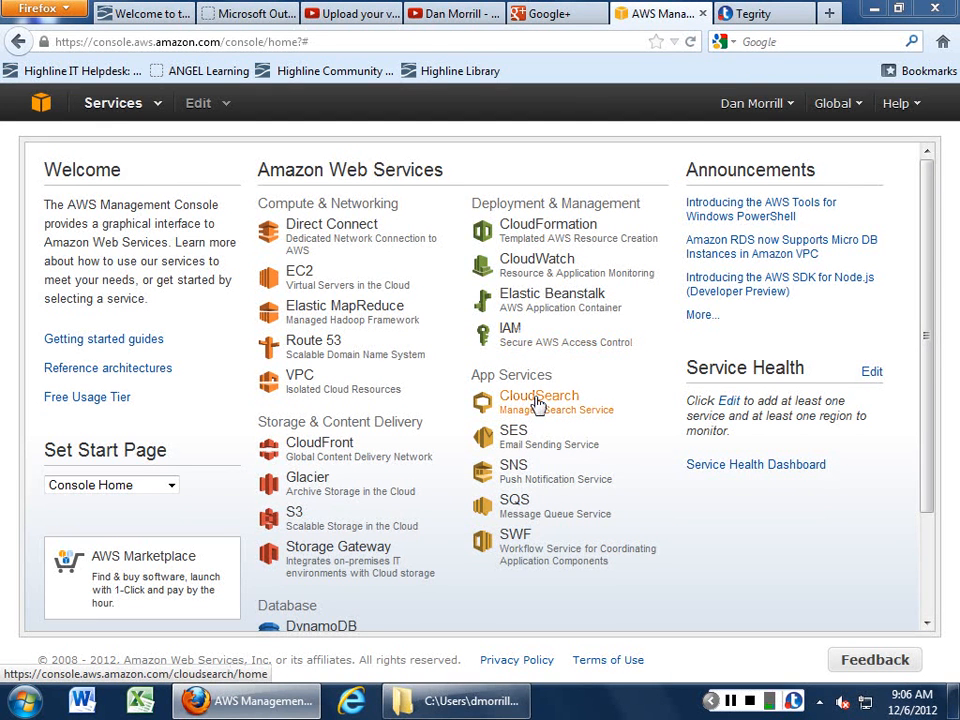
pyautogui.moveTo(530, 556)
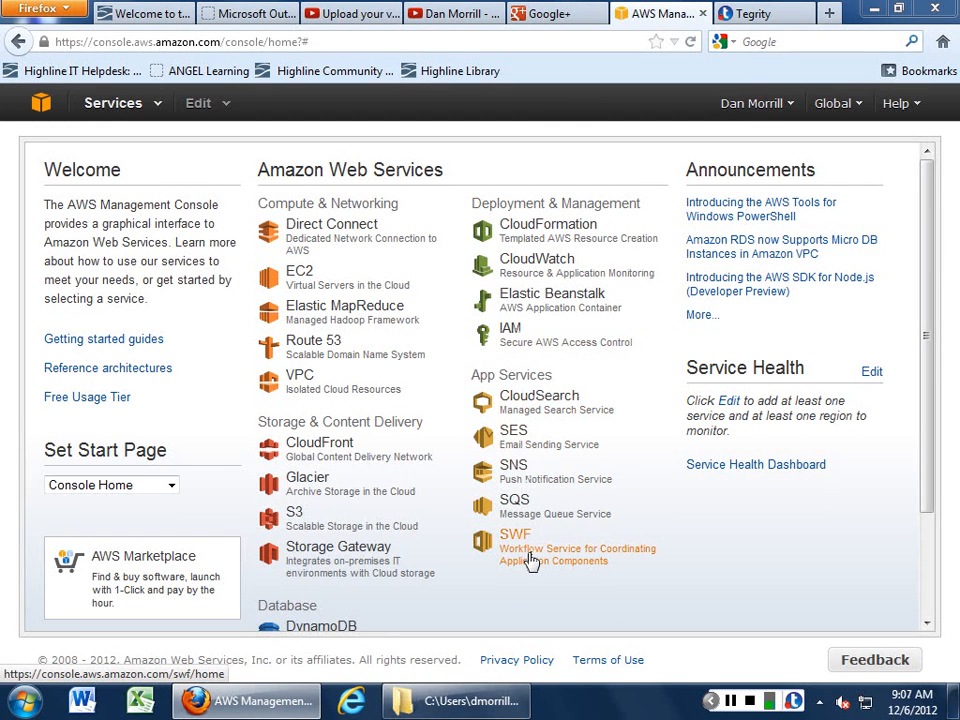
pyautogui.moveTo(536, 512)
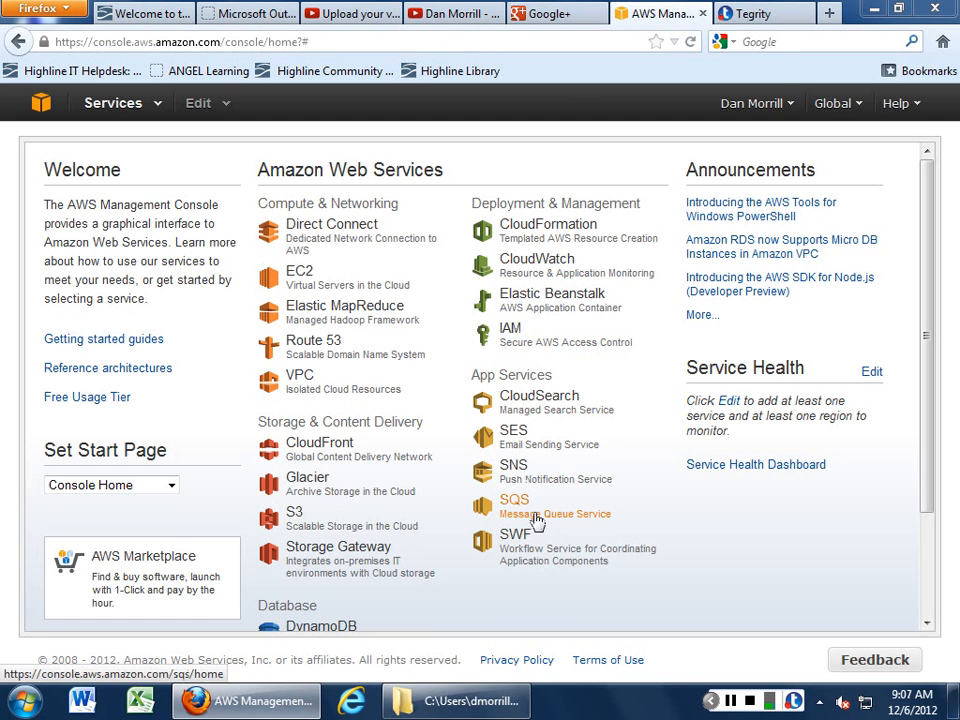
pyautogui.moveTo(544, 452)
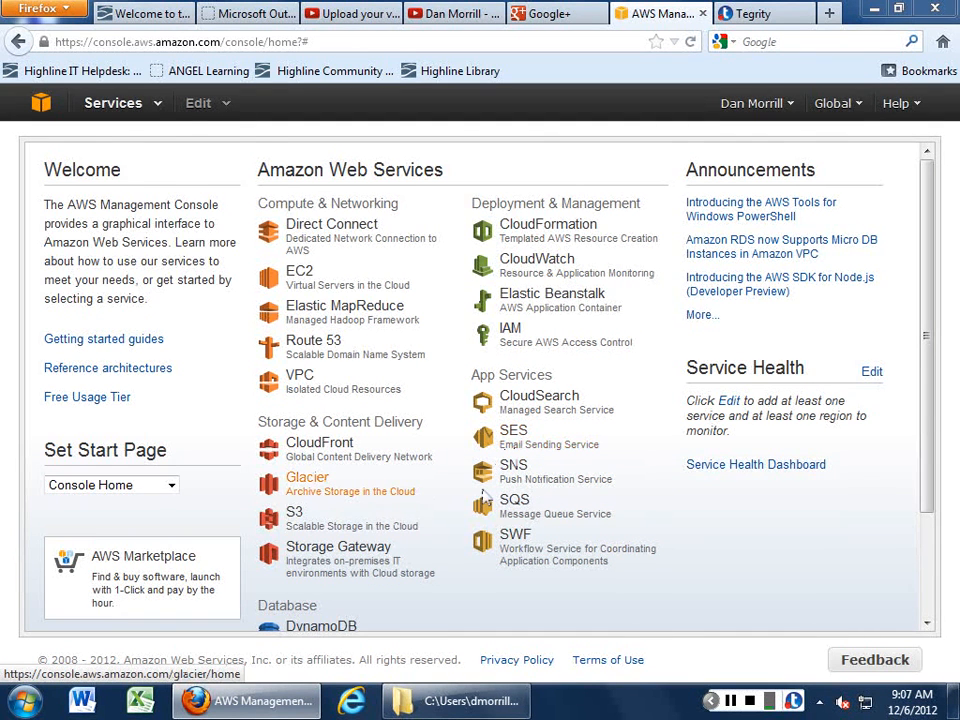
# Scroll the console home down to the Database section with DynamoDB, ElastiCache and RDS
pyautogui.scroll(-3)
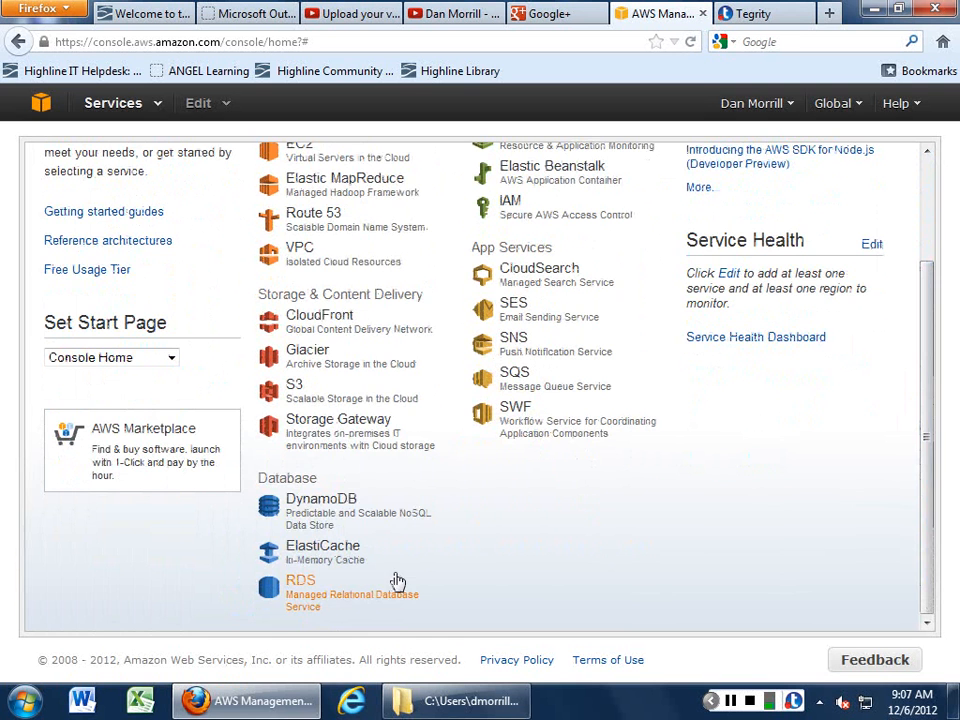
pyautogui.moveTo(476, 572)
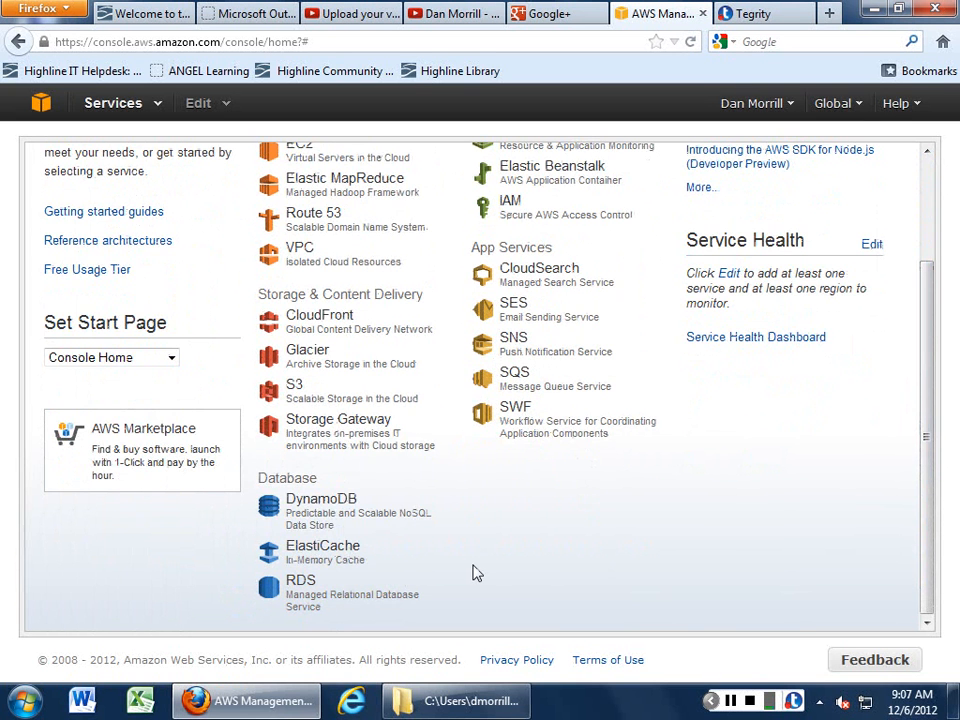
pyautogui.scroll(3)
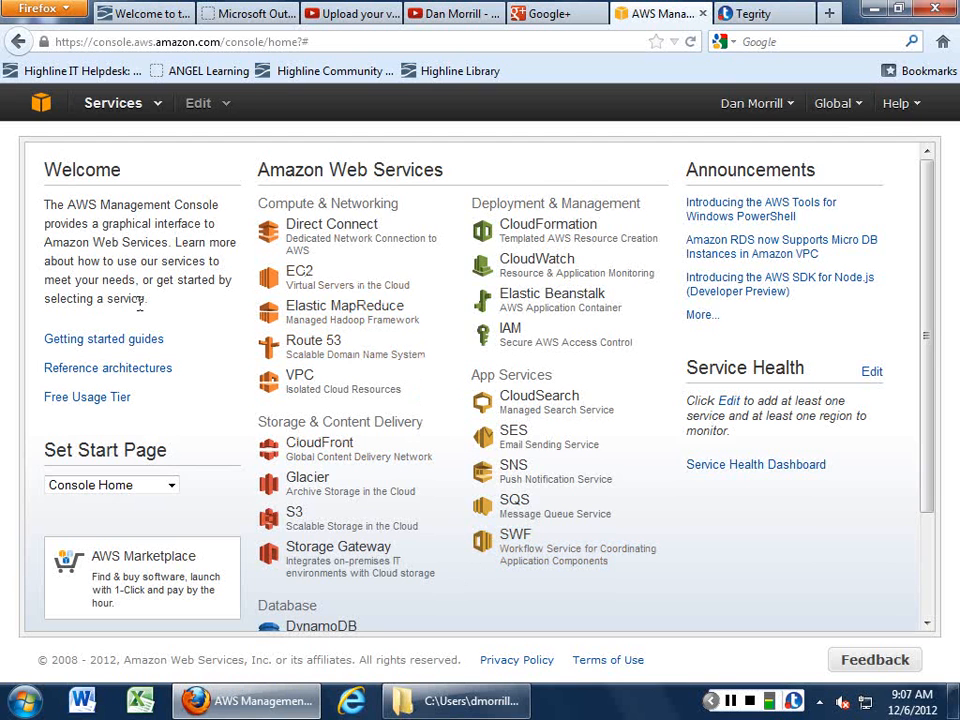
pyautogui.moveTo(200, 336)
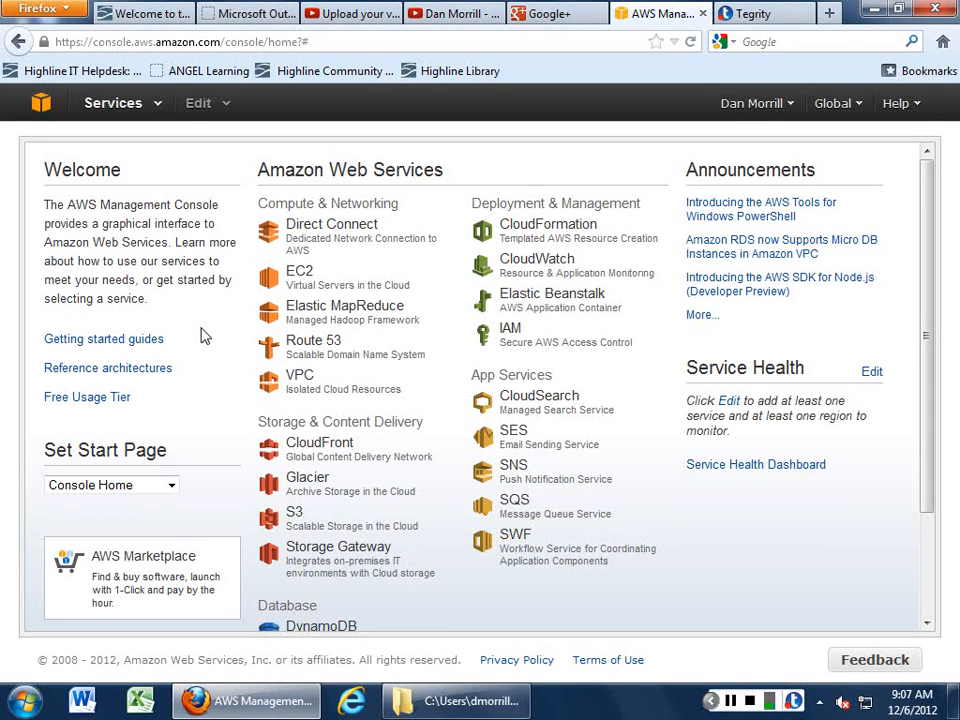
pyautogui.moveTo(350, 250)
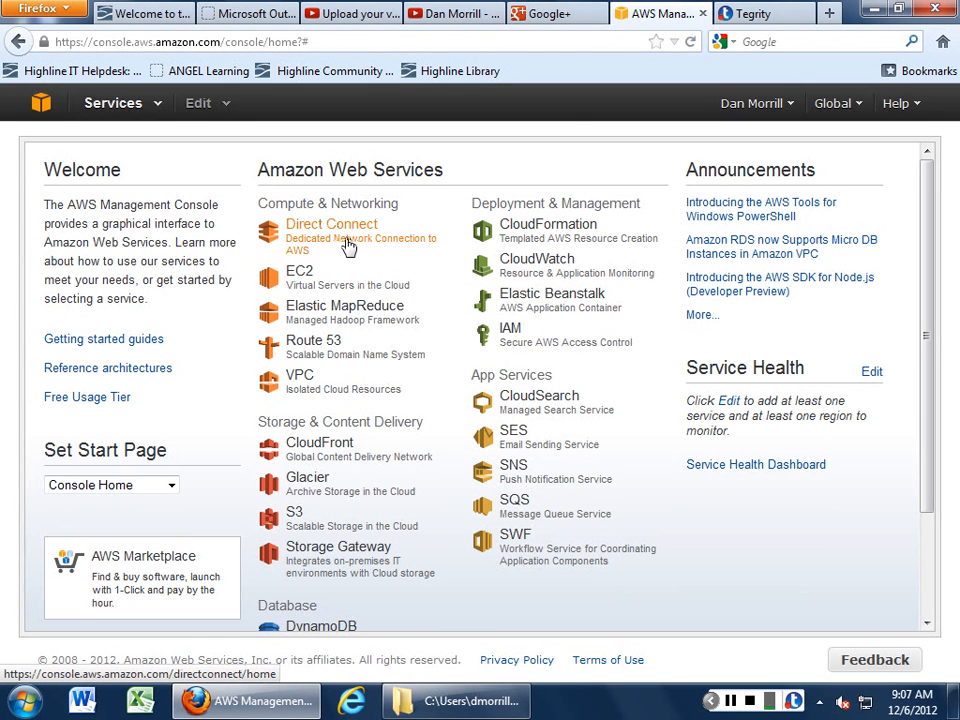
pyautogui.moveTo(330, 248)
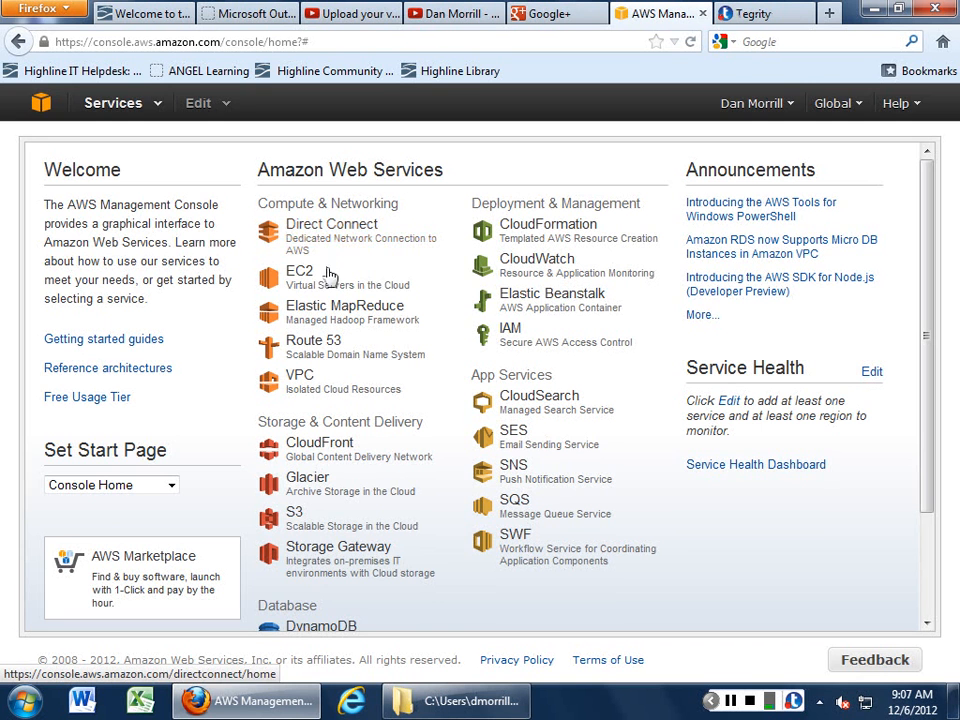
pyautogui.moveTo(300, 278)
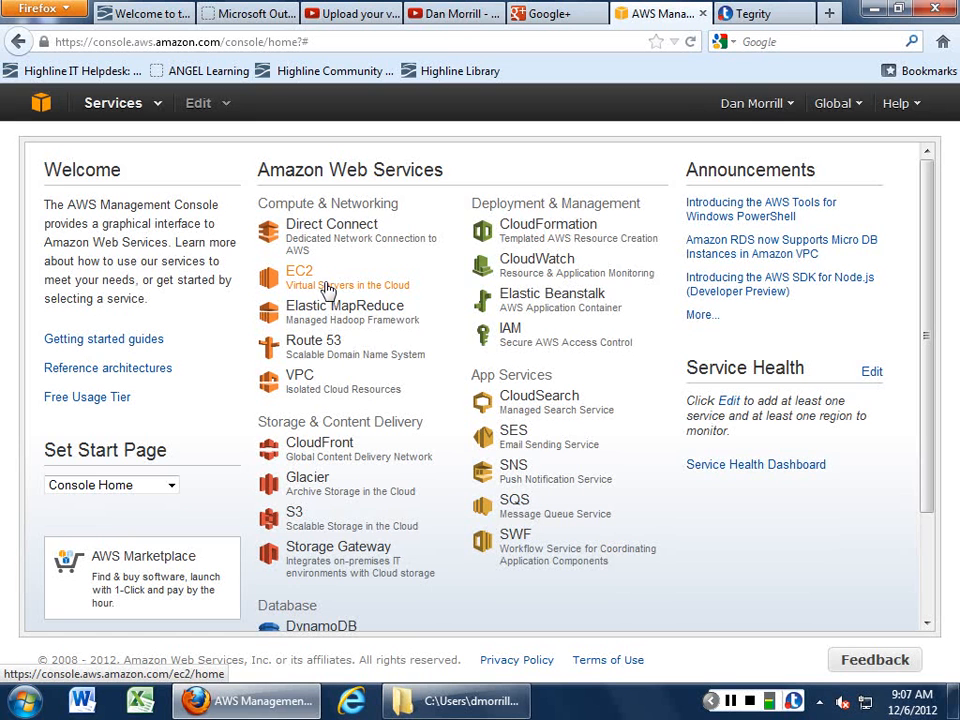
pyautogui.moveTo(344, 304)
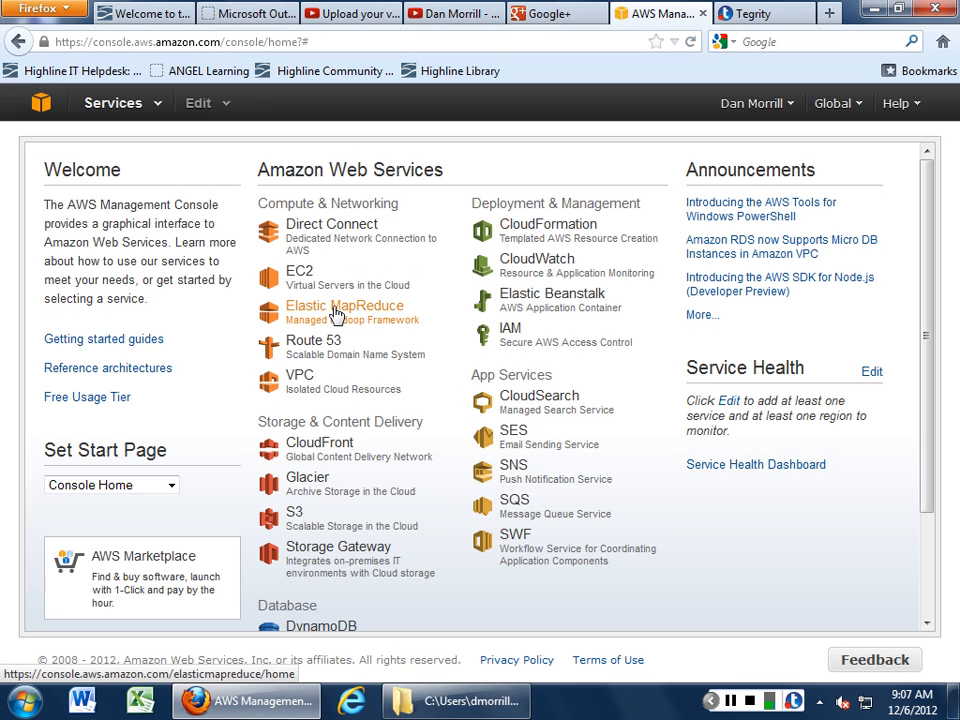
pyautogui.moveTo(344, 356)
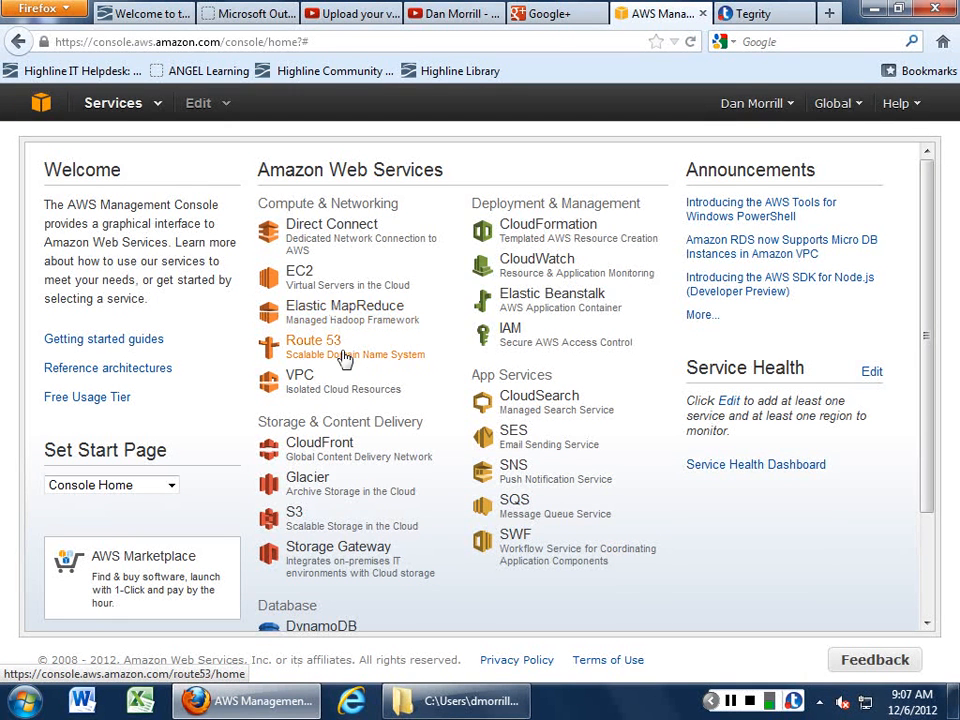
pyautogui.moveTo(336, 394)
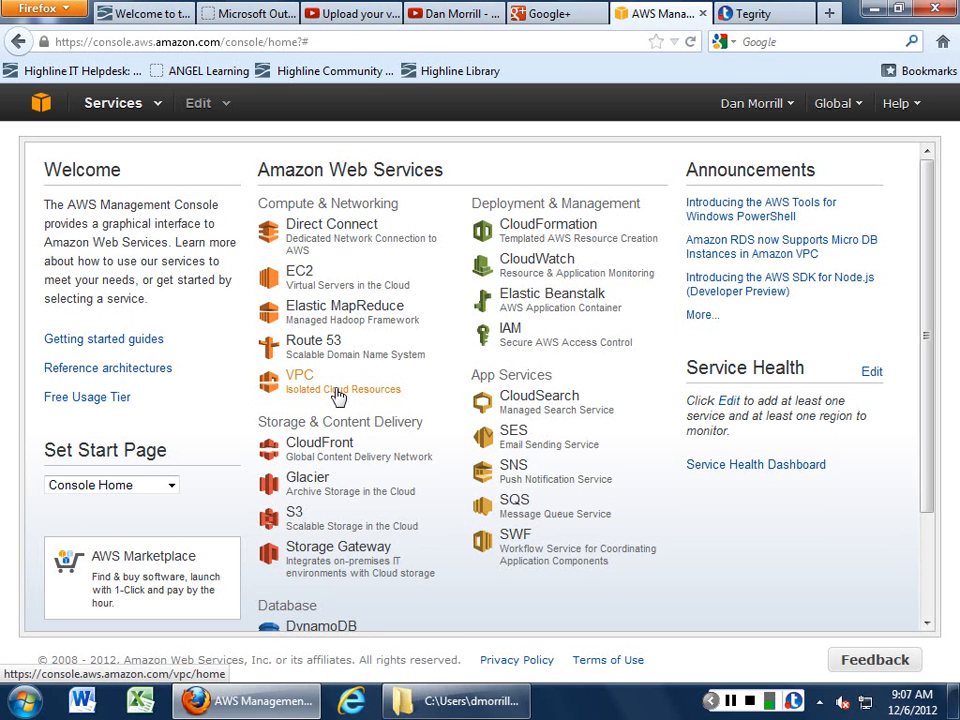
pyautogui.moveTo(338, 384)
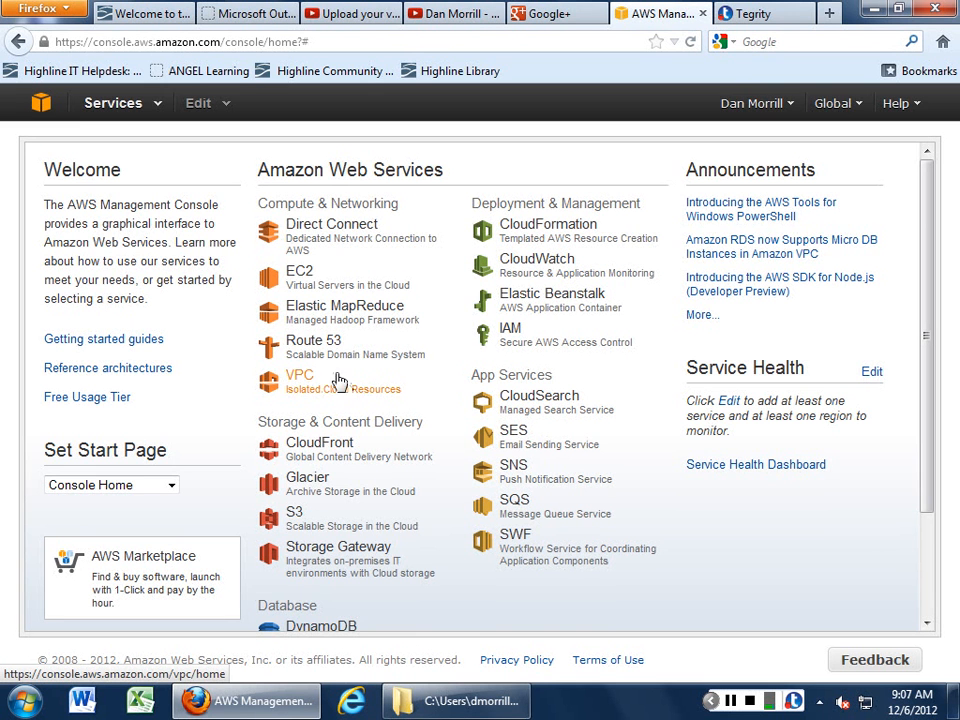
pyautogui.moveTo(352, 454)
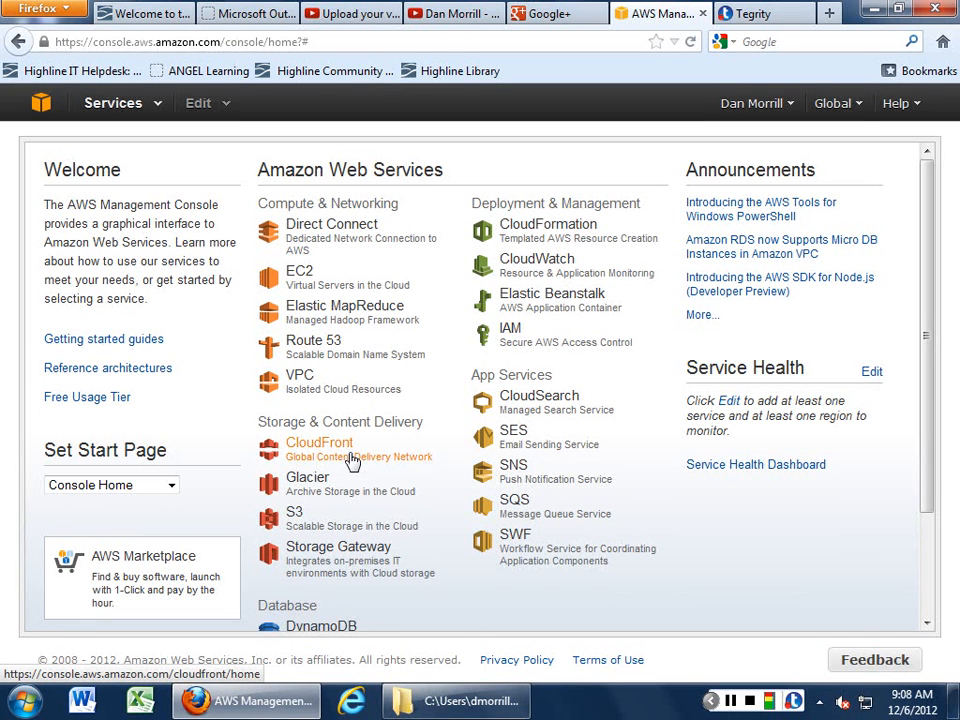
pyautogui.moveTo(352, 484)
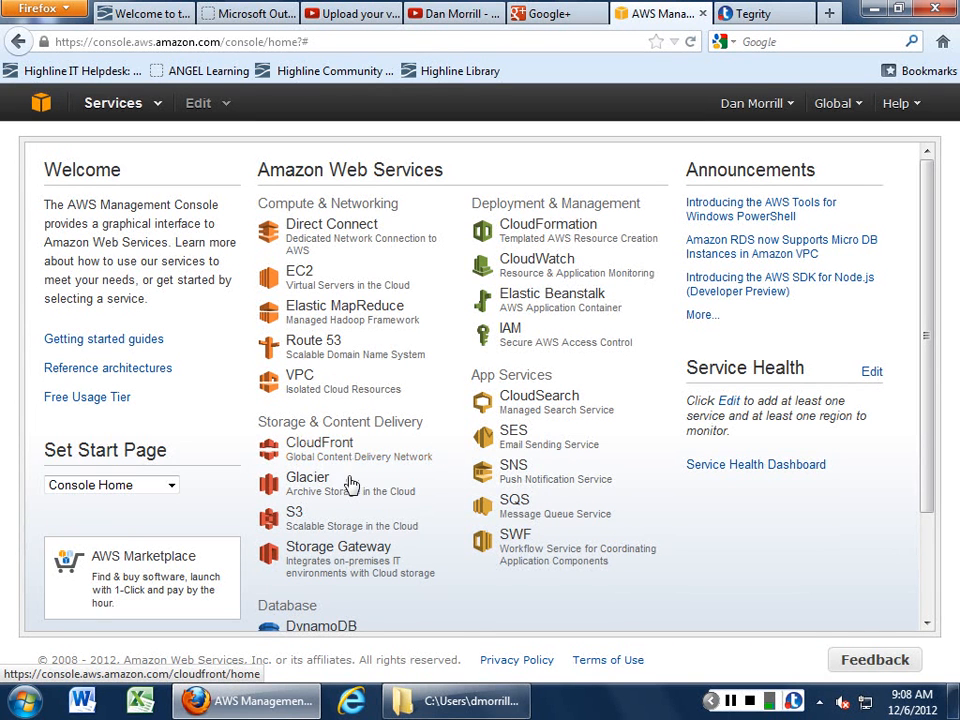
pyautogui.moveTo(348, 496)
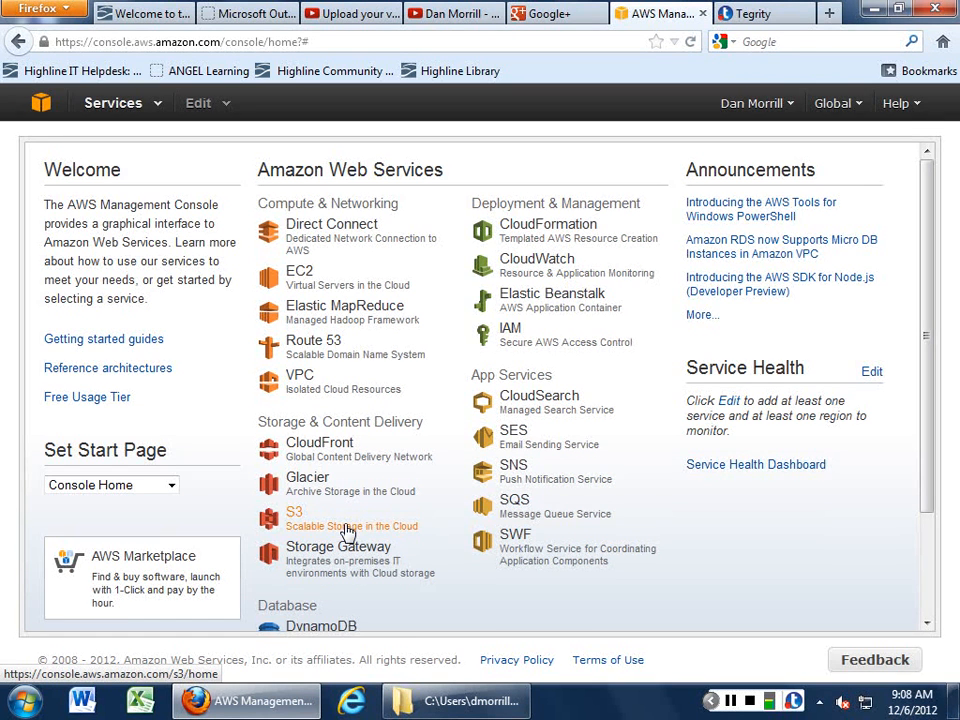
pyautogui.moveTo(352, 564)
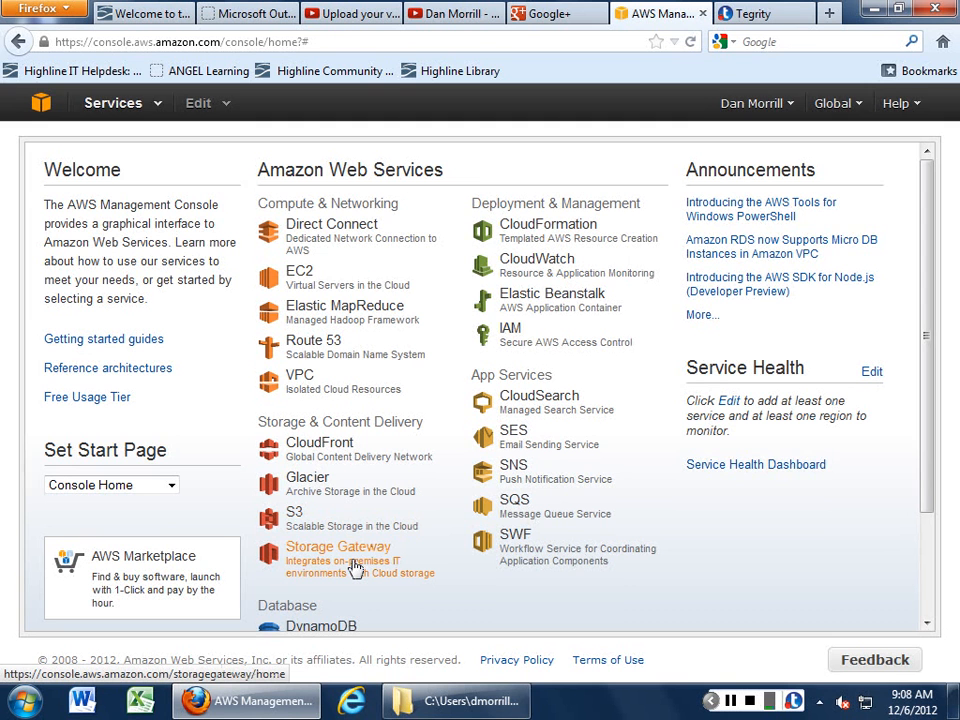
pyautogui.moveTo(356, 576)
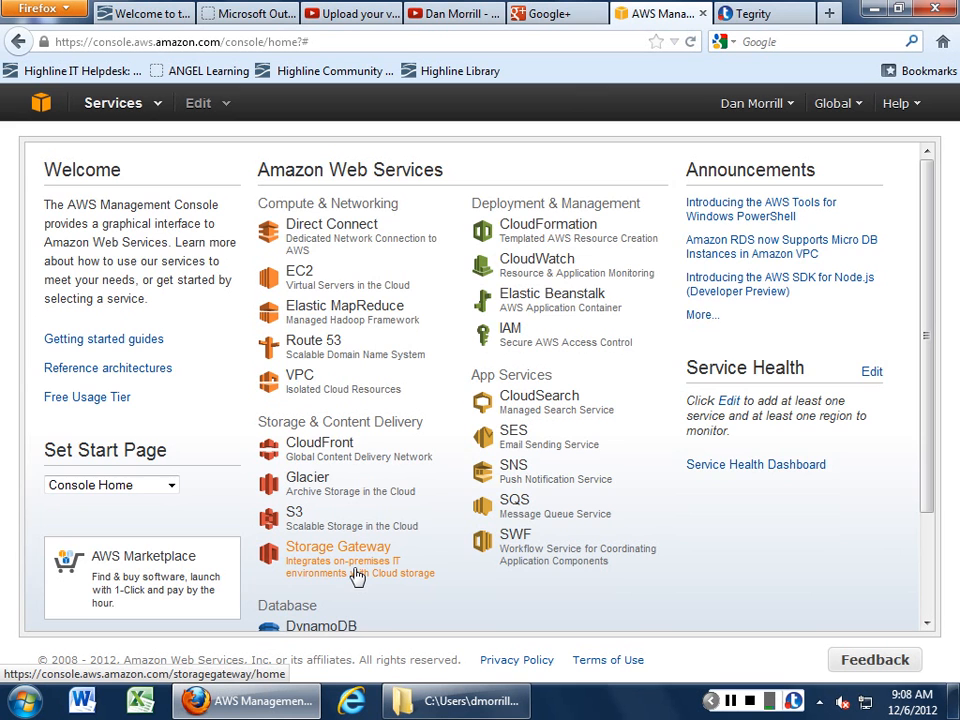
pyautogui.scroll(-3)
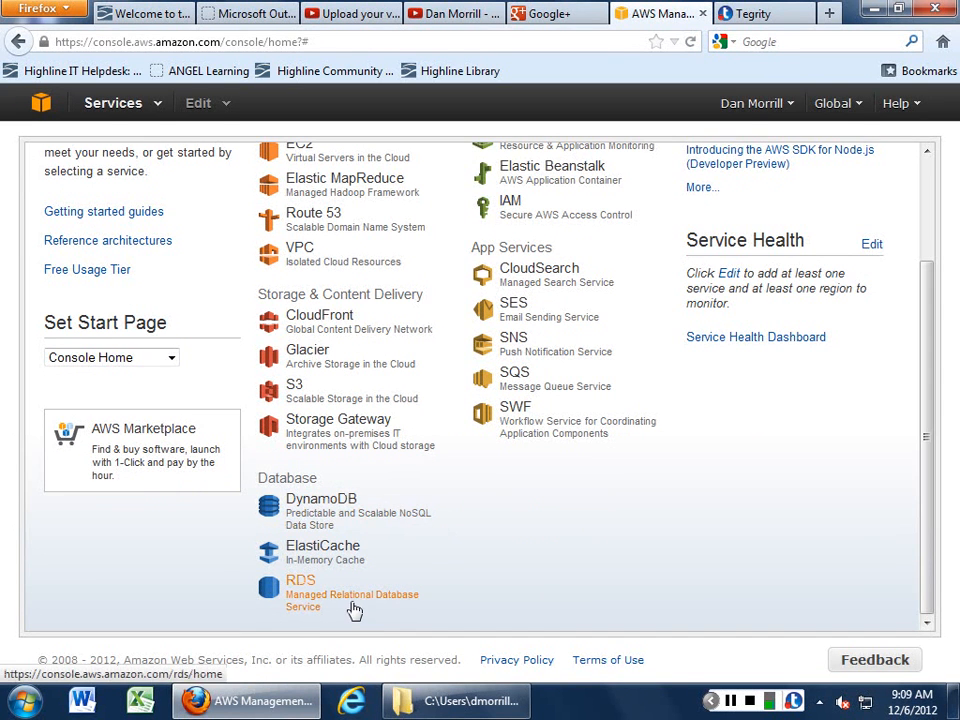
pyautogui.moveTo(392, 524)
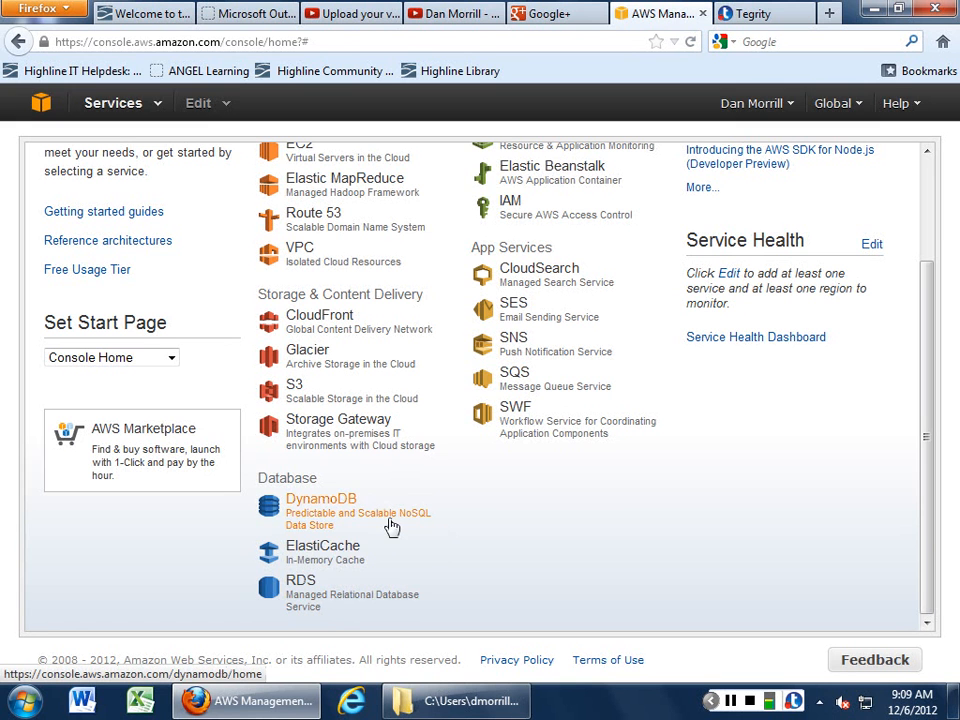
pyautogui.moveTo(344, 564)
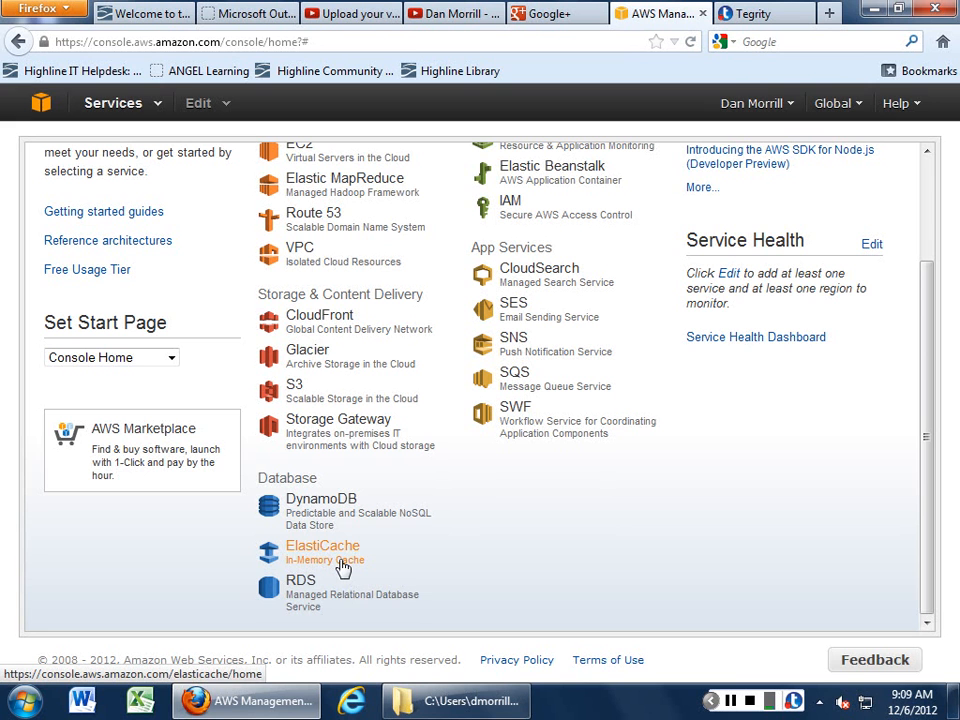
pyautogui.moveTo(356, 596)
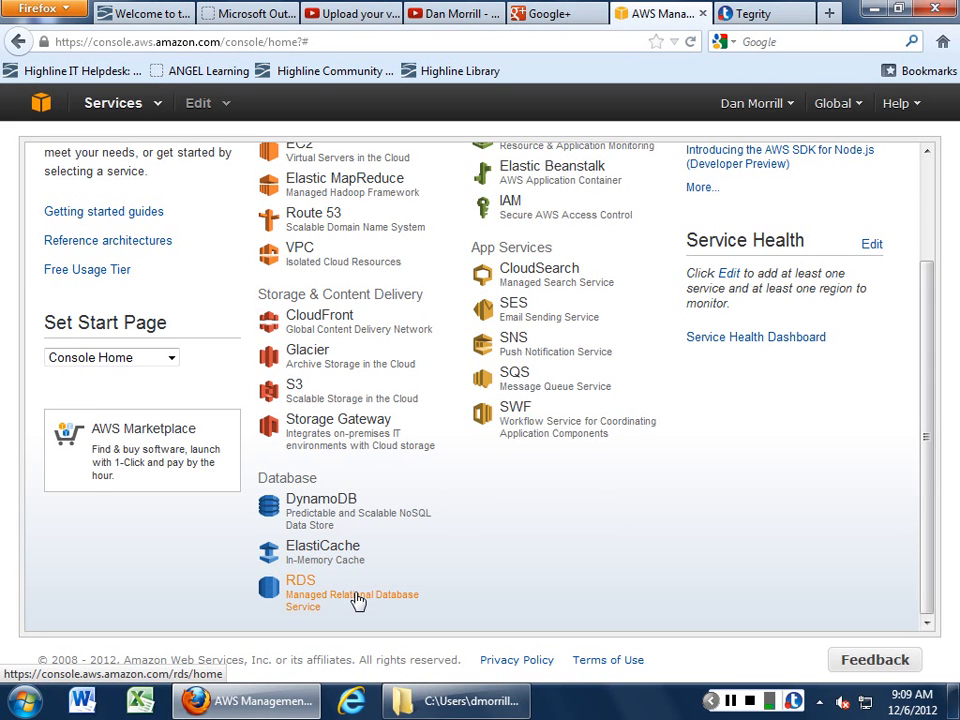
pyautogui.moveTo(456, 604)
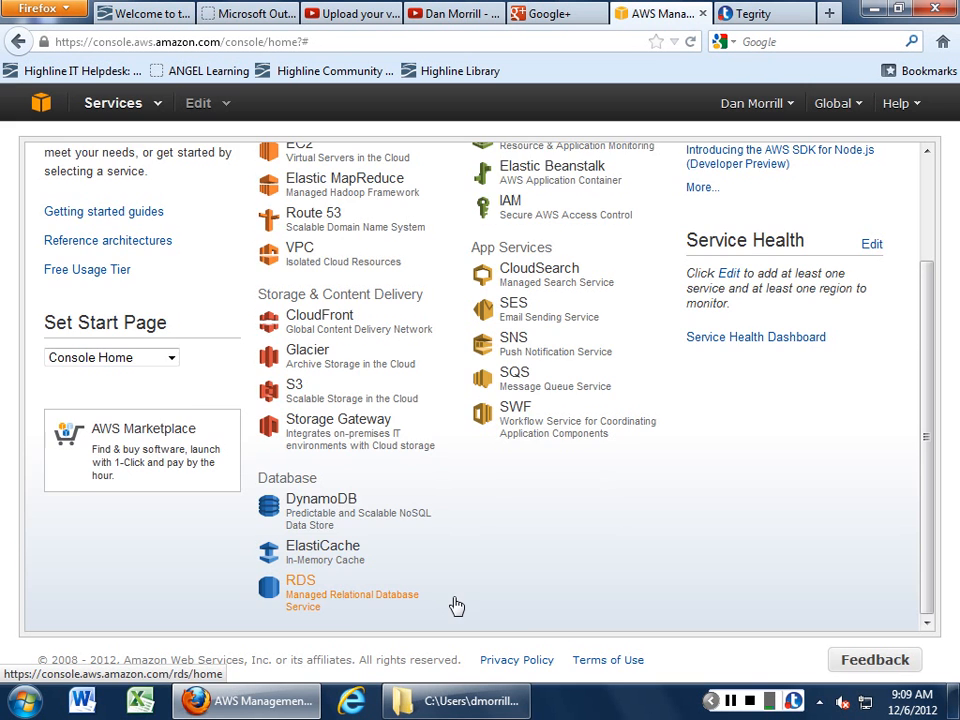
# Scroll back to the top of the console home showing the Welcome panel and Deployment & Management services
pyautogui.scroll(3)
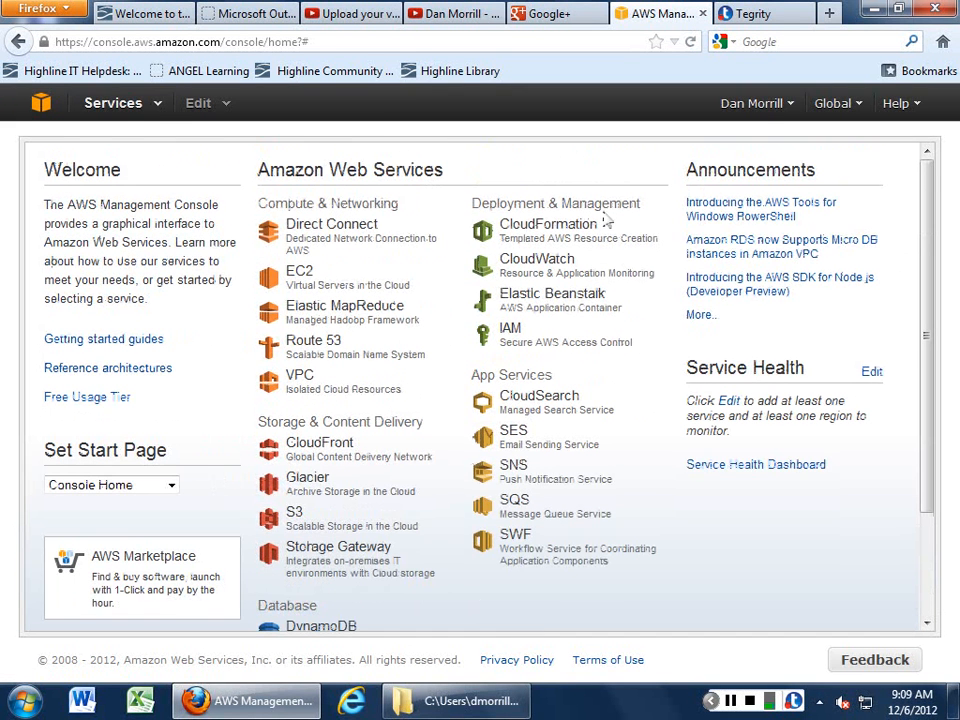
pyautogui.moveTo(548, 230)
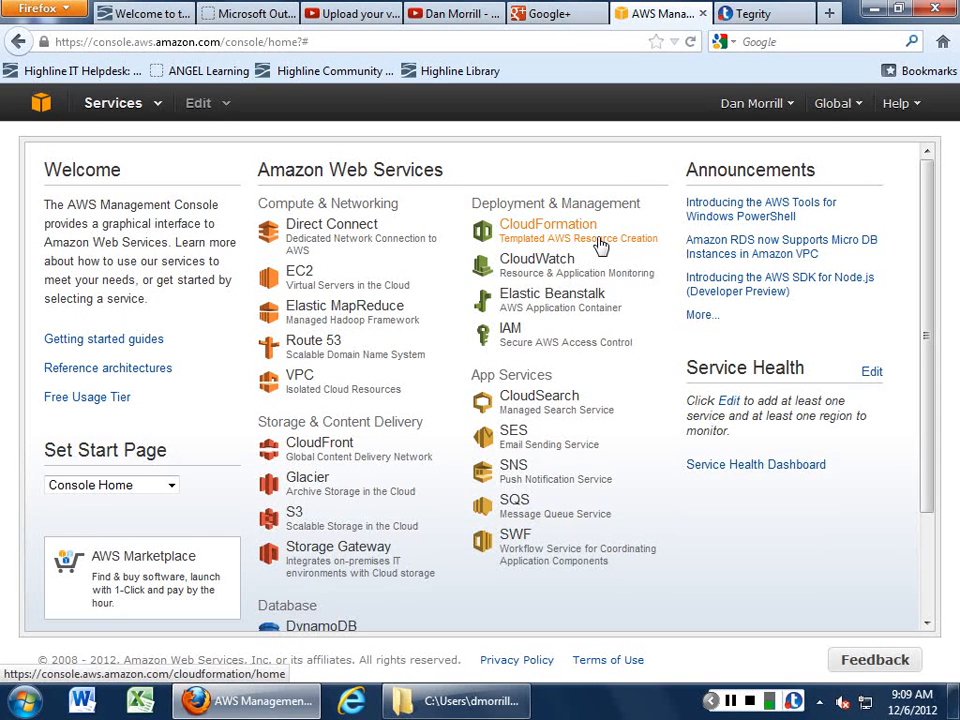
pyautogui.moveTo(584, 264)
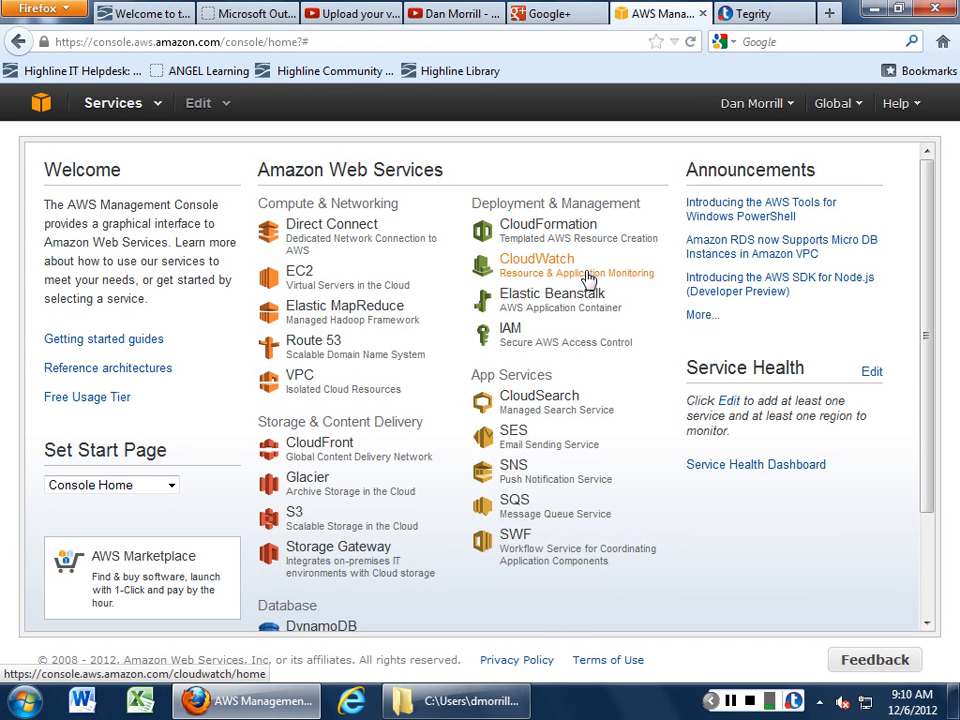
pyautogui.moveTo(592, 300)
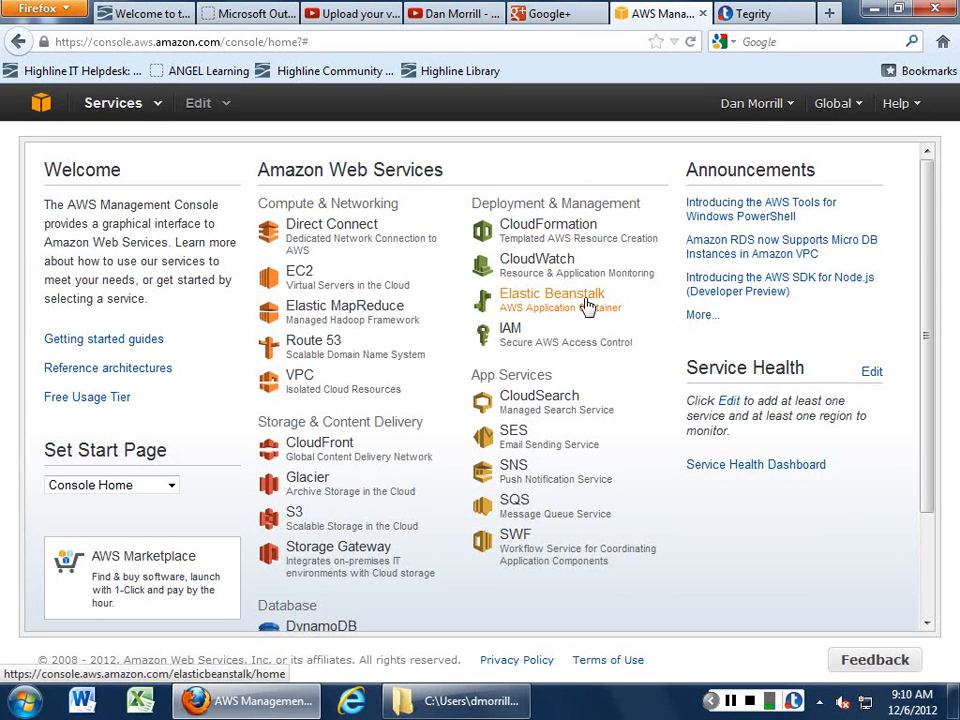
pyautogui.moveTo(584, 342)
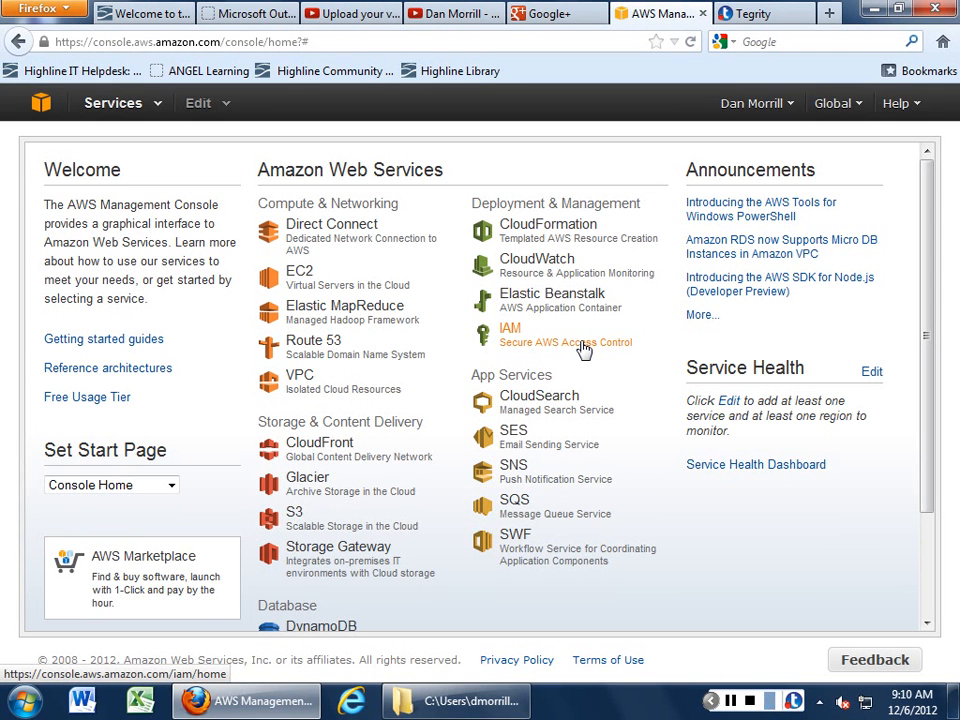
pyautogui.moveTo(548, 344)
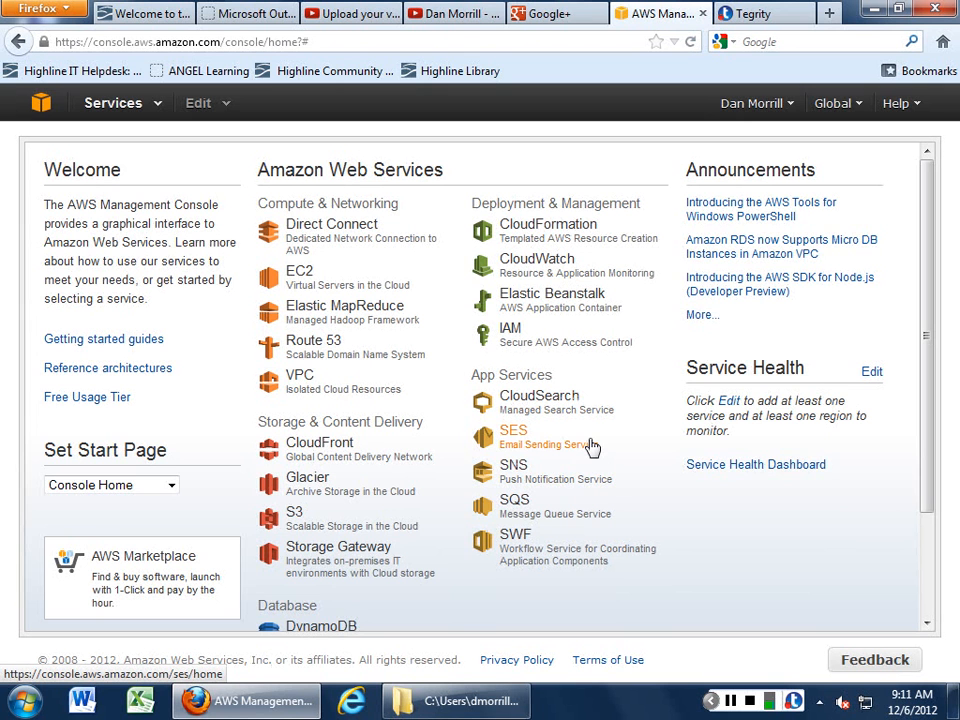
pyautogui.moveTo(590, 488)
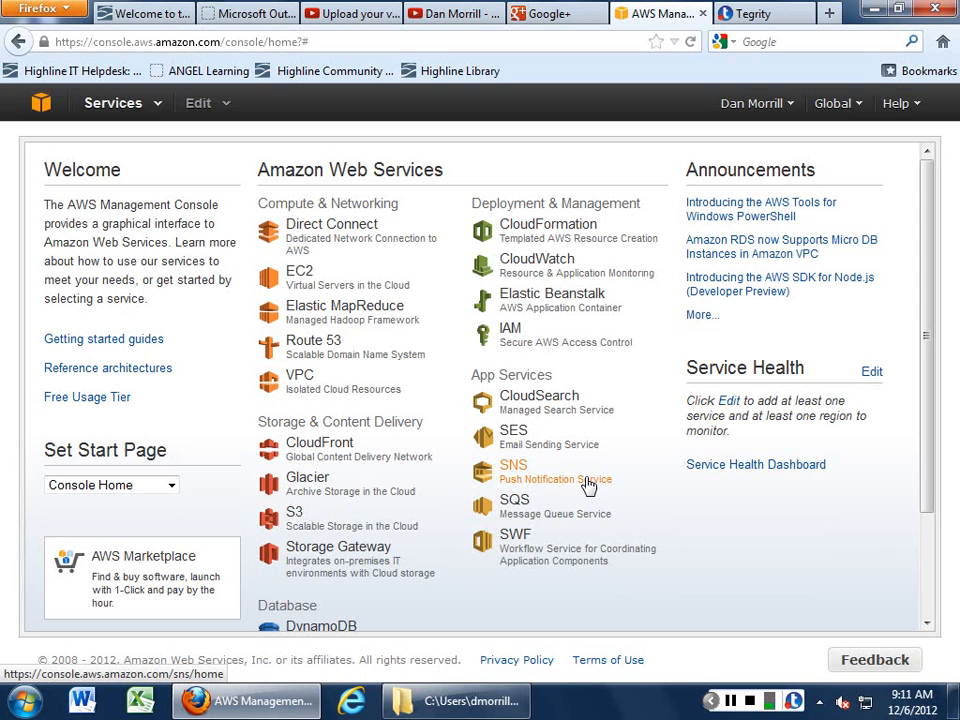
pyautogui.moveTo(520, 482)
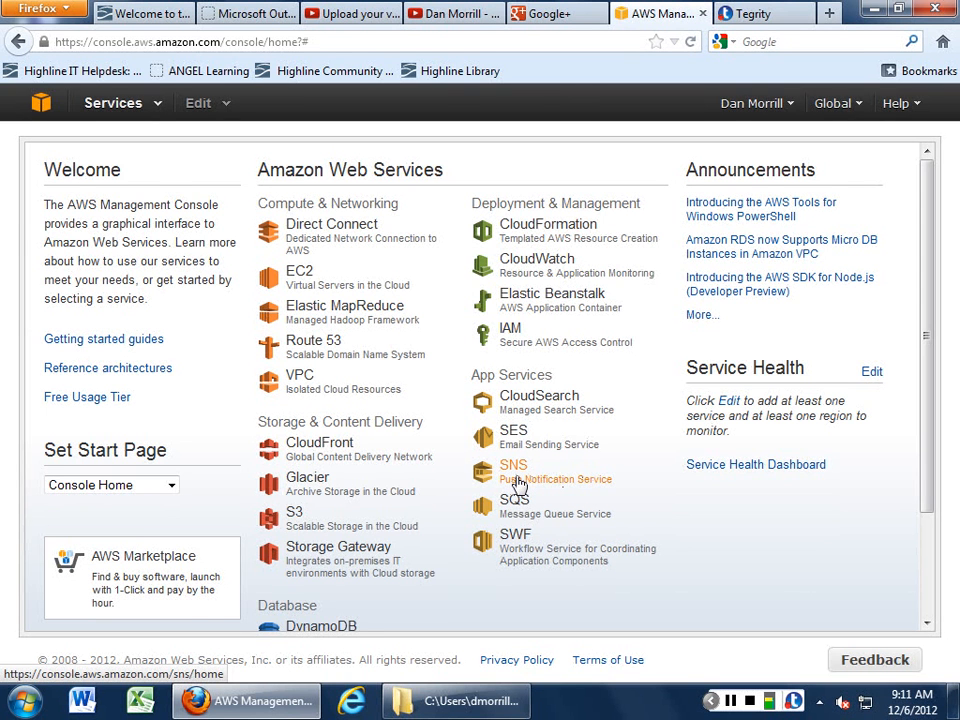
pyautogui.moveTo(536, 266)
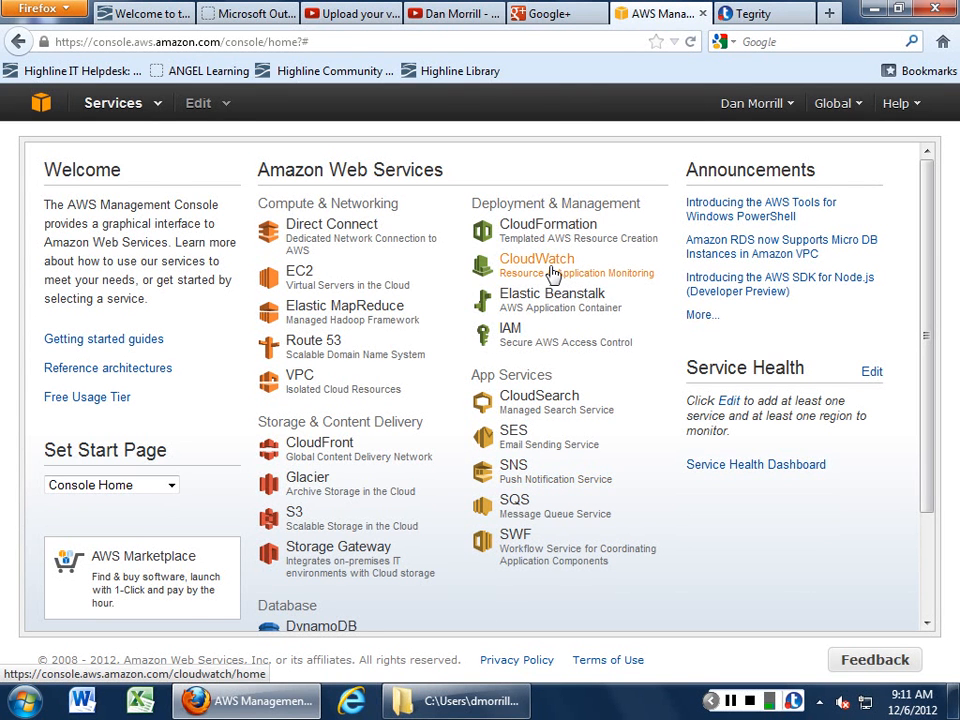
pyautogui.moveTo(552, 470)
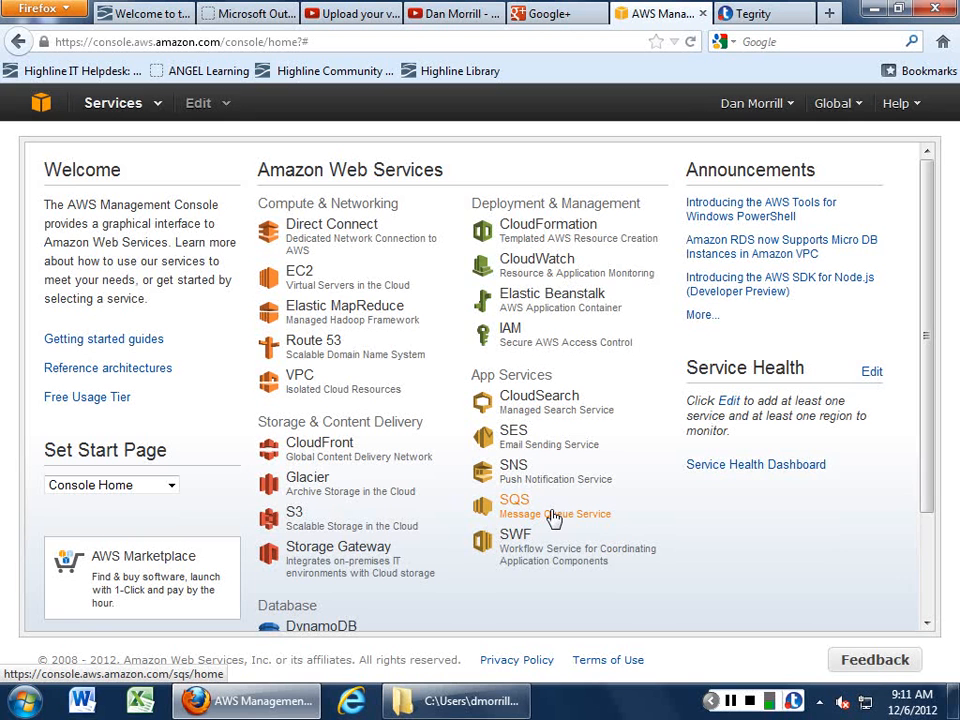
pyautogui.moveTo(552, 564)
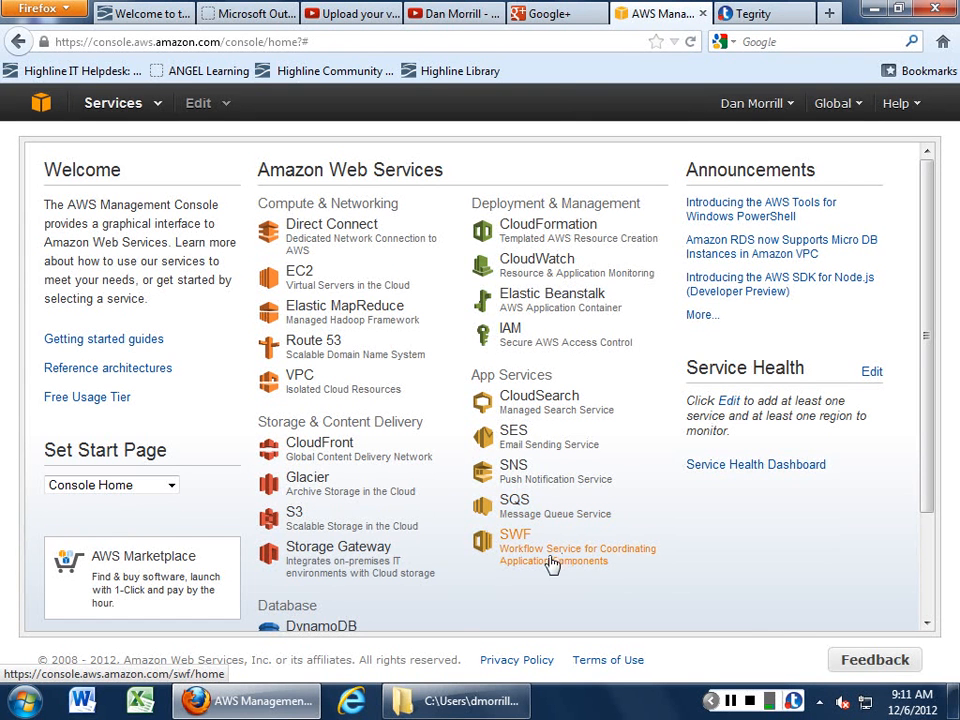
pyautogui.moveTo(576, 564)
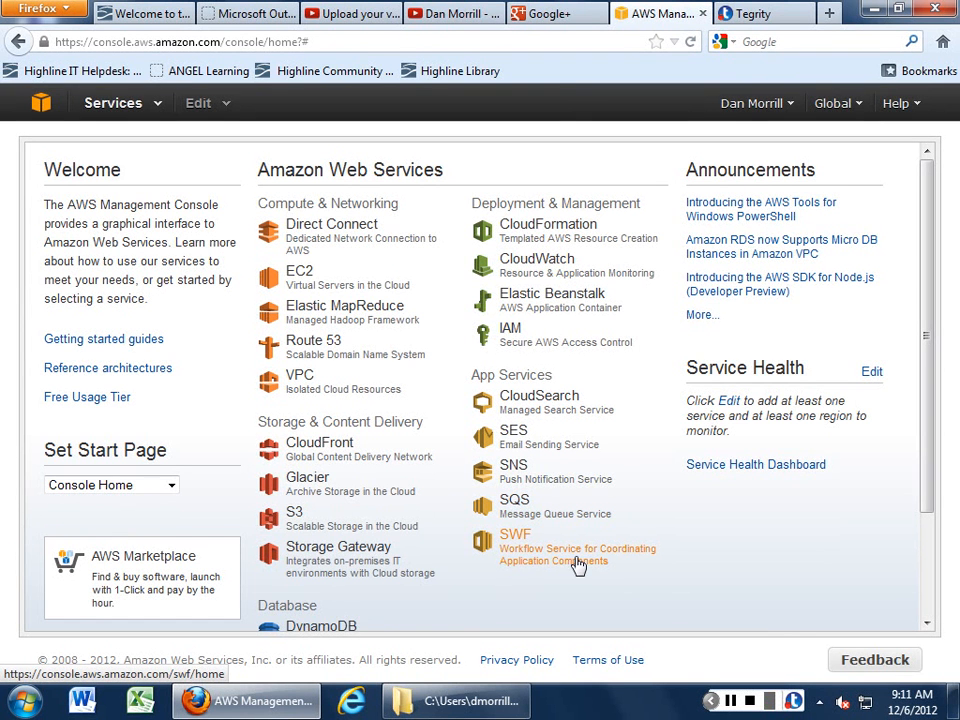
pyautogui.moveTo(300, 374)
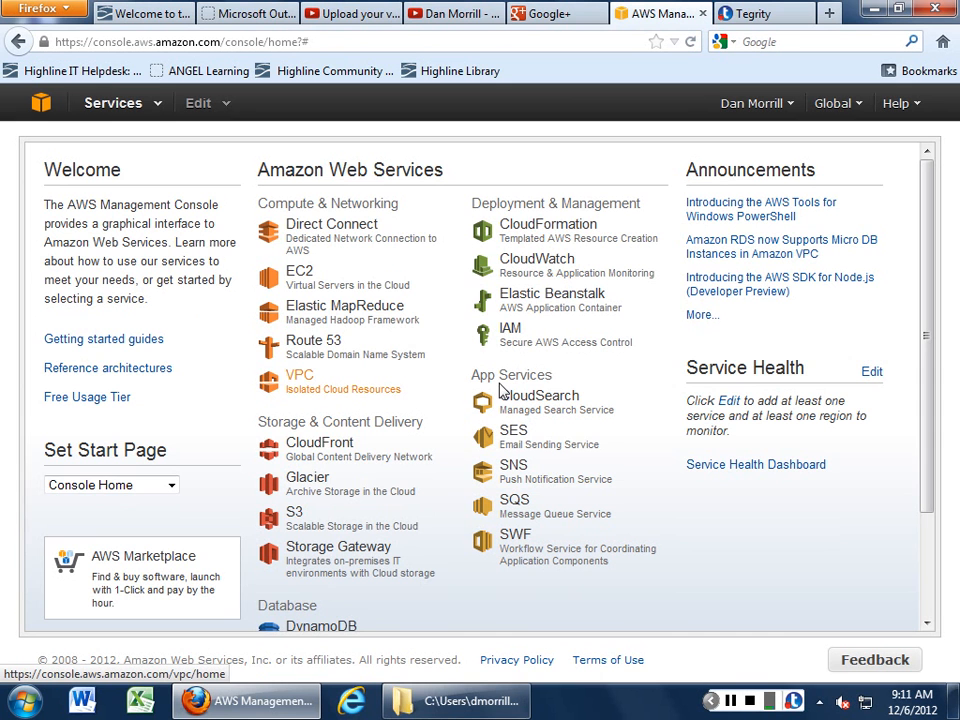
pyautogui.moveTo(344, 304)
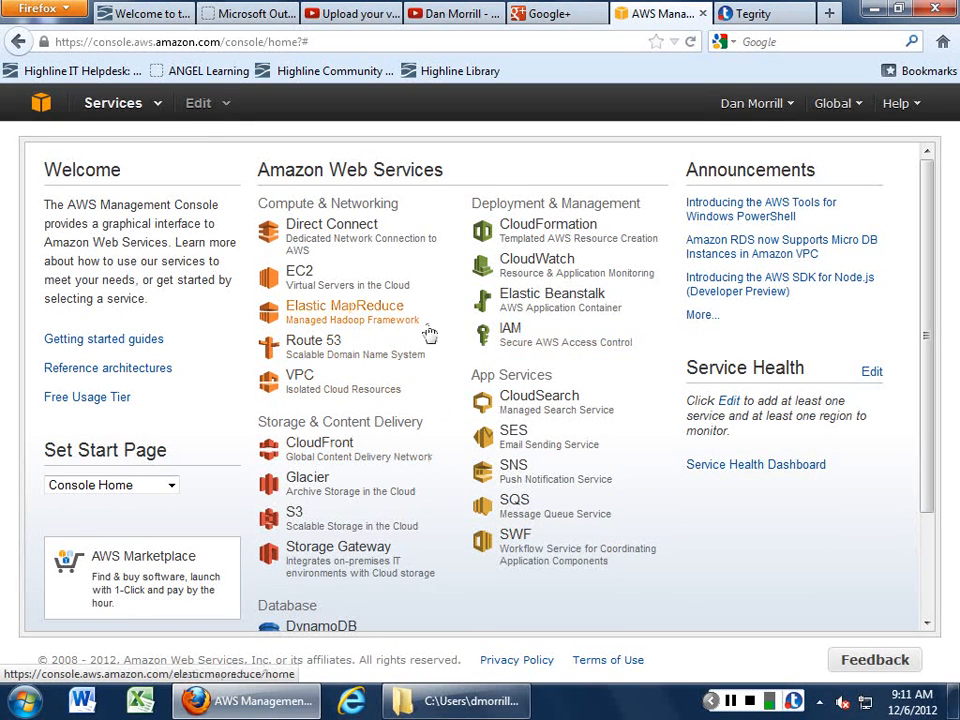
pyautogui.moveTo(228, 110)
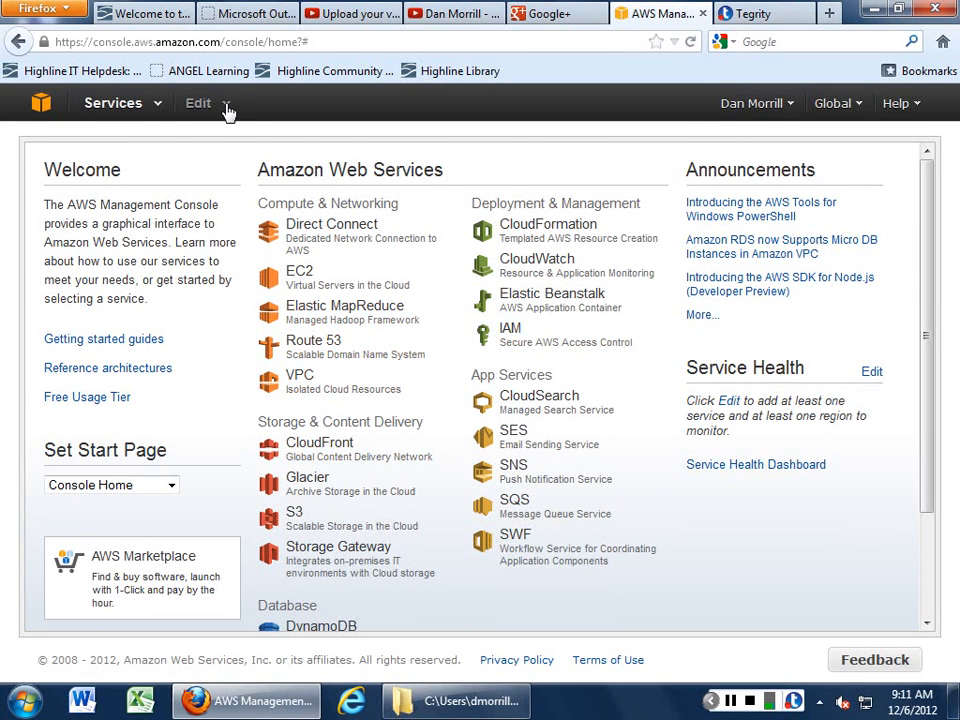
pyautogui.click(198, 104)
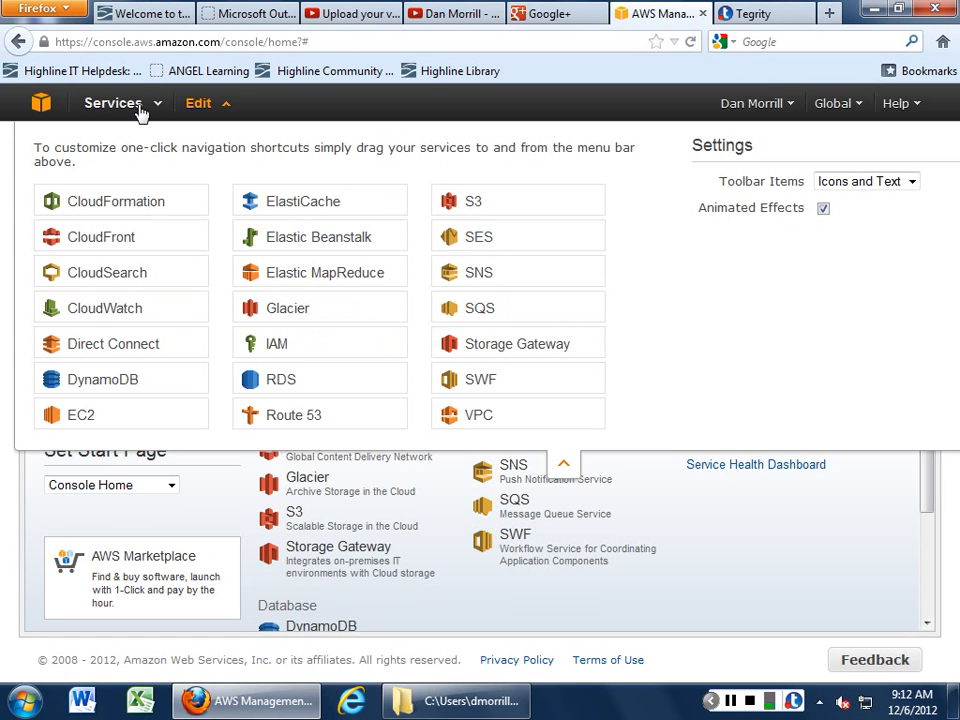
pyautogui.click(112, 104)
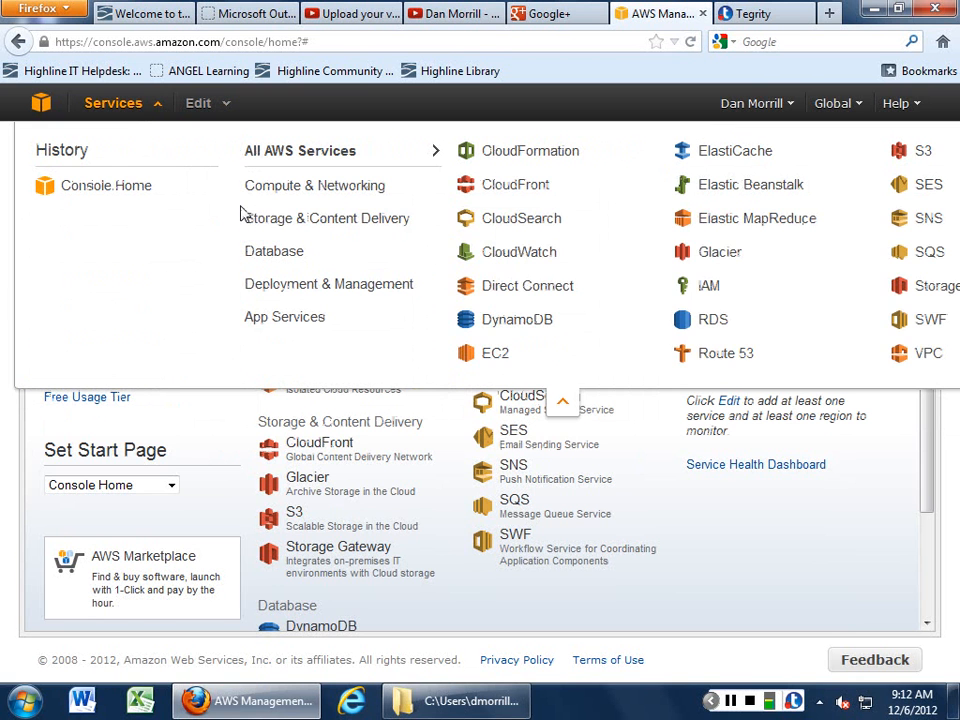
pyautogui.moveTo(320, 184)
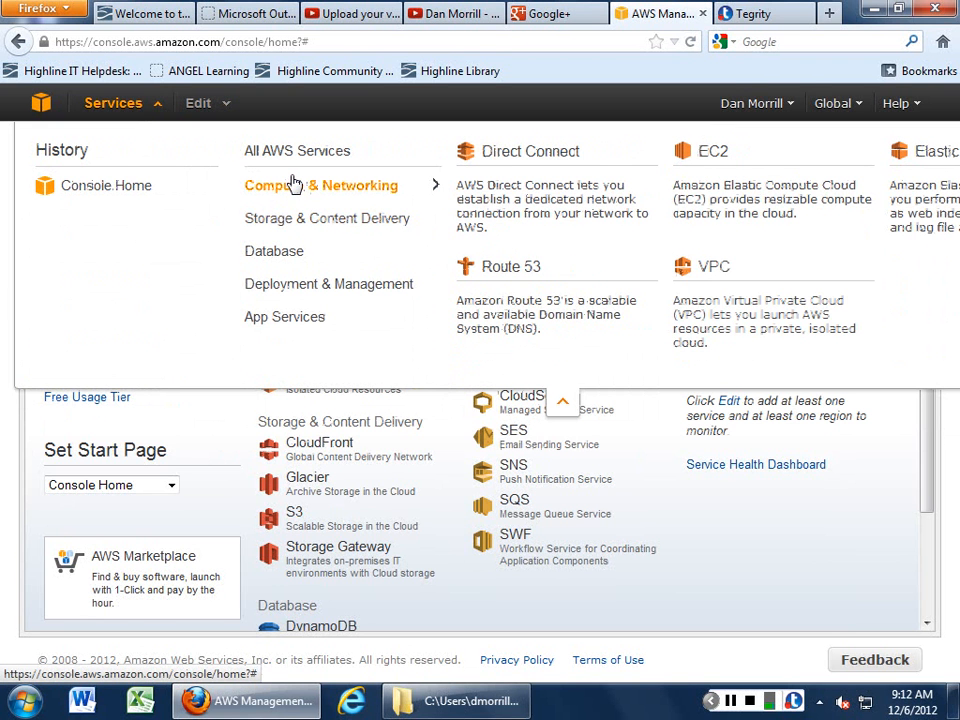
pyautogui.moveTo(292, 192)
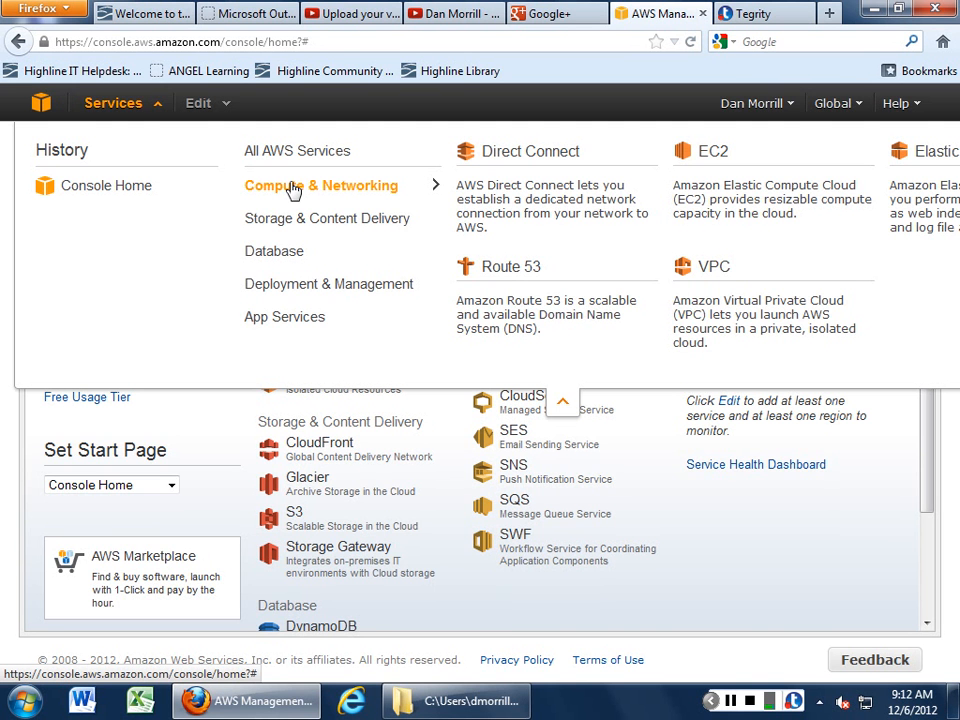
pyautogui.moveTo(276, 252)
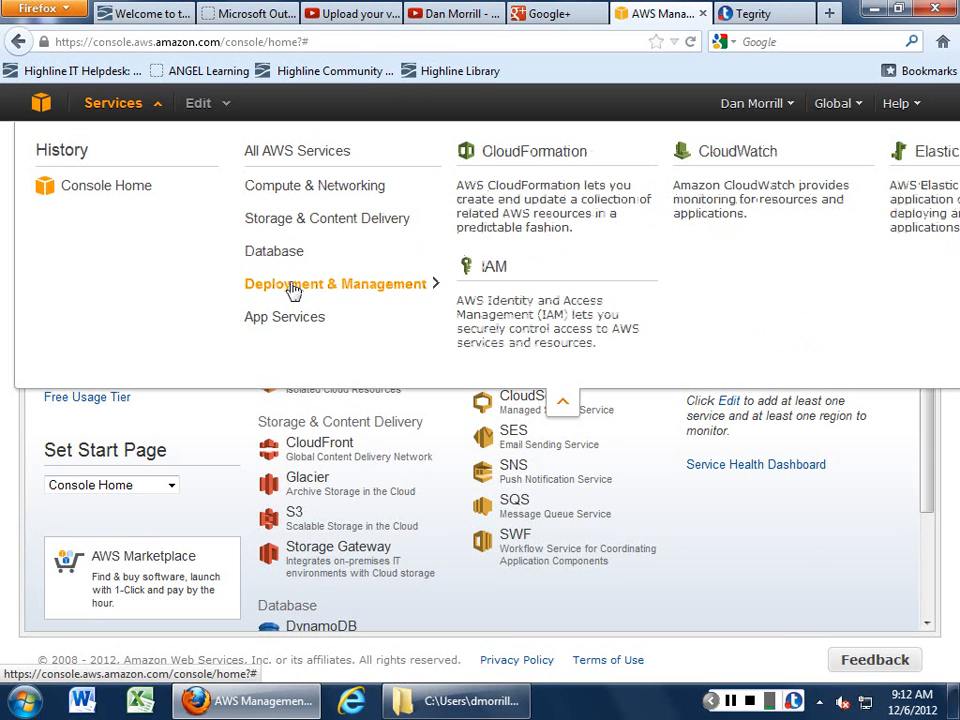
pyautogui.moveTo(288, 316)
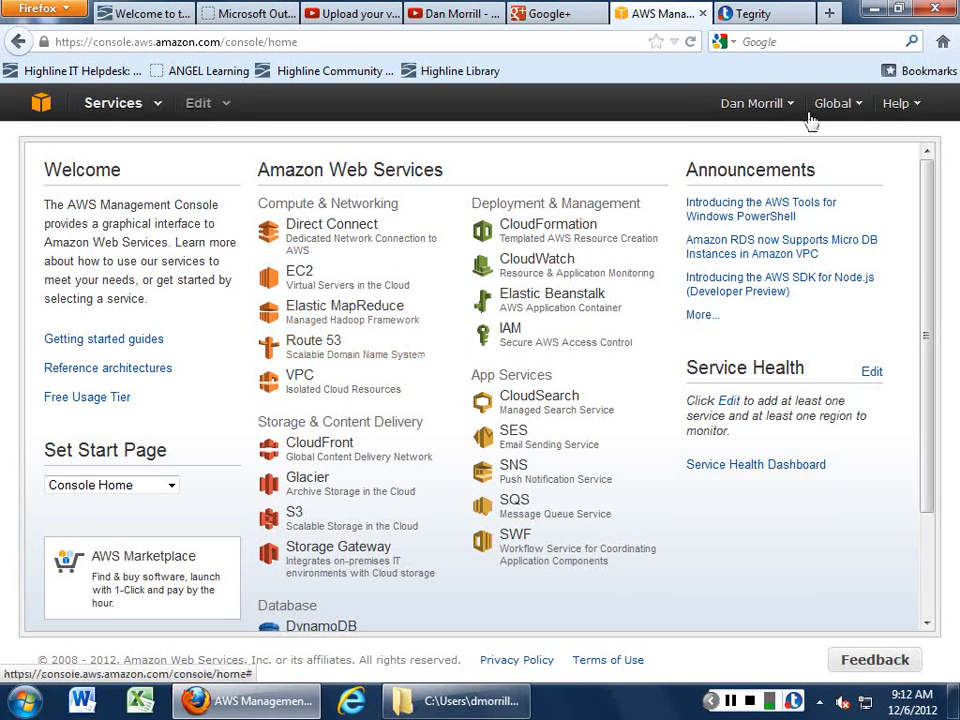
# Sign in via My Account as a returning user, declining to remember the password, so Manage Your Account loads
pyautogui.click(752, 104)
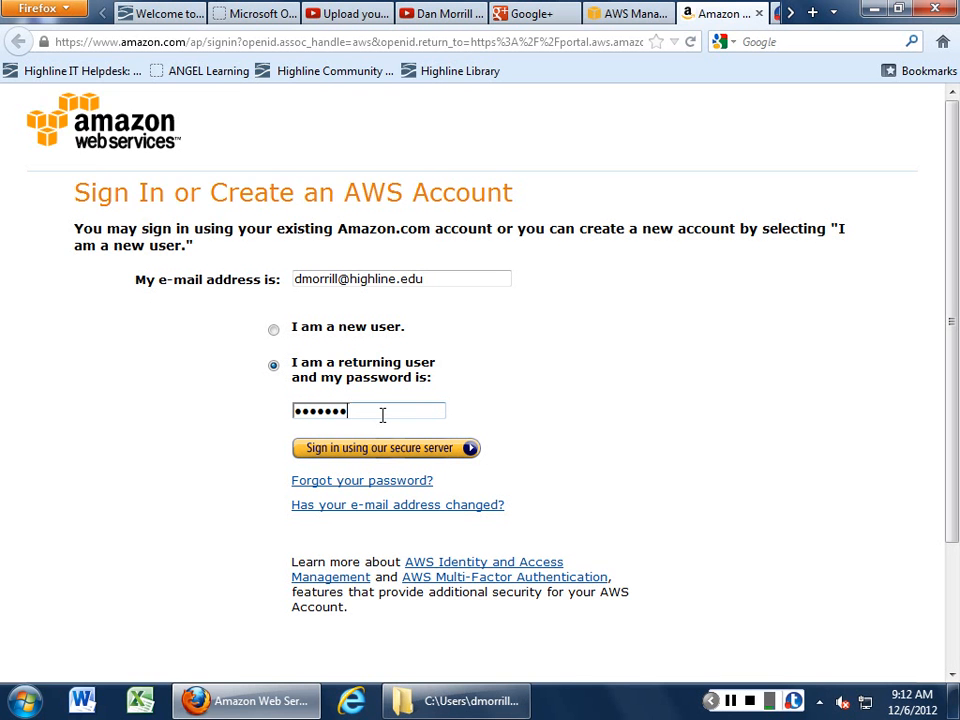
pyautogui.click(384, 448)
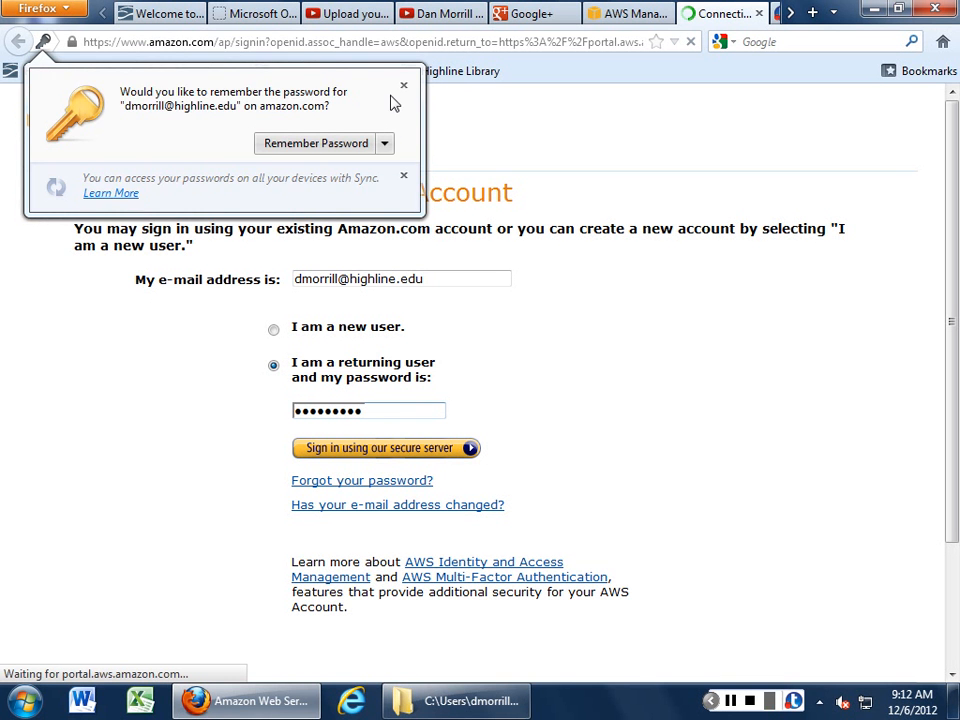
pyautogui.click(404, 84)
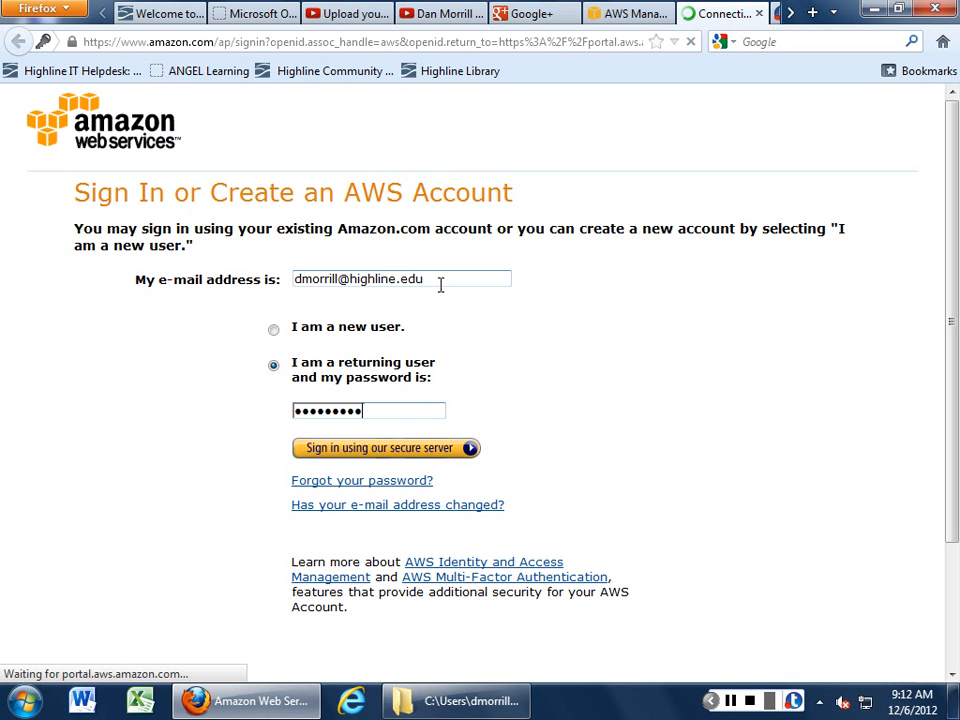
pyautogui.click(386, 448)
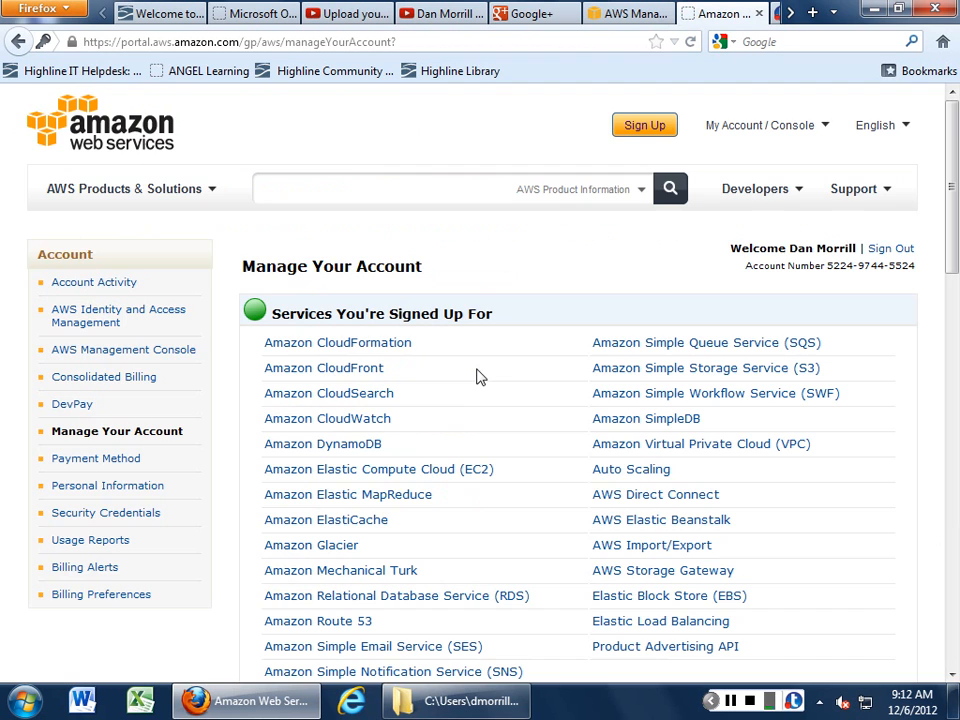
pyautogui.scroll(-3)
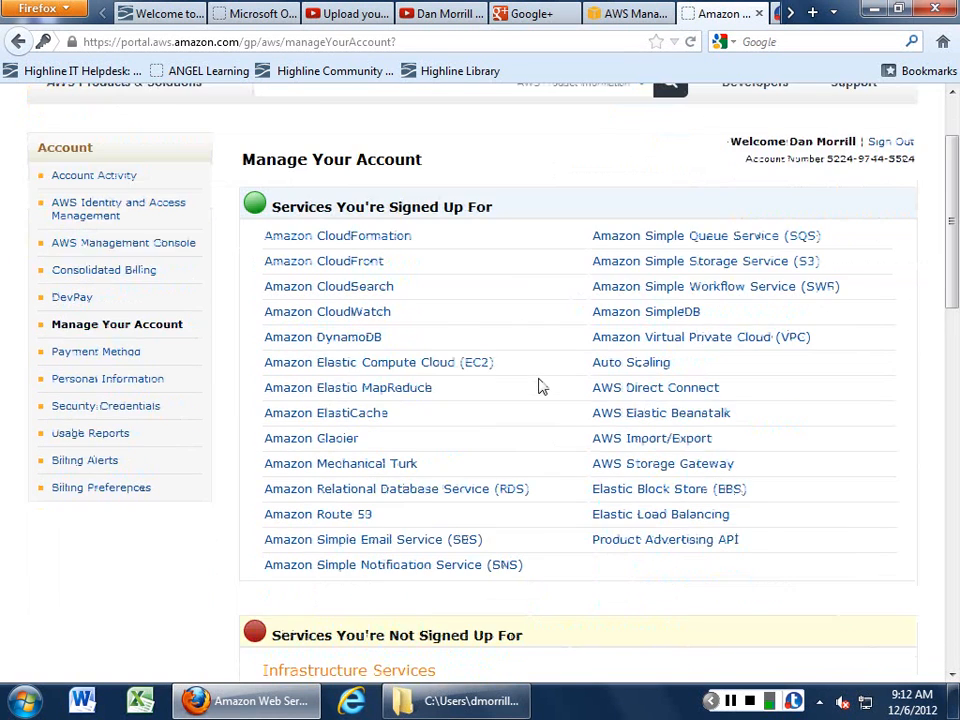
pyautogui.scroll(-3)
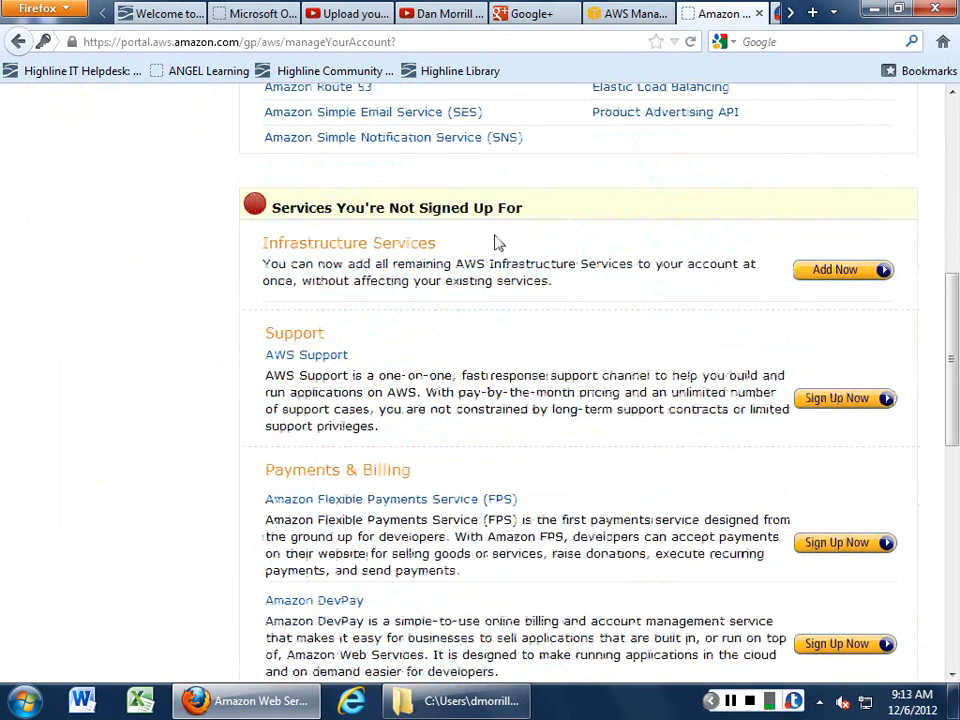
pyautogui.moveTo(436, 300)
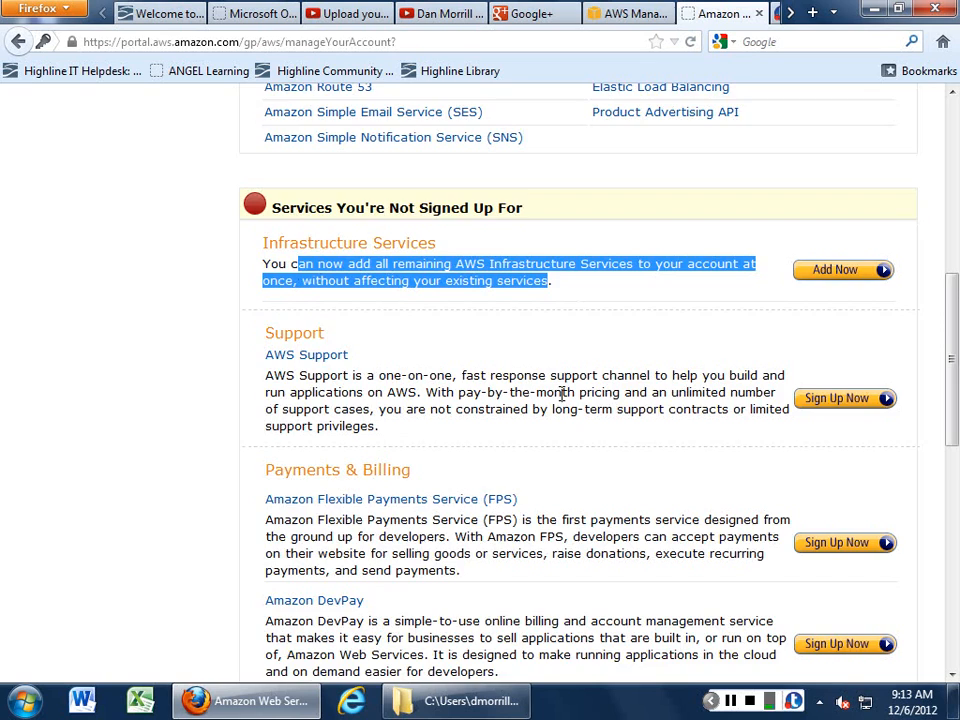
pyautogui.scroll(-3)
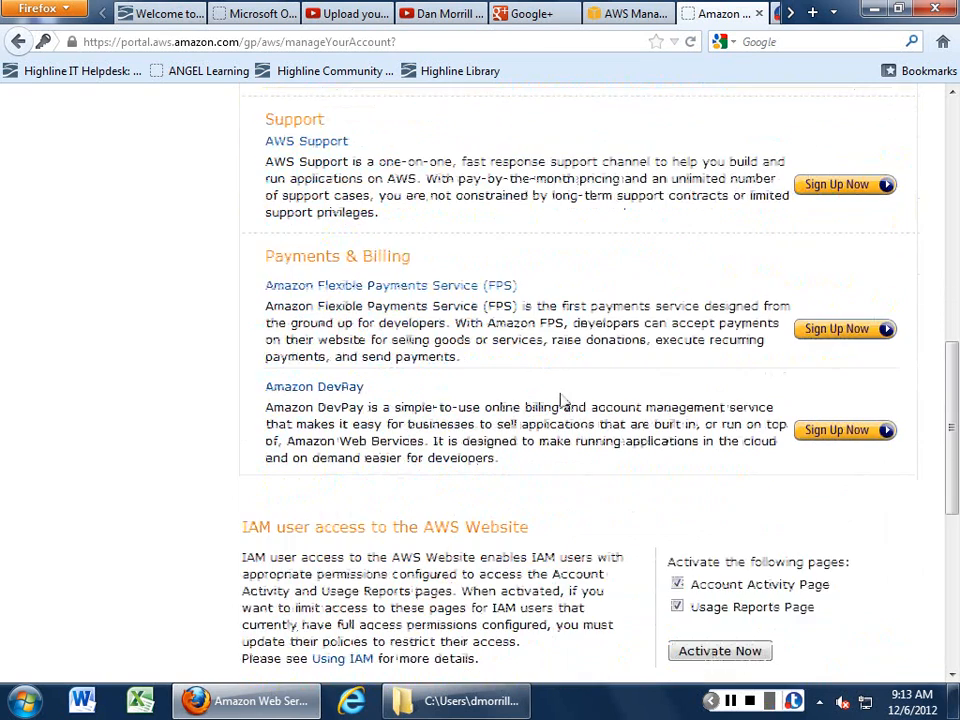
pyautogui.scroll(-3)
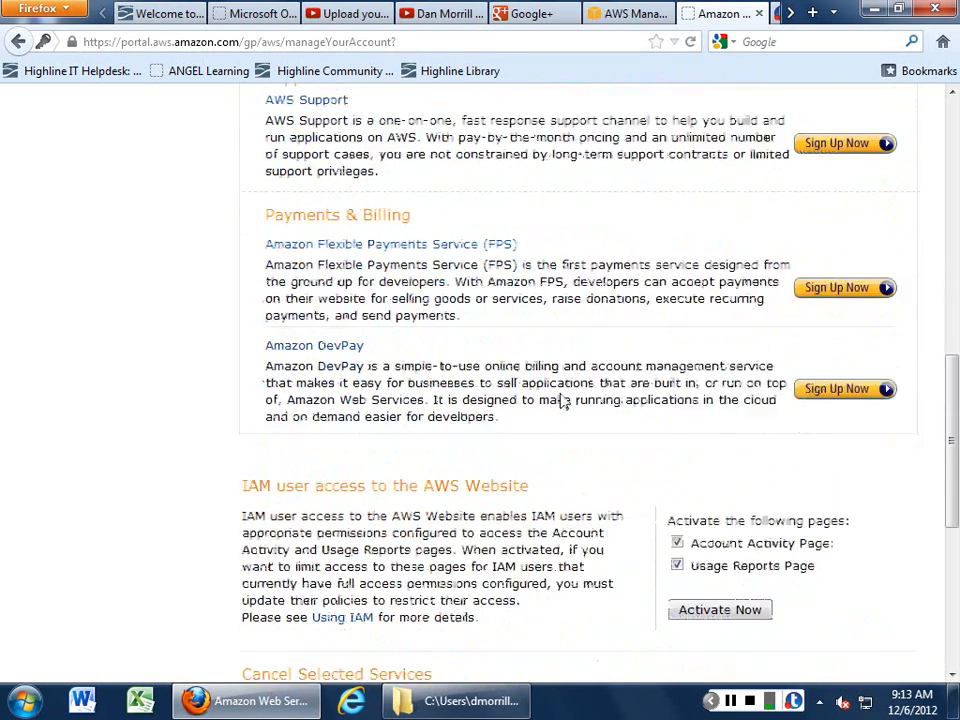
pyautogui.scroll(-3)
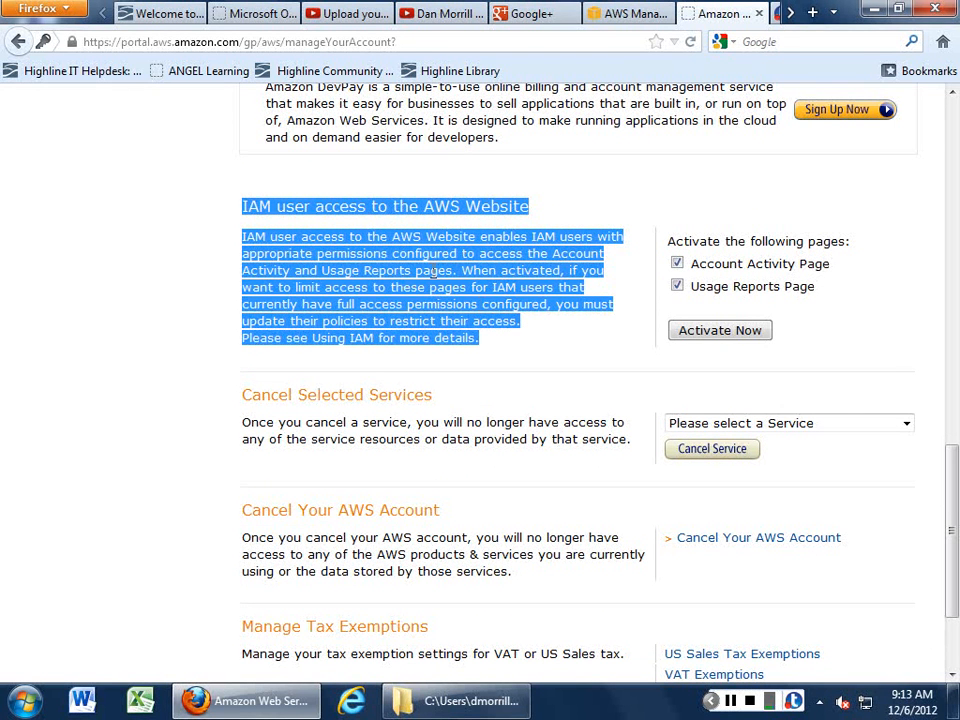
pyautogui.moveTo(412, 222)
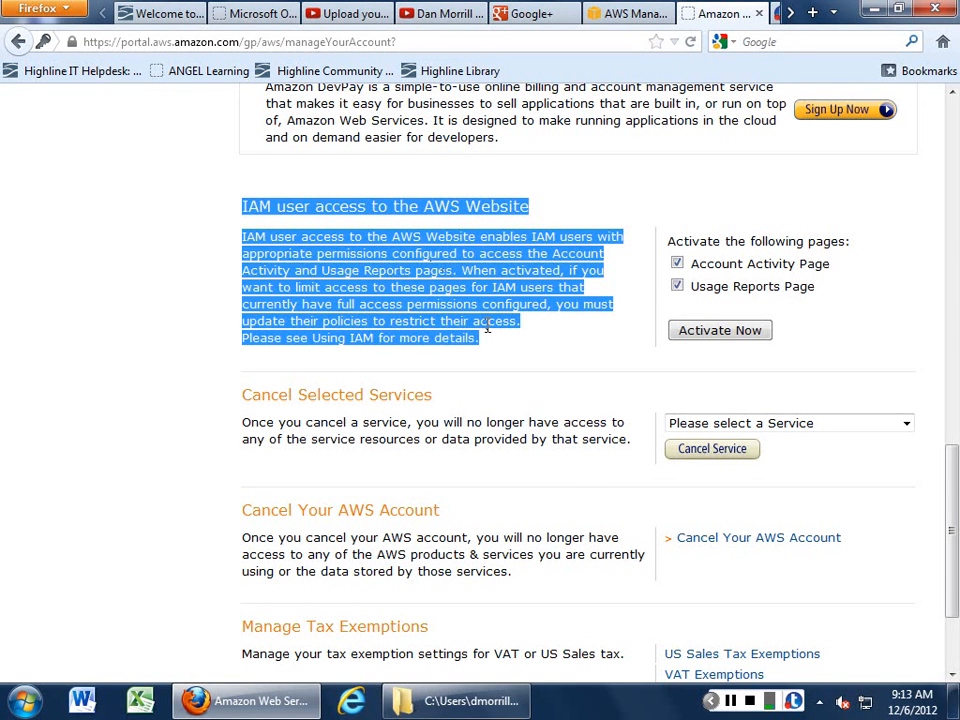
pyautogui.scroll(-3)
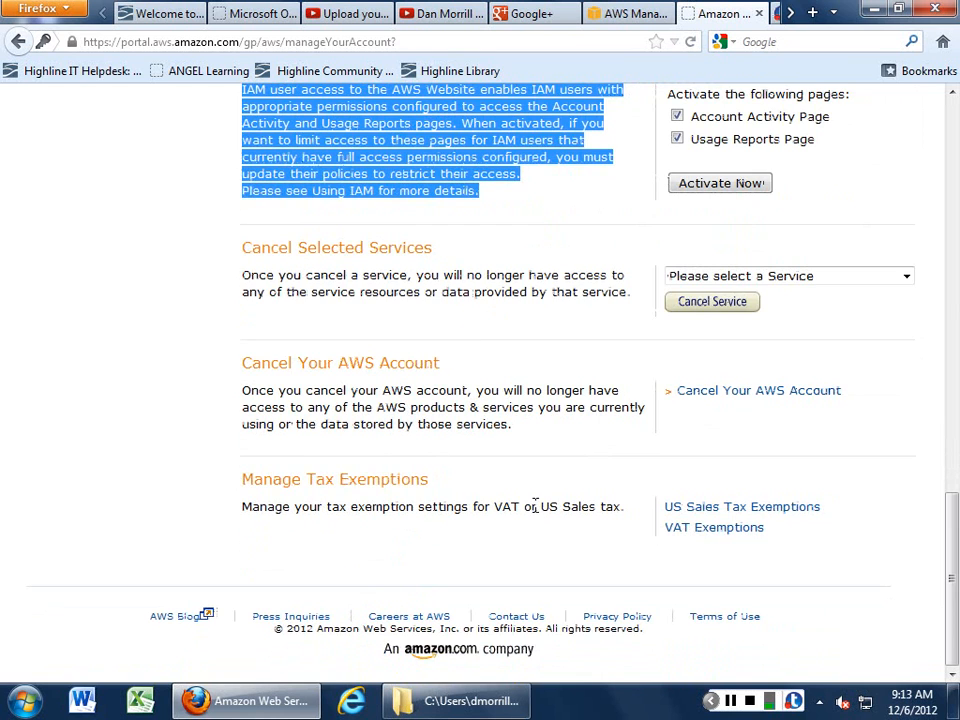
pyautogui.scroll(3)
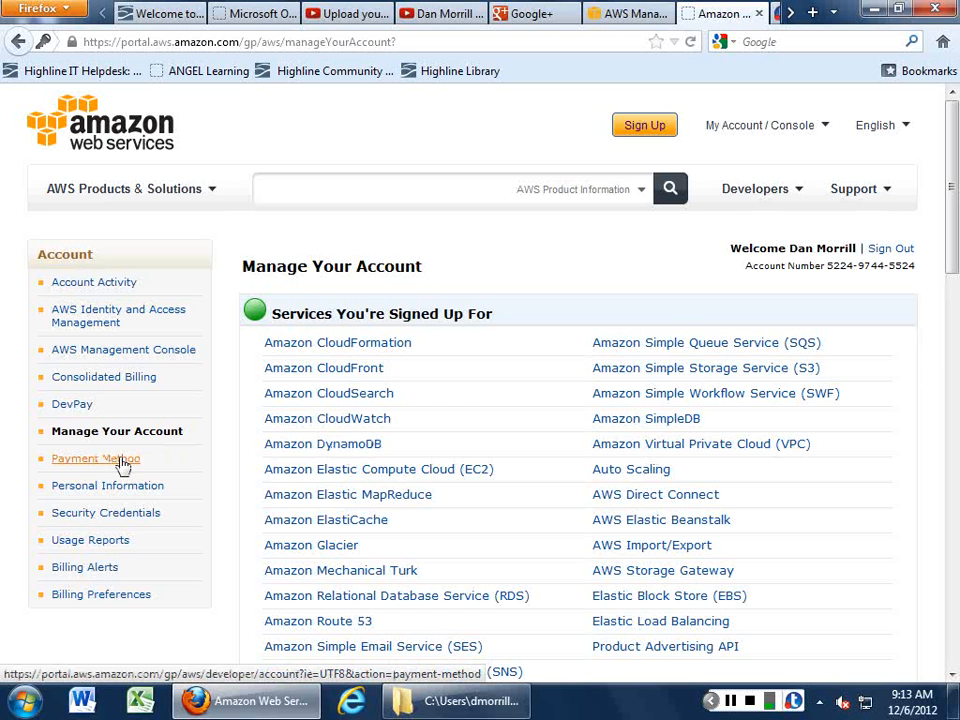
# Review the Payment Method page, then go to the account's Security Credentials page
pyautogui.click(96, 458)
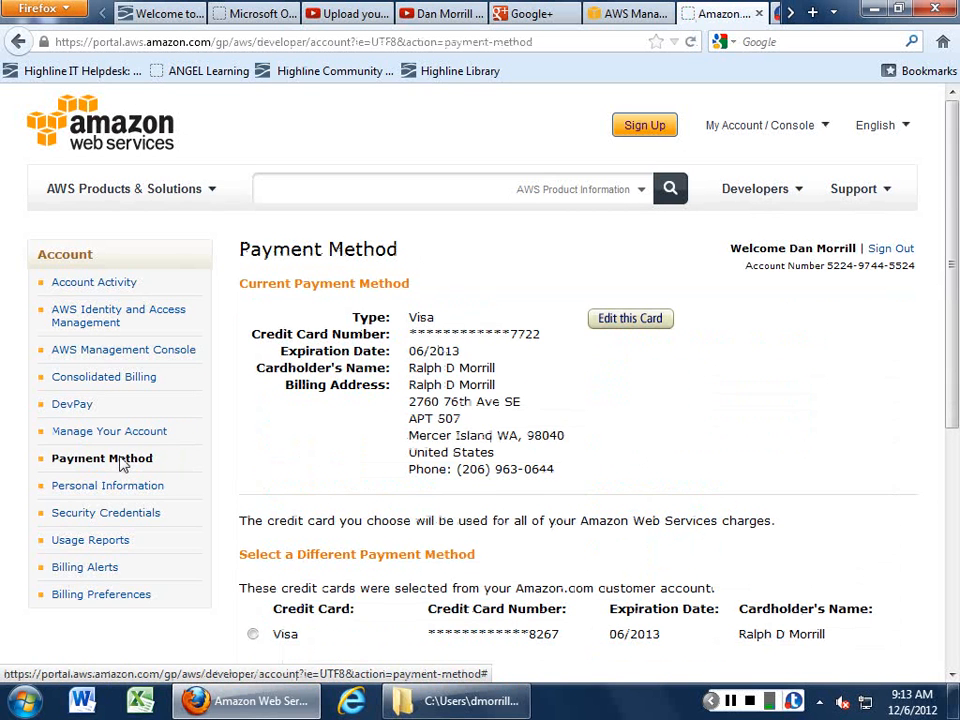
pyautogui.moveTo(108, 486)
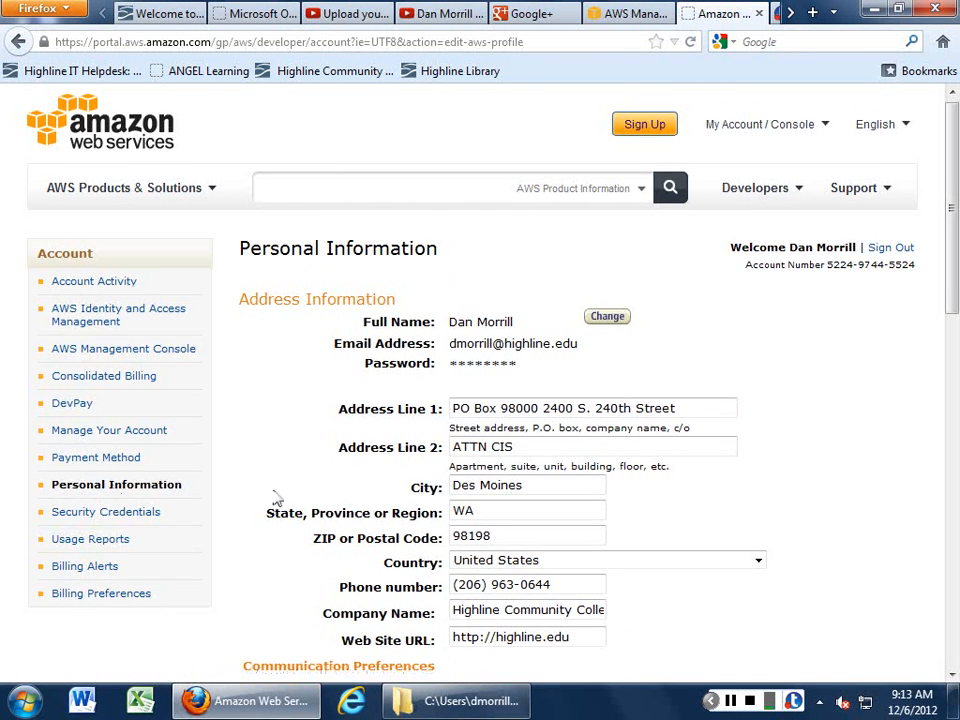
pyautogui.scroll(-3)
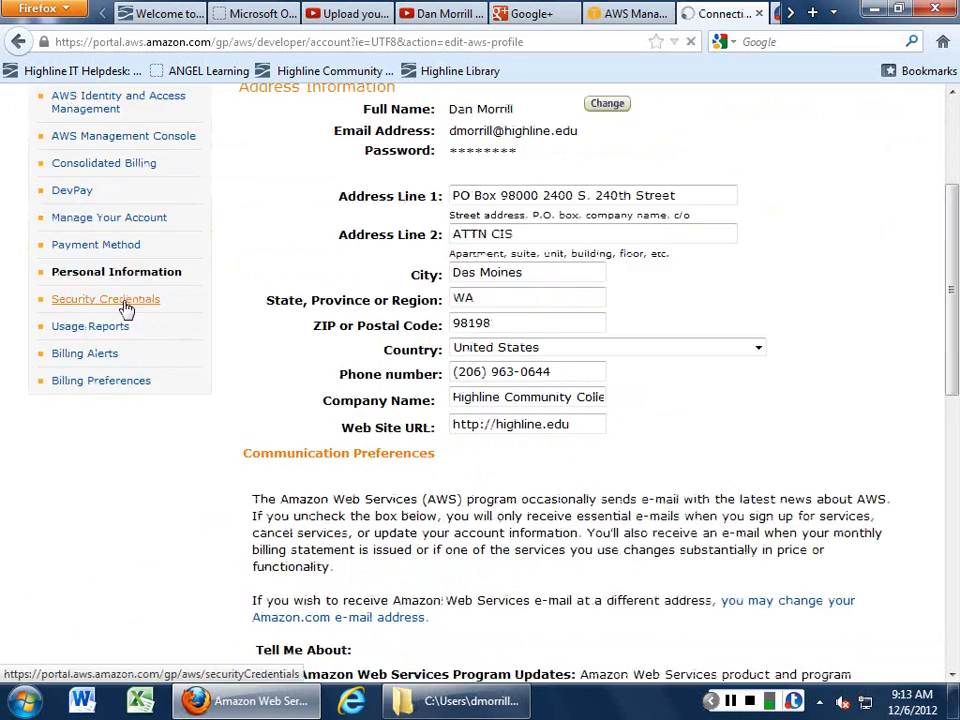
pyautogui.click(104, 300)
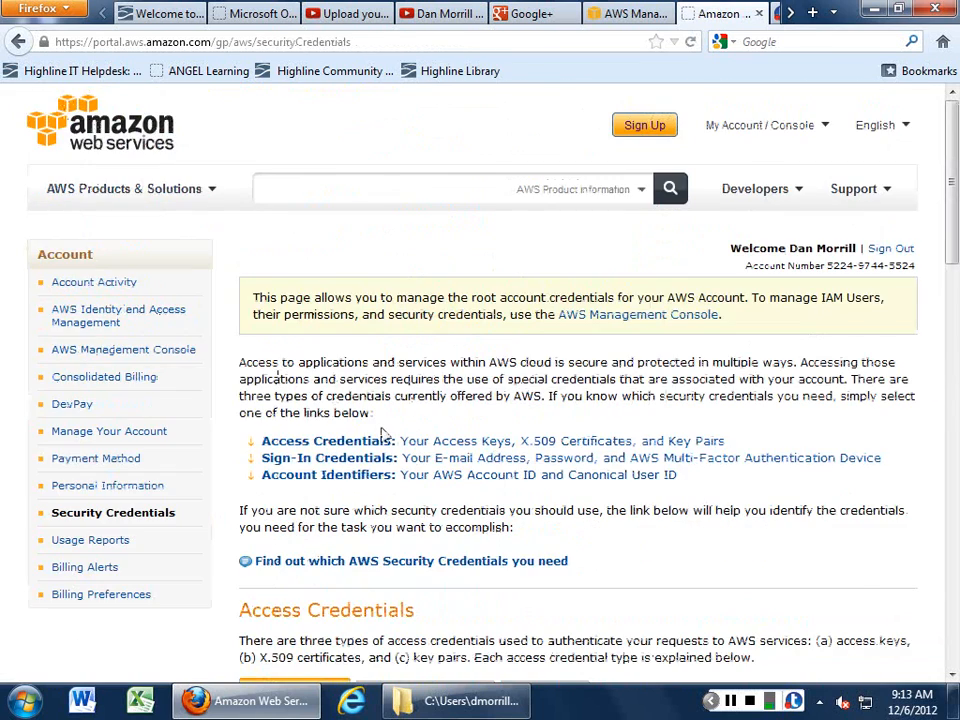
# Review the Access Credentials access key and switch to the Key Pairs listing
pyautogui.scroll(-3)
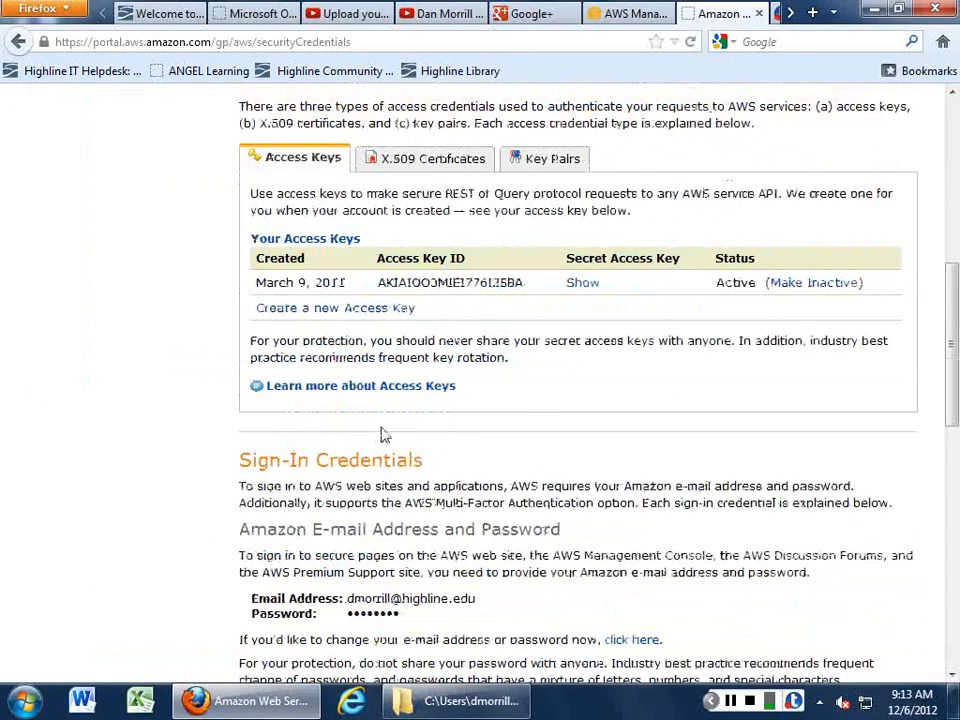
pyautogui.scroll(3)
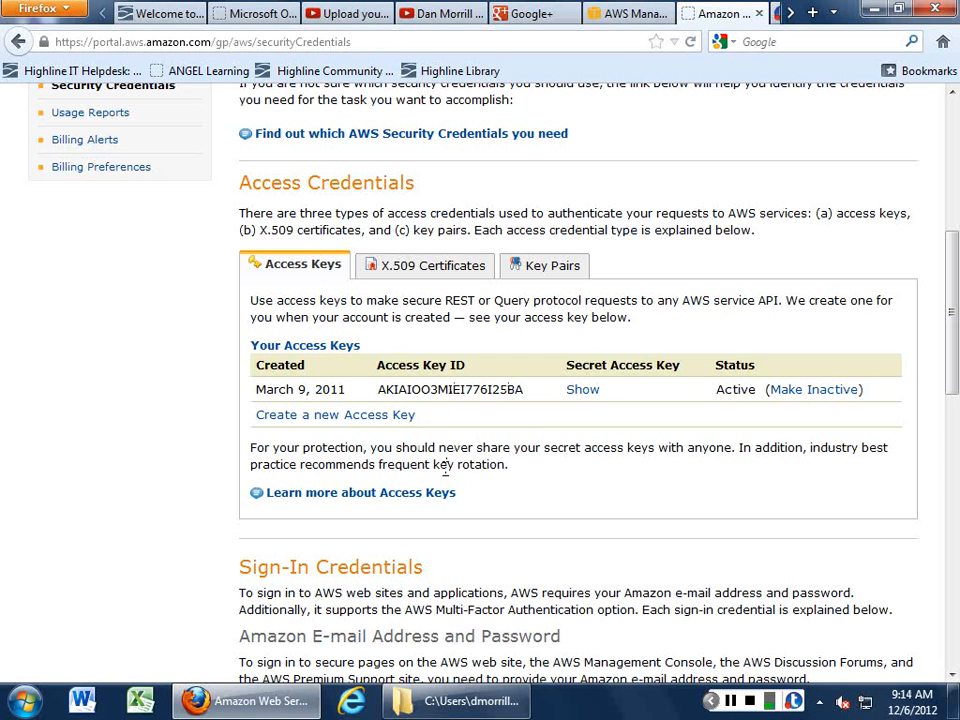
pyautogui.moveTo(536, 504)
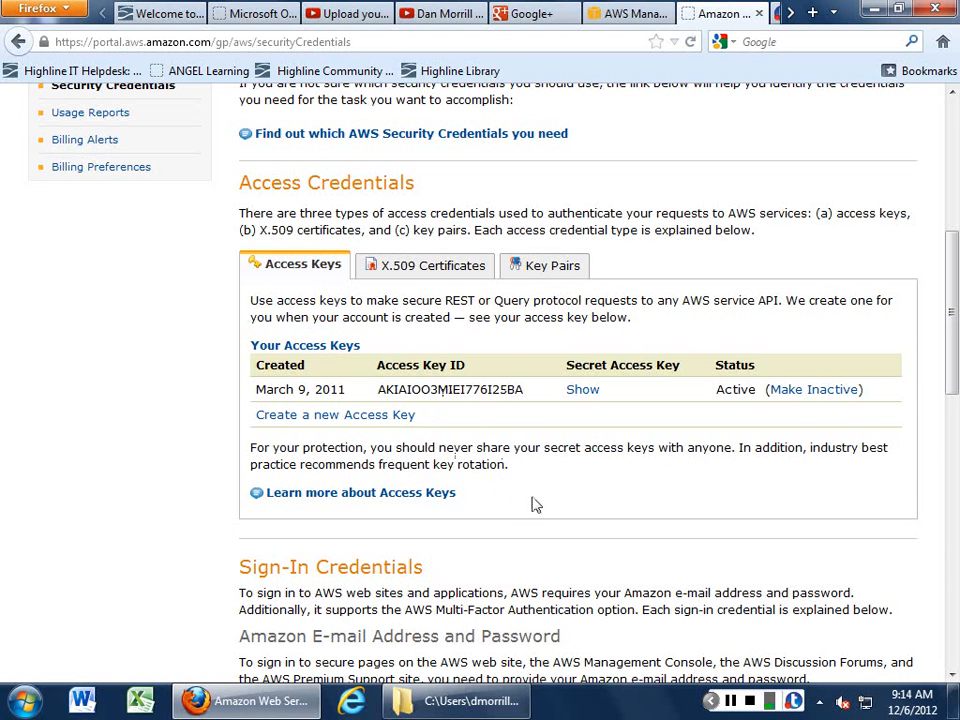
pyautogui.moveTo(500, 462)
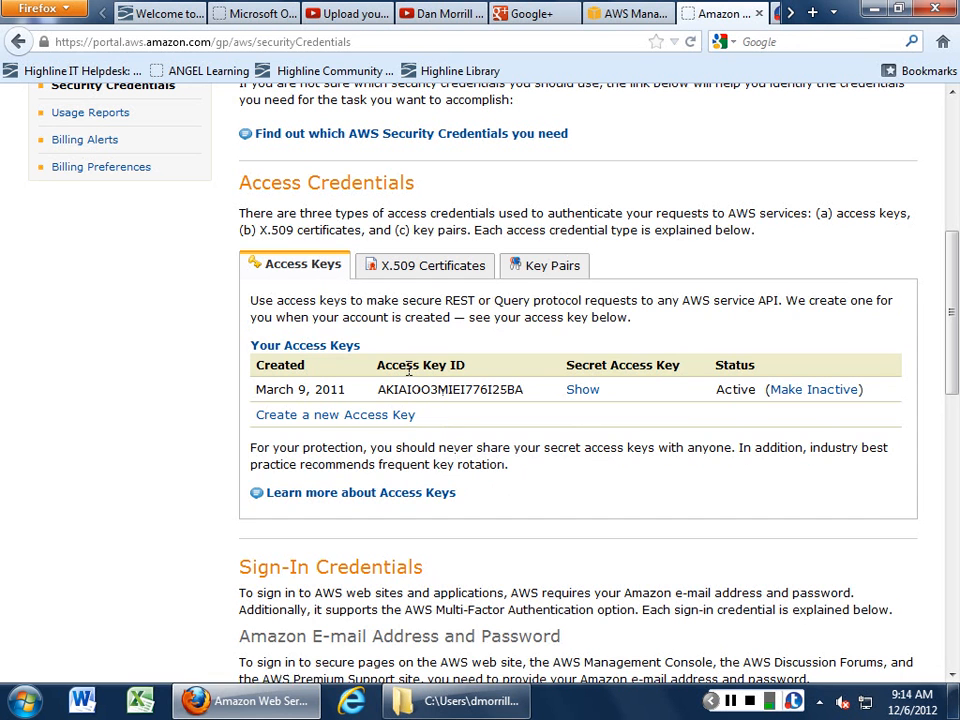
pyautogui.moveTo(552, 264)
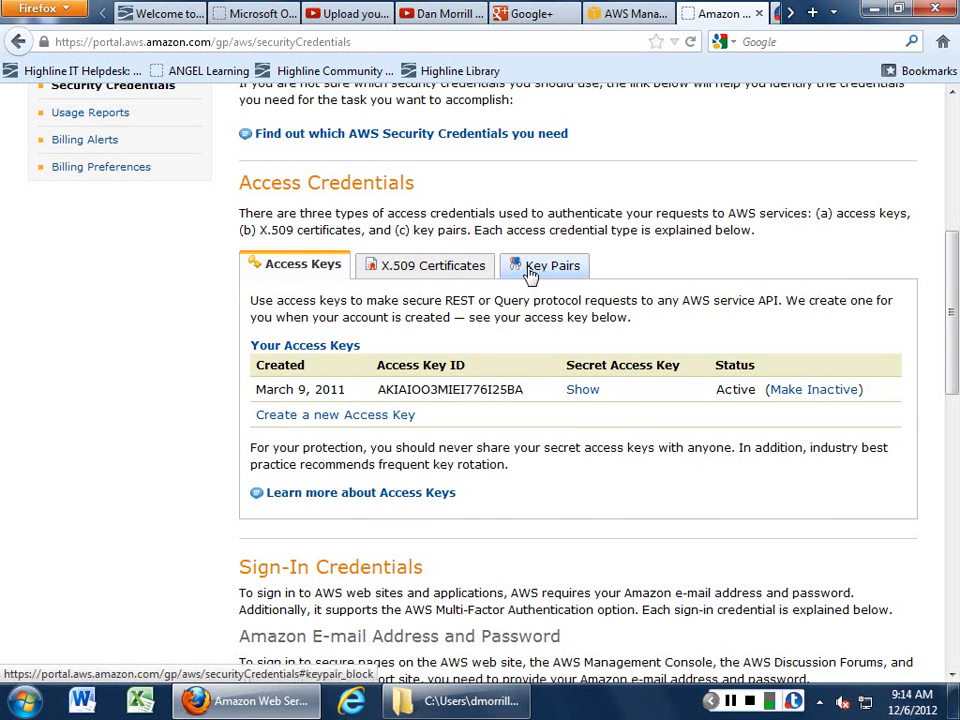
pyautogui.click(552, 264)
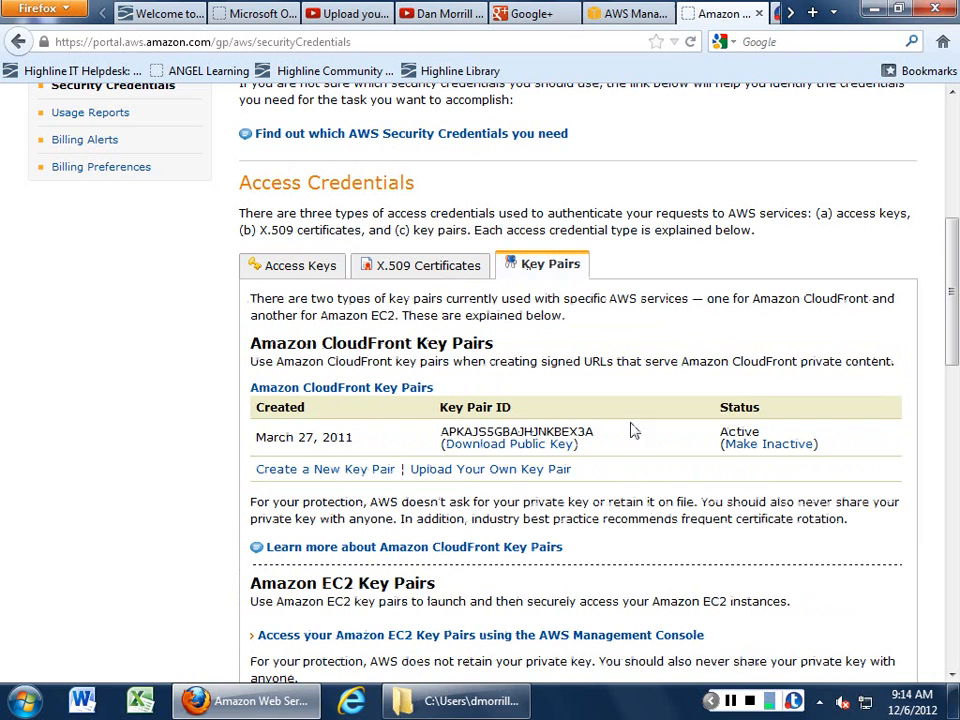
pyautogui.moveTo(490, 468)
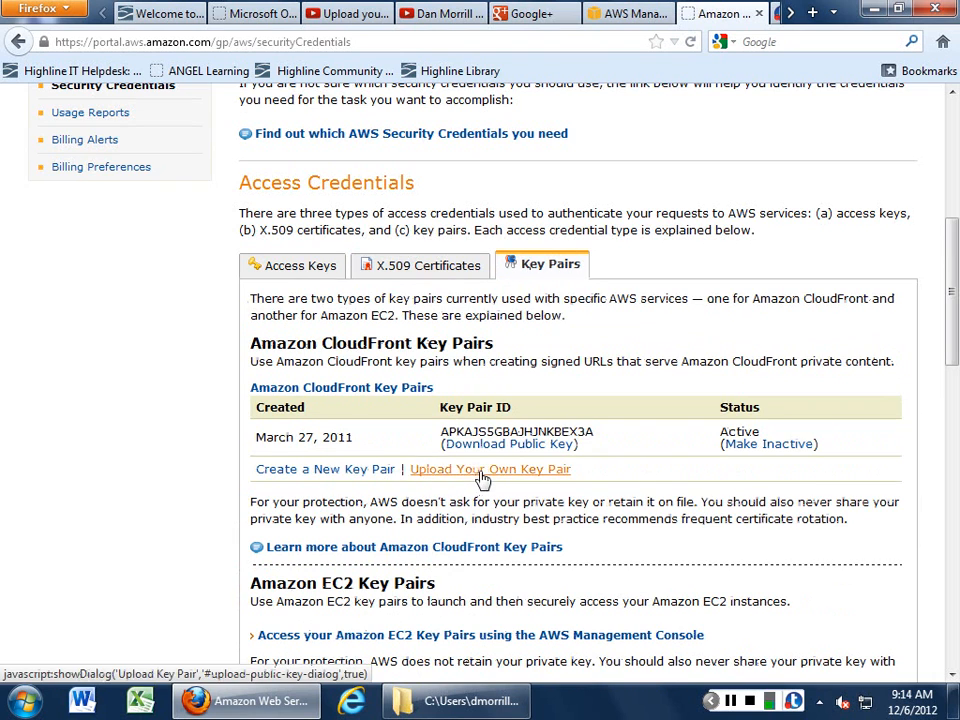
# Review the CloudFront and EC2 key pairs, then show the X.509 Certificates credentials
pyautogui.scroll(-3)
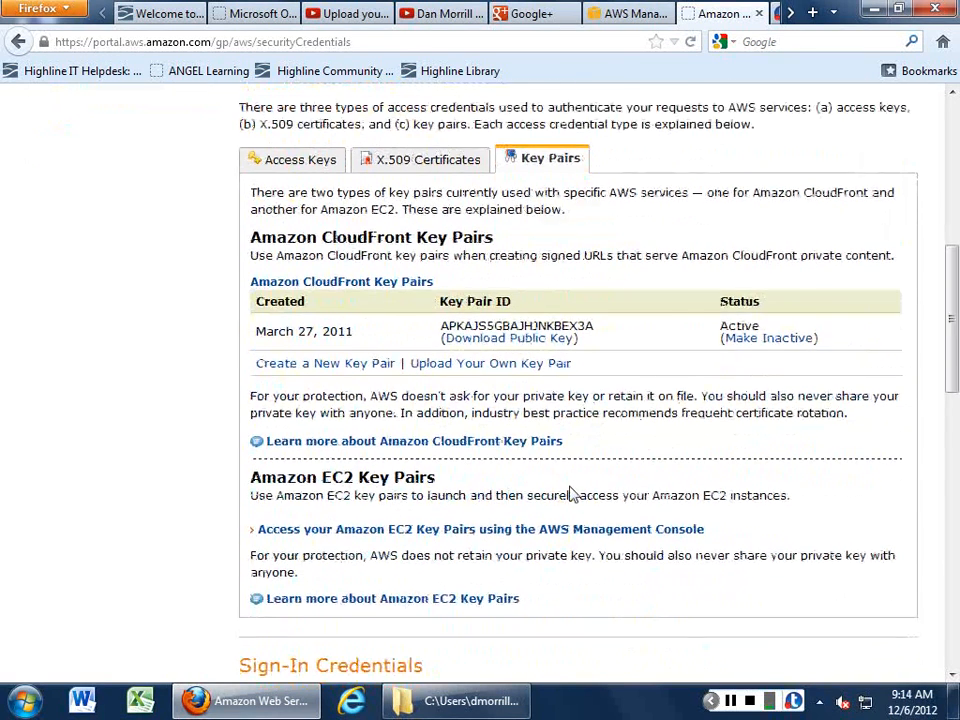
pyautogui.scroll(3)
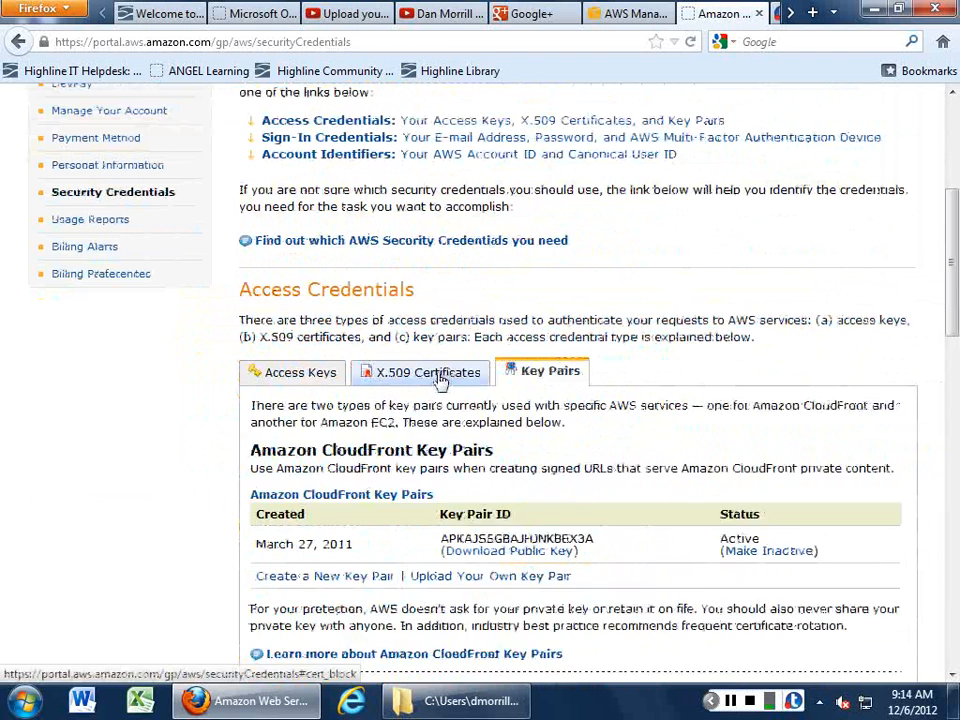
pyautogui.click(428, 370)
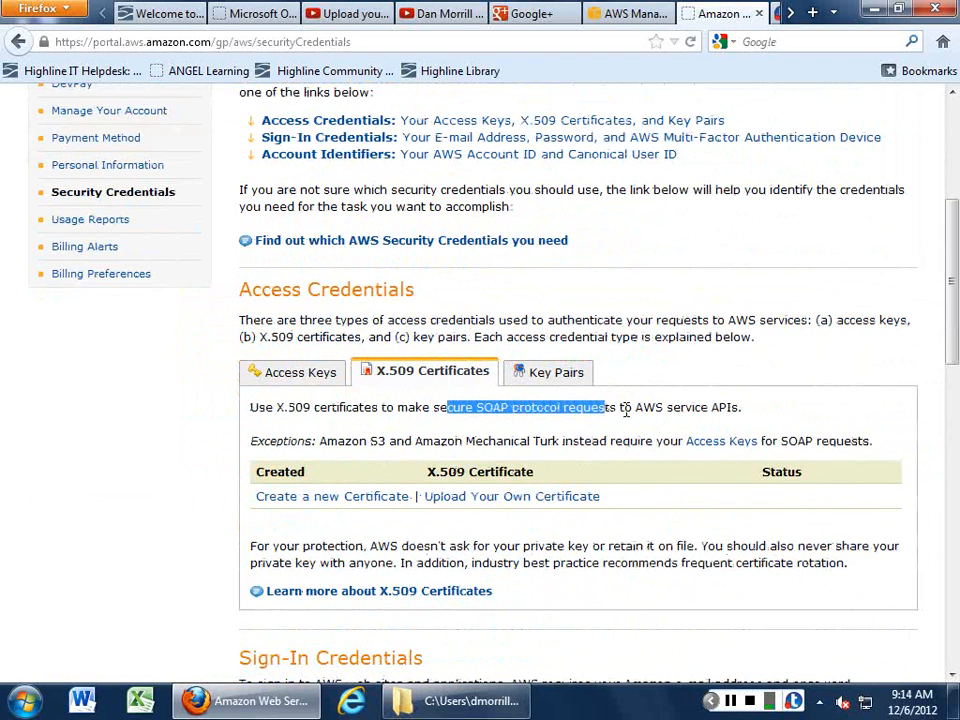
pyautogui.scroll(-3)
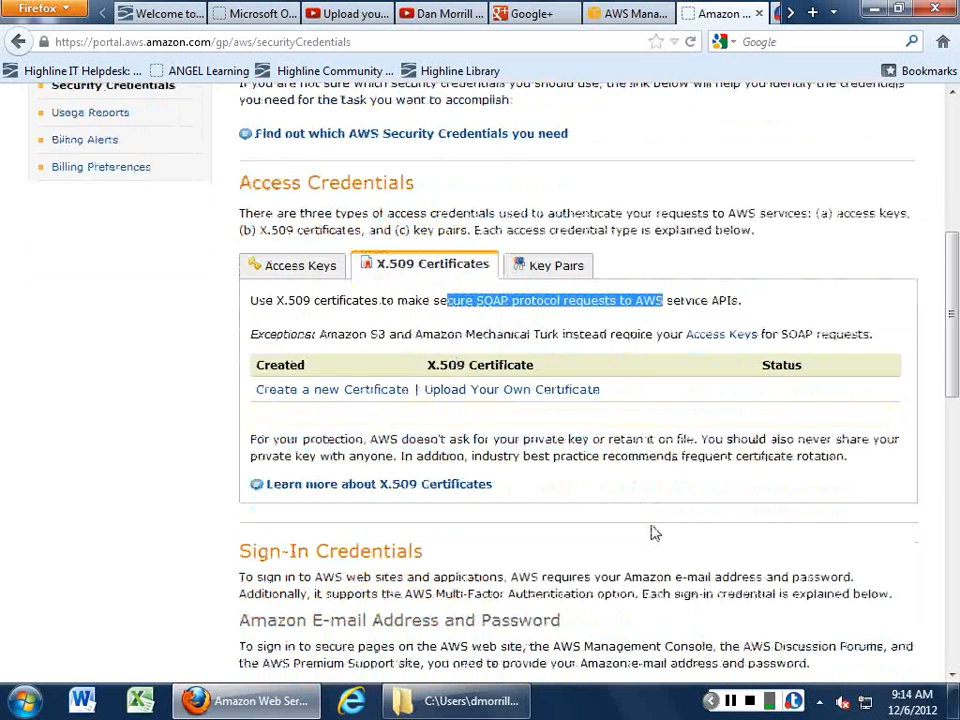
pyautogui.scroll(-3)
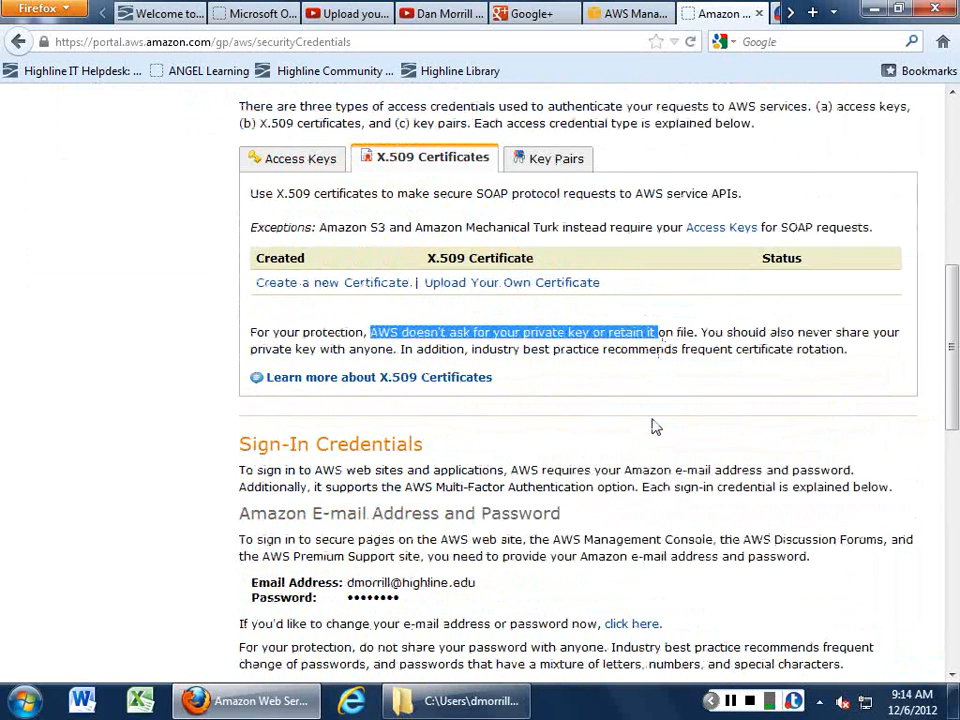
pyautogui.scroll(-3)
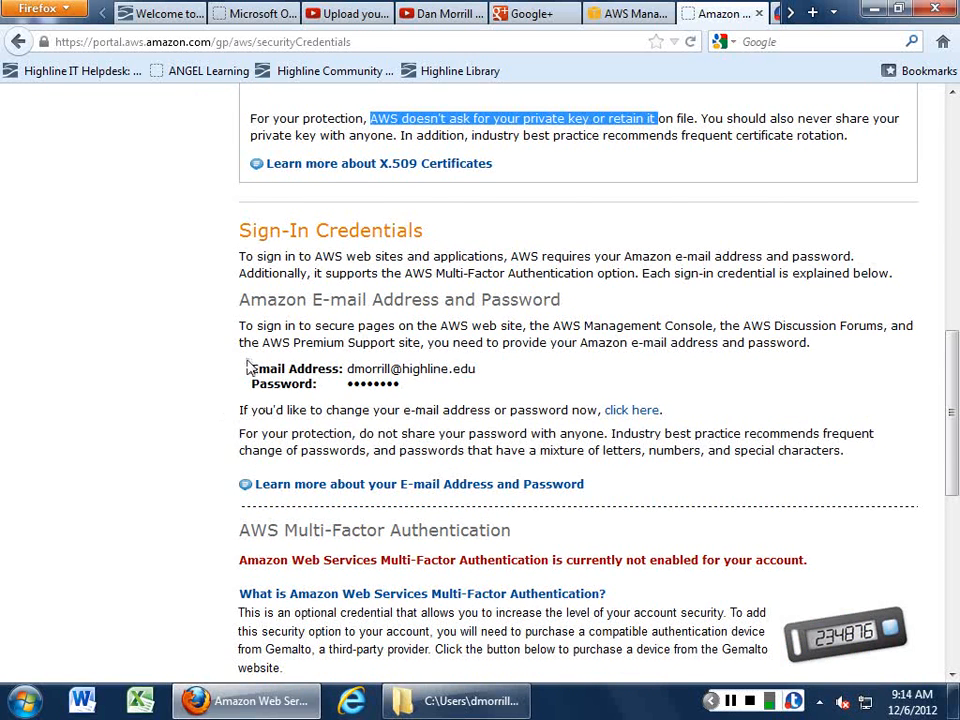
pyautogui.scroll(-3)
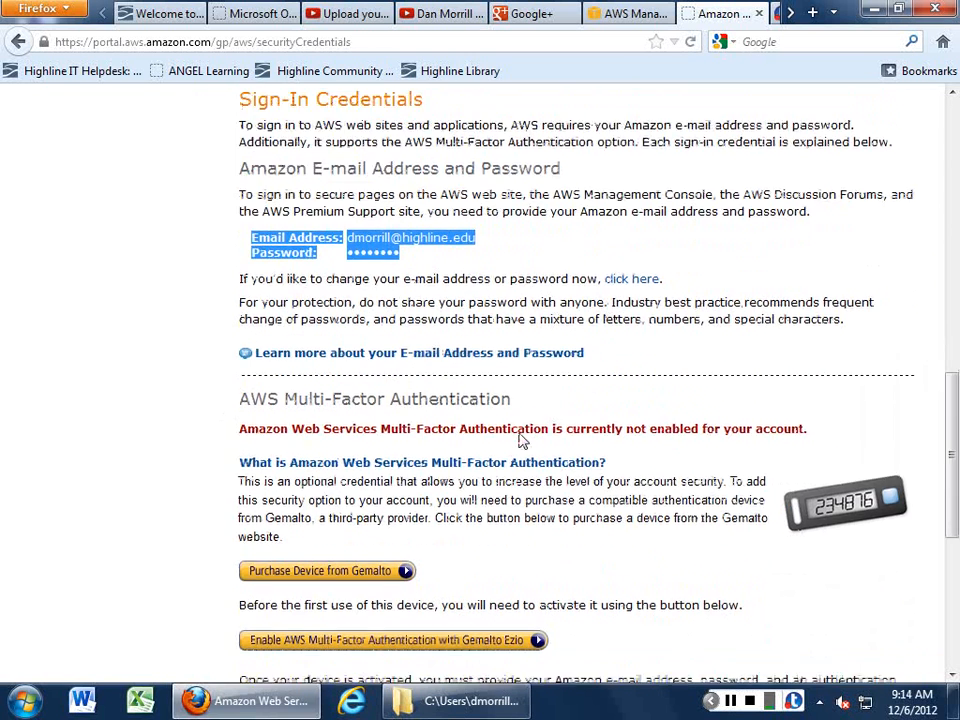
pyautogui.scroll(-3)
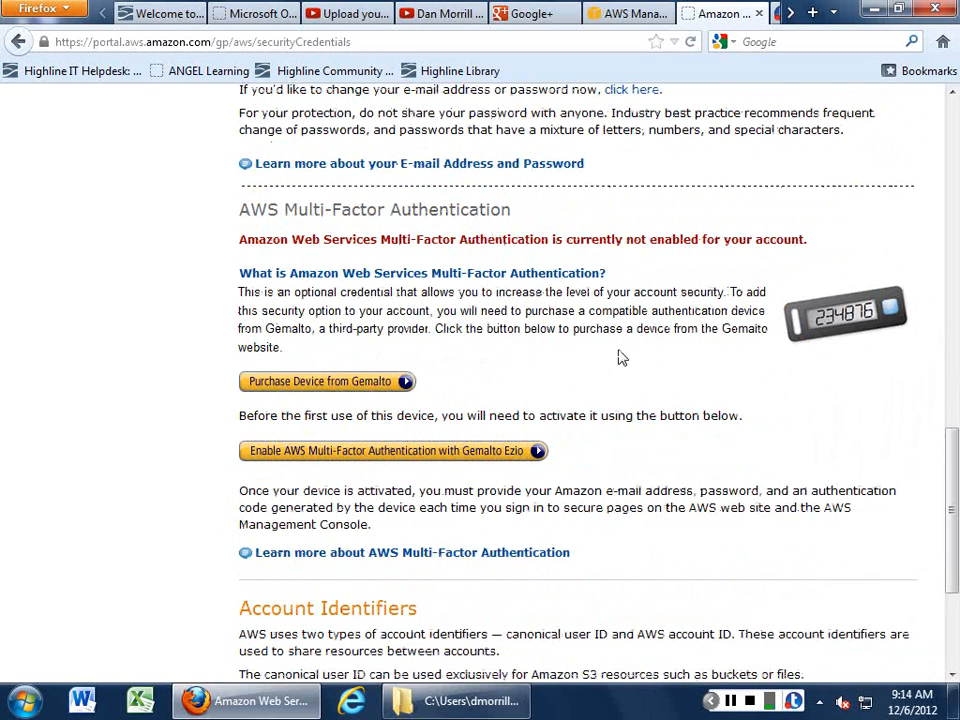
pyautogui.scroll(-3)
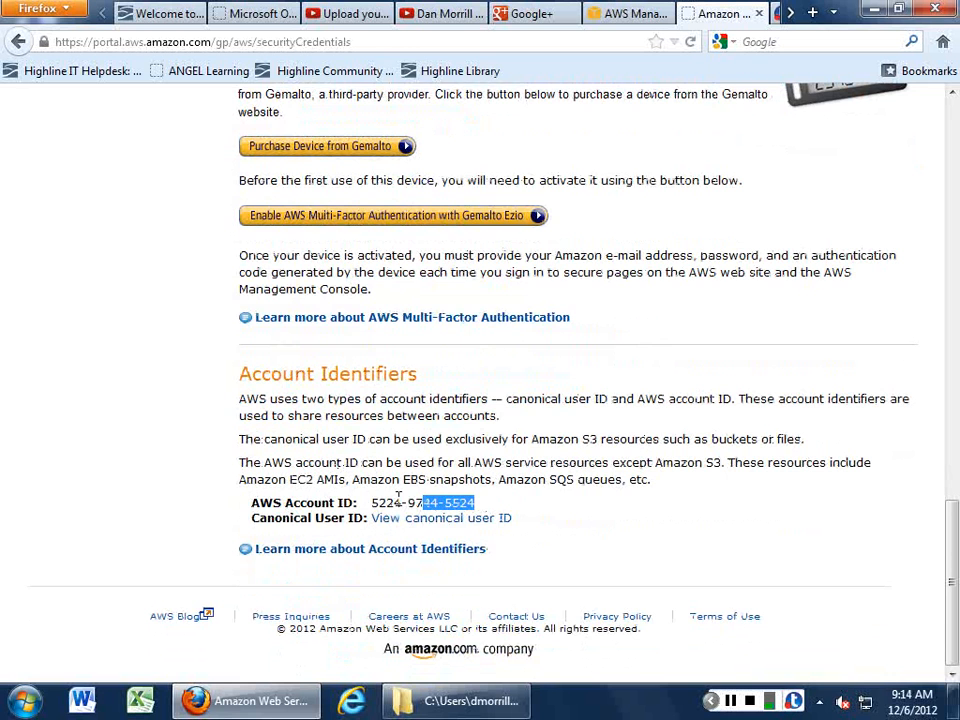
pyautogui.tripleClick(422, 502)
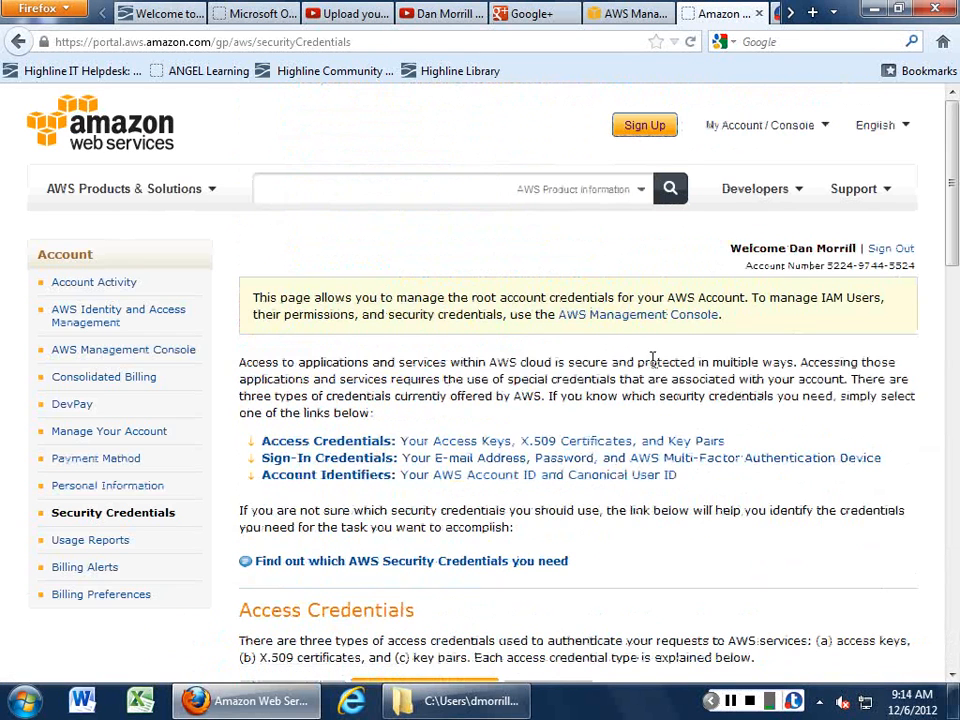
pyautogui.moveTo(118, 316)
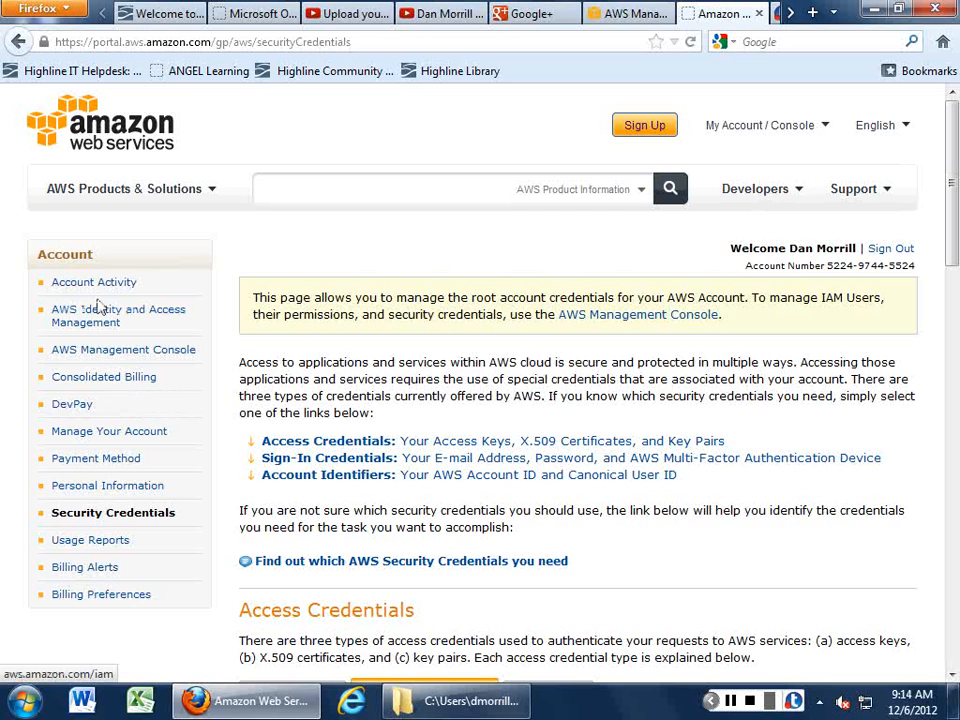
pyautogui.click(94, 282)
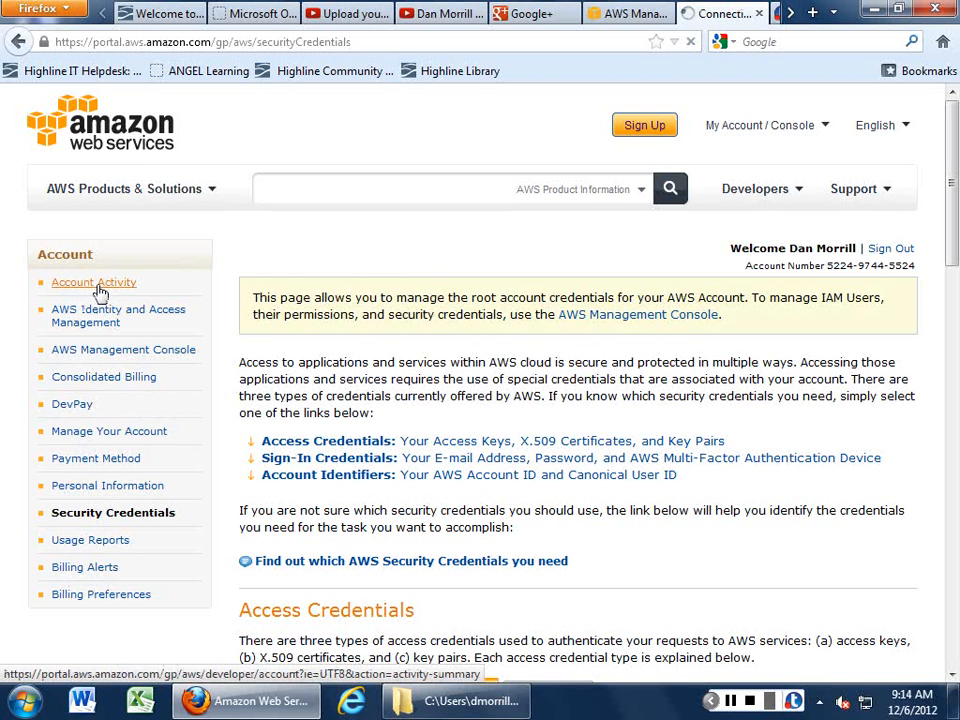
pyautogui.moveTo(136, 316)
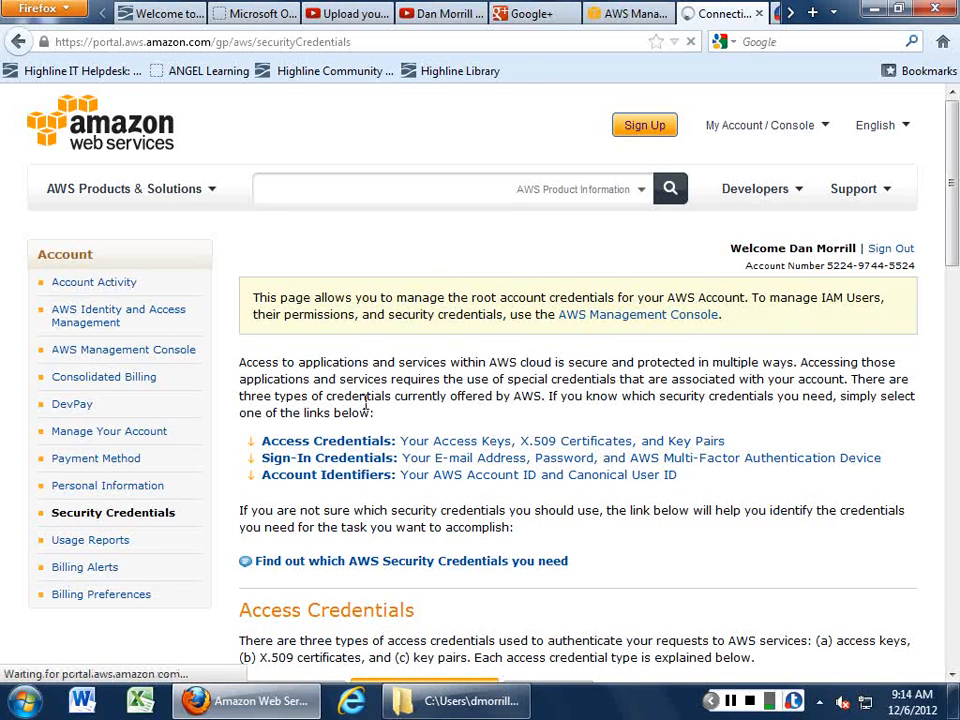
# Go to Account Activity and scroll to the December charges Details section
pyautogui.click(100, 282)
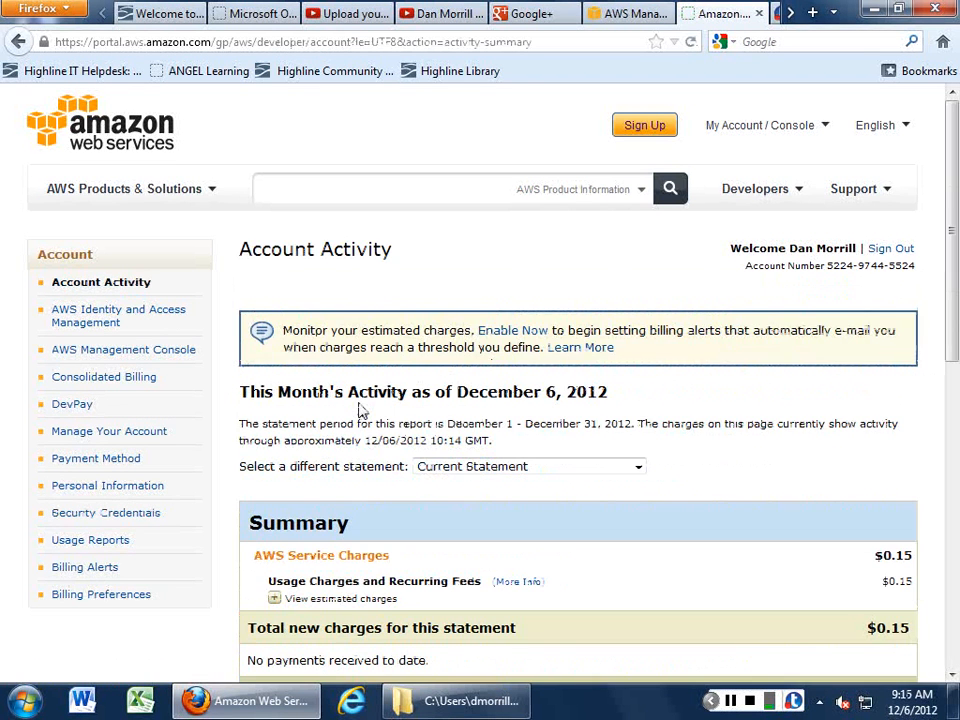
pyautogui.scroll(-3)
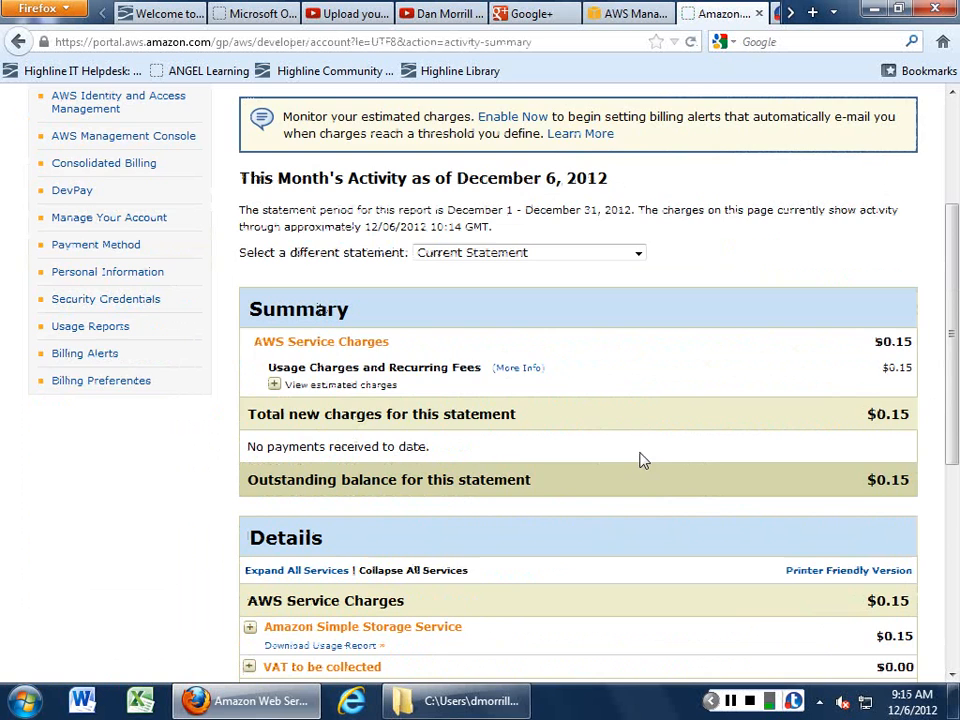
pyautogui.scroll(-3)
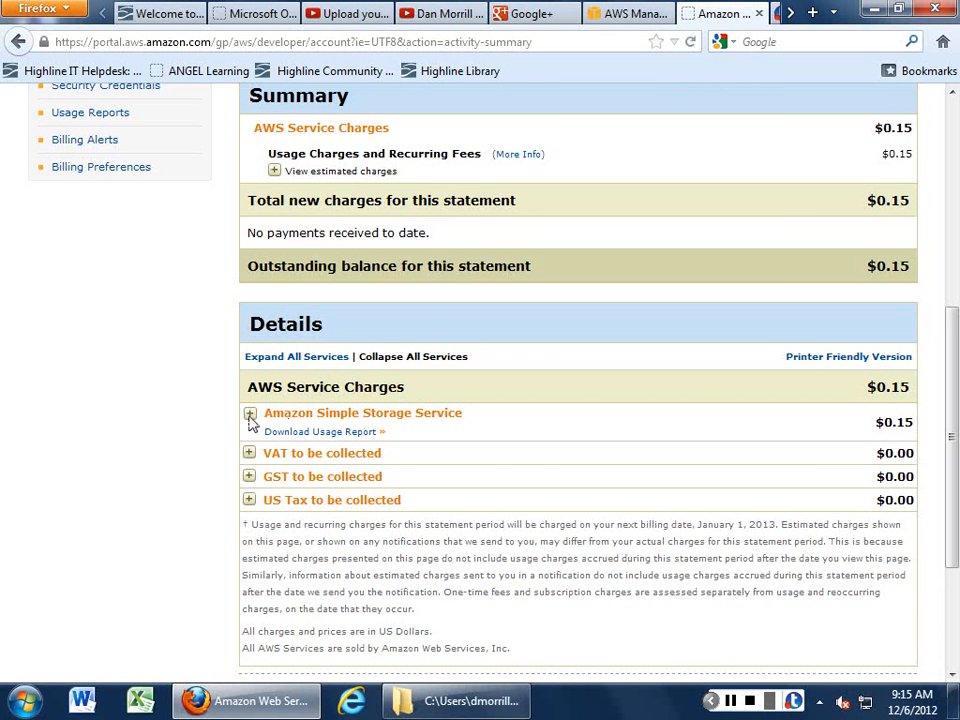
# Expand the Amazon Simple Storage Service charge and highlight its storage usage amount
pyautogui.click(250, 412)
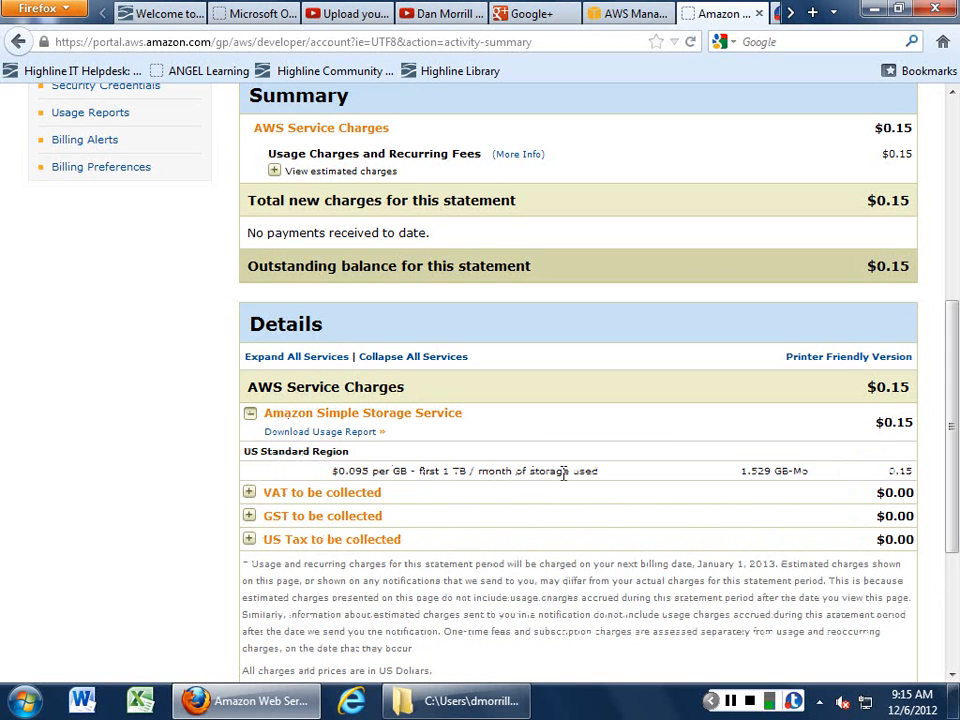
pyautogui.doubleClick(772, 470)
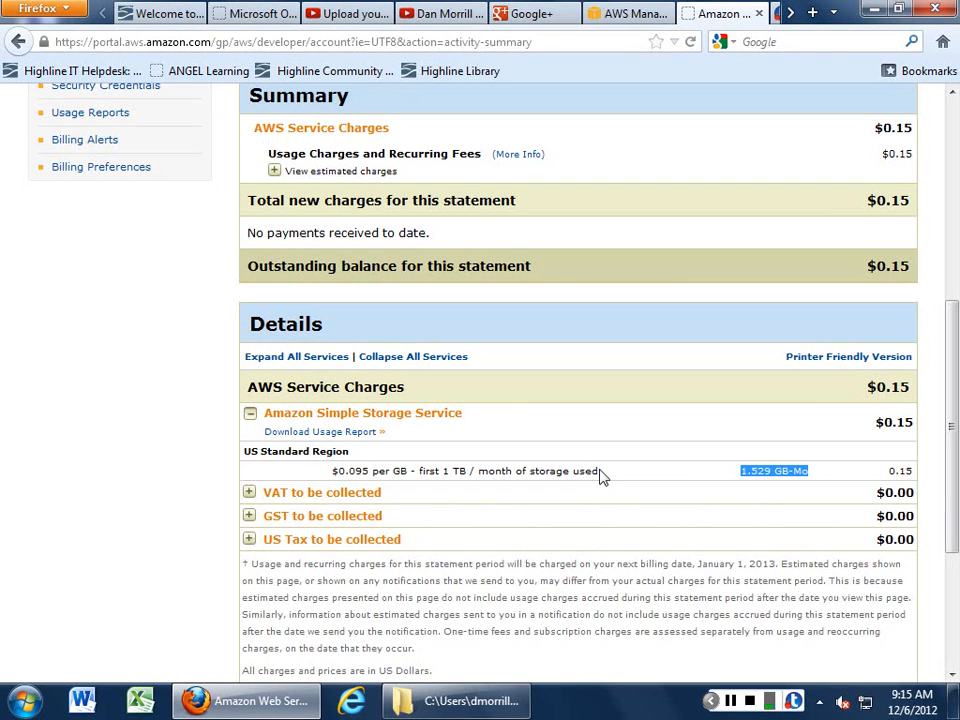
pyautogui.scroll(-3)
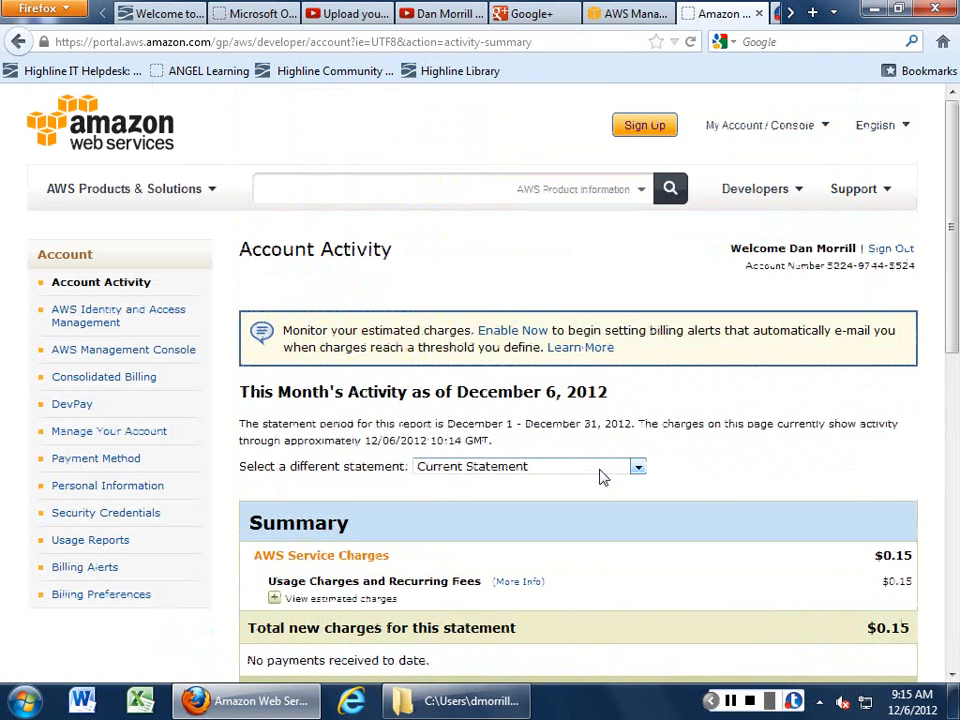
pyautogui.moveTo(104, 316)
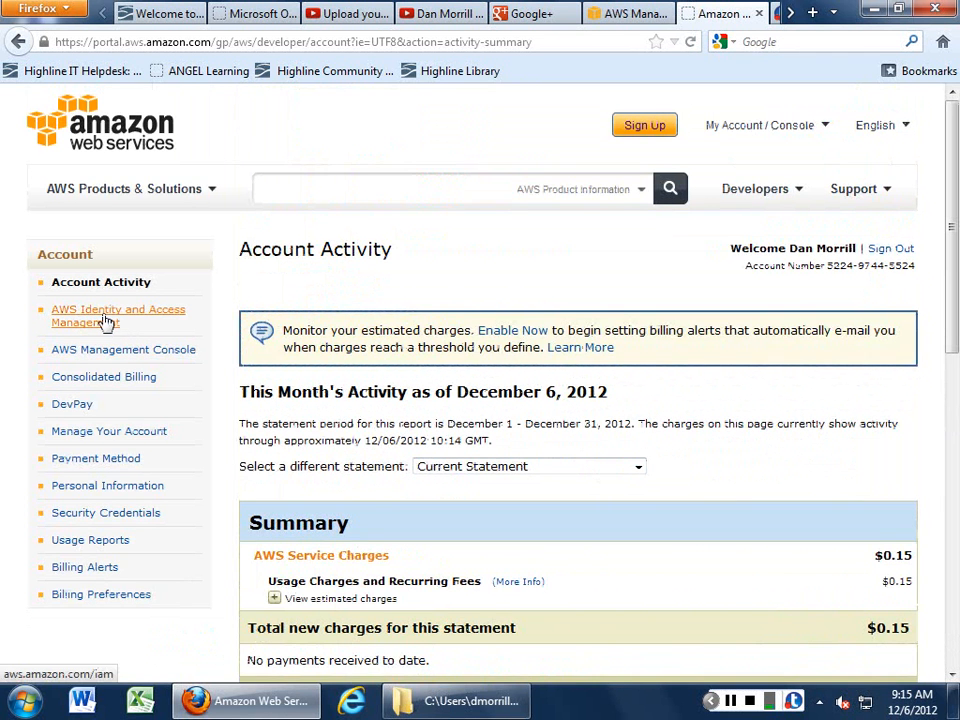
# Go to the AWS Identity and Access Management overview page and read through it
pyautogui.click(118, 316)
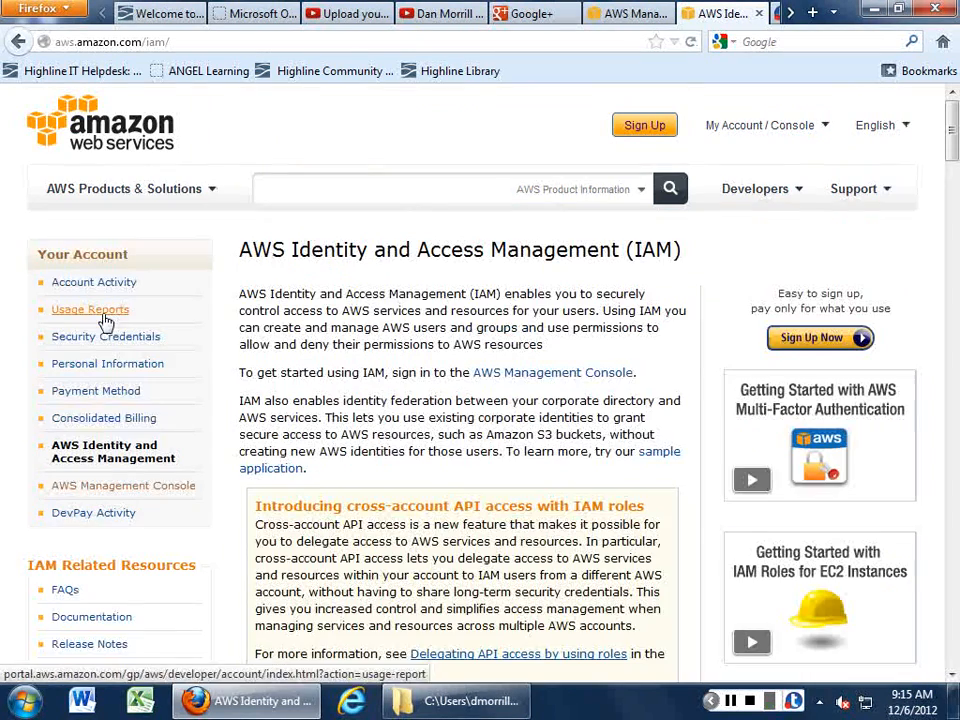
pyautogui.scroll(-3)
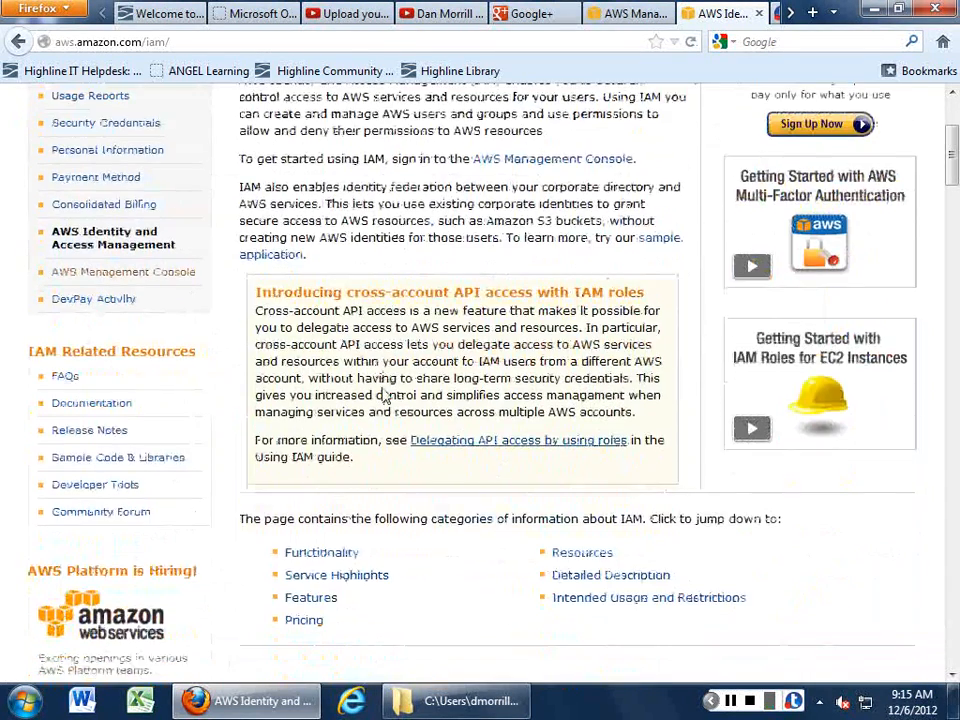
pyautogui.scroll(3)
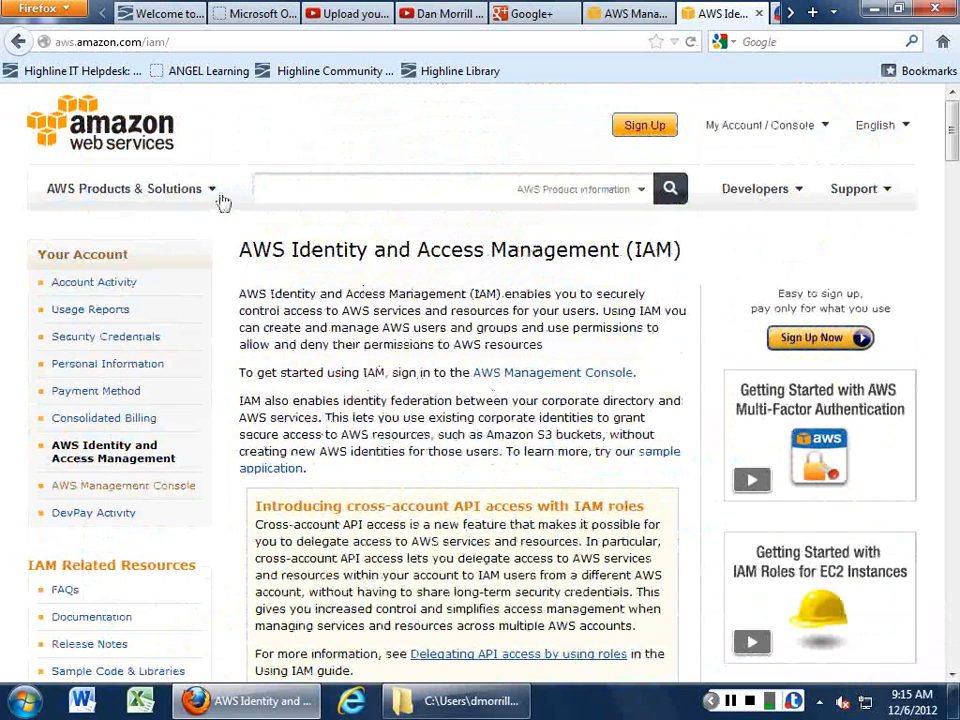
pyautogui.click(764, 124)
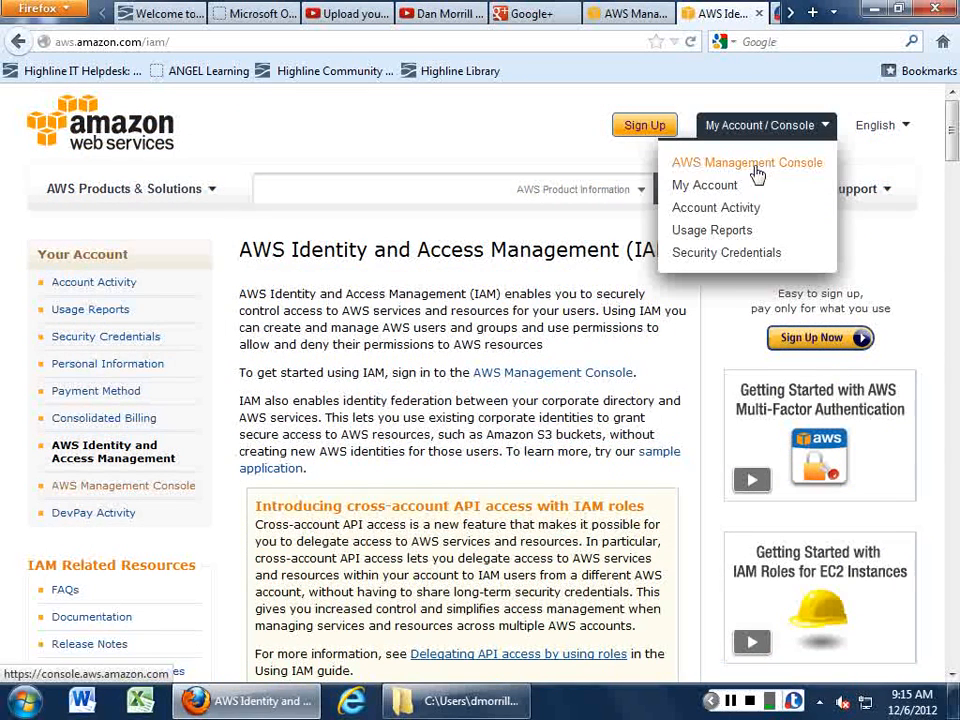
# Return to the console home and launch the IAM dashboard with groups, users, roles and security status
pyautogui.click(748, 162)
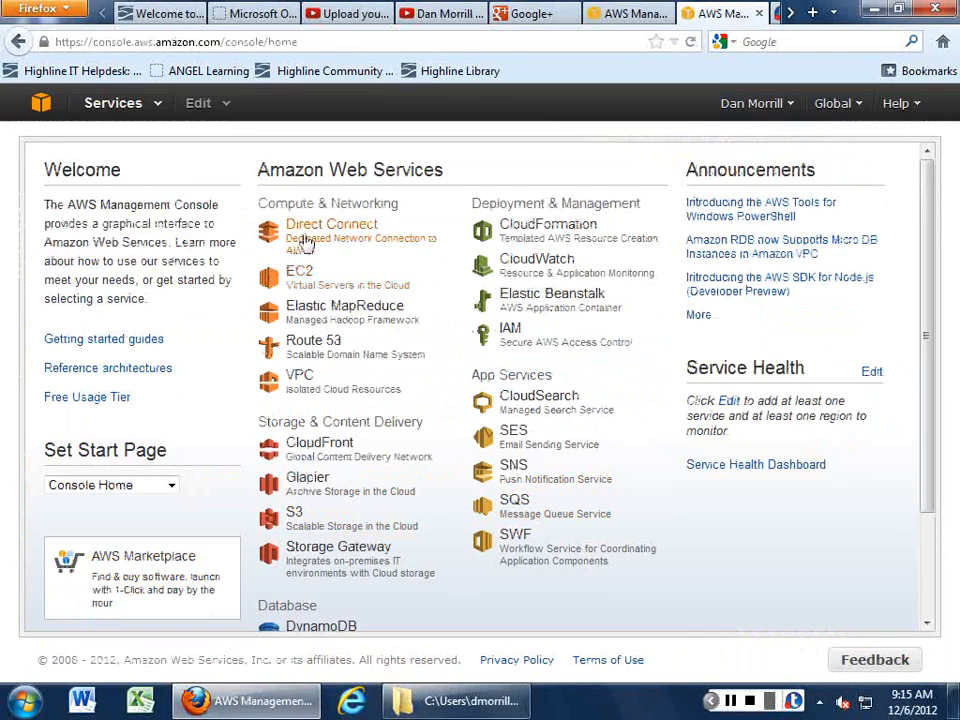
pyautogui.click(510, 328)
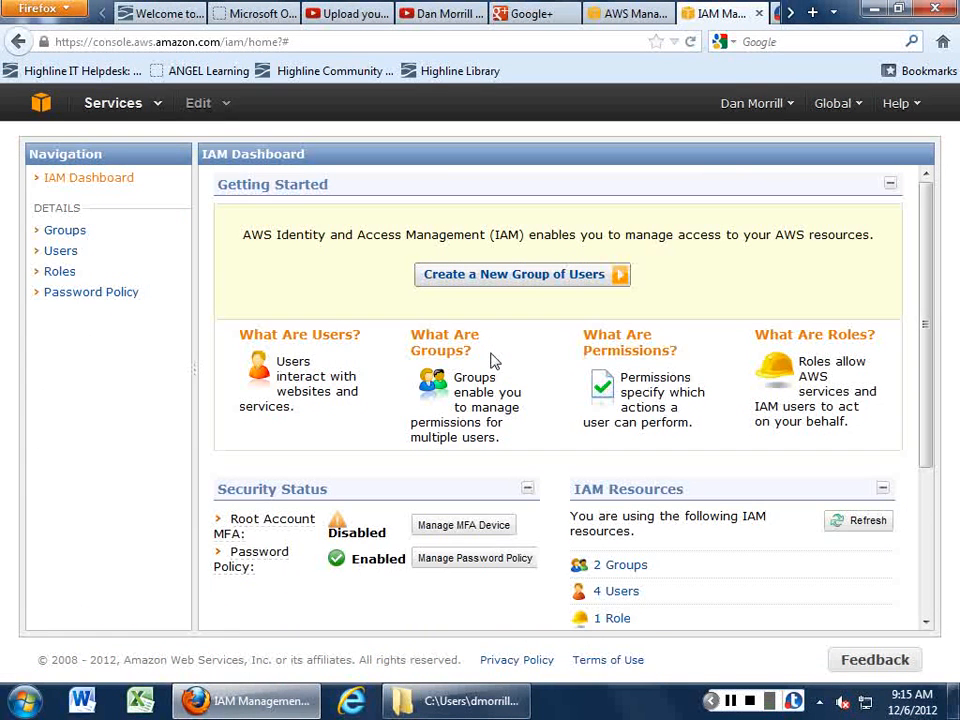
pyautogui.moveTo(376, 412)
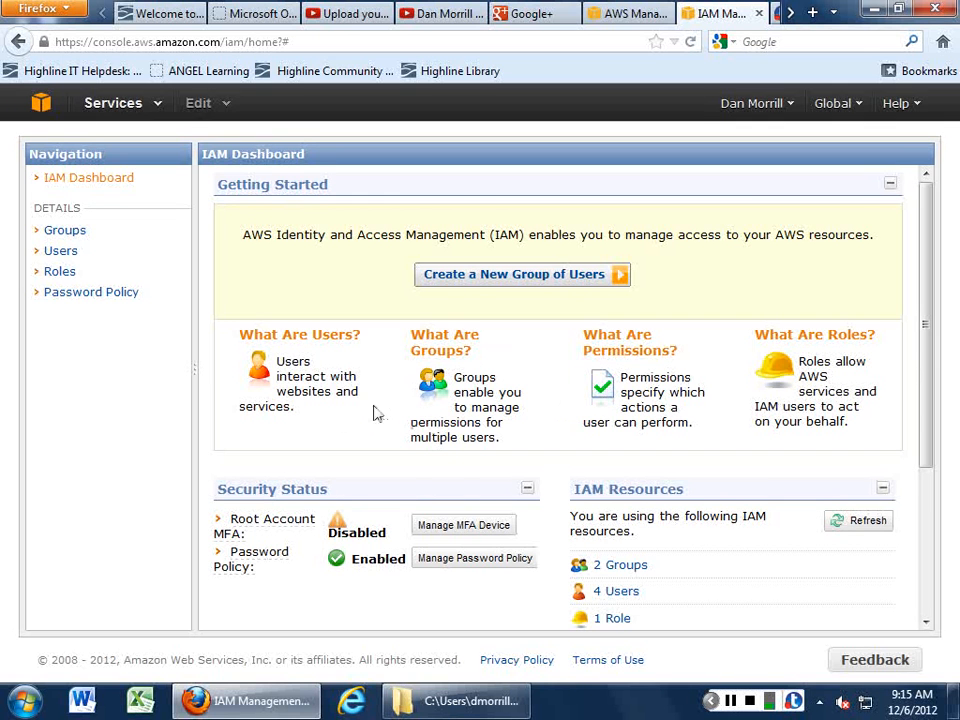